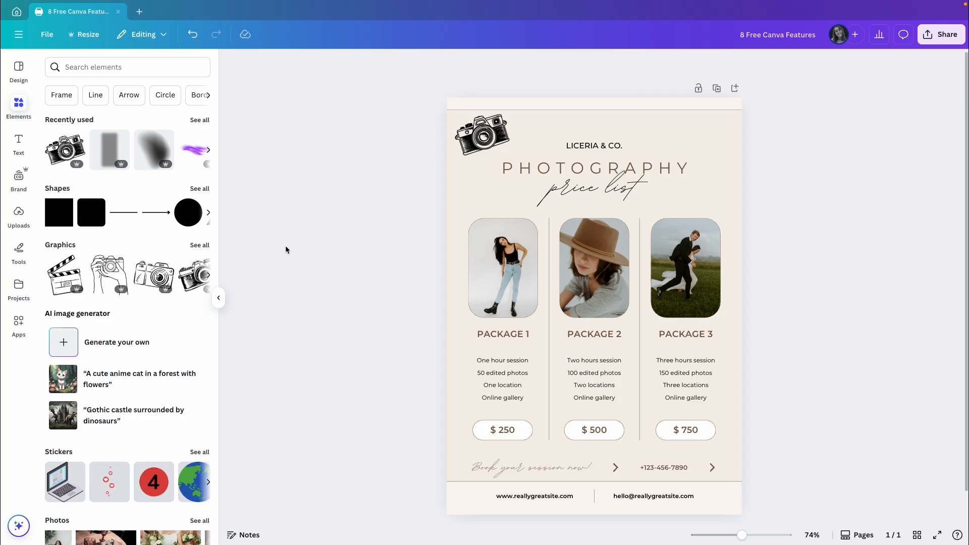
mouse_move(296, 249)
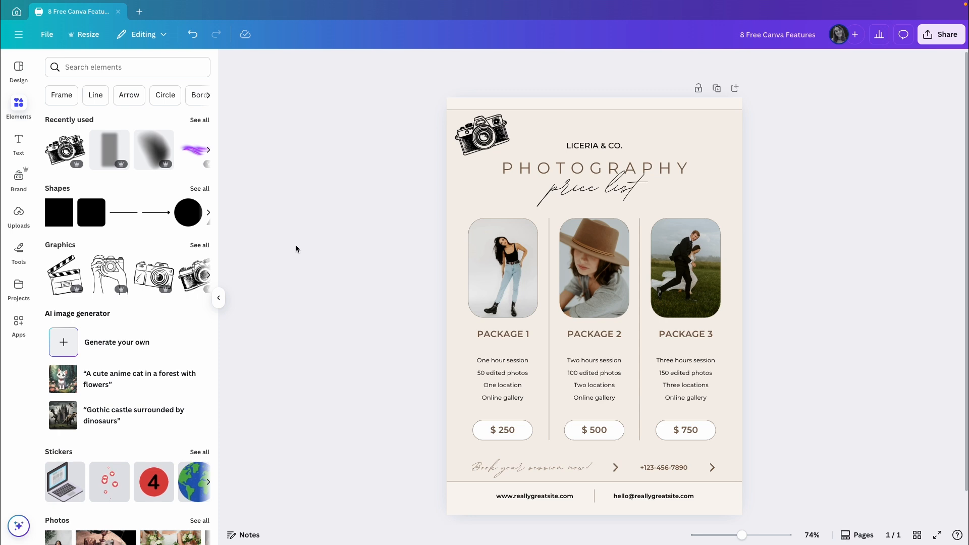
Show the Info details of the hand-drawn camera graphic, revealing its creator and keywords.
left_click(592, 184)
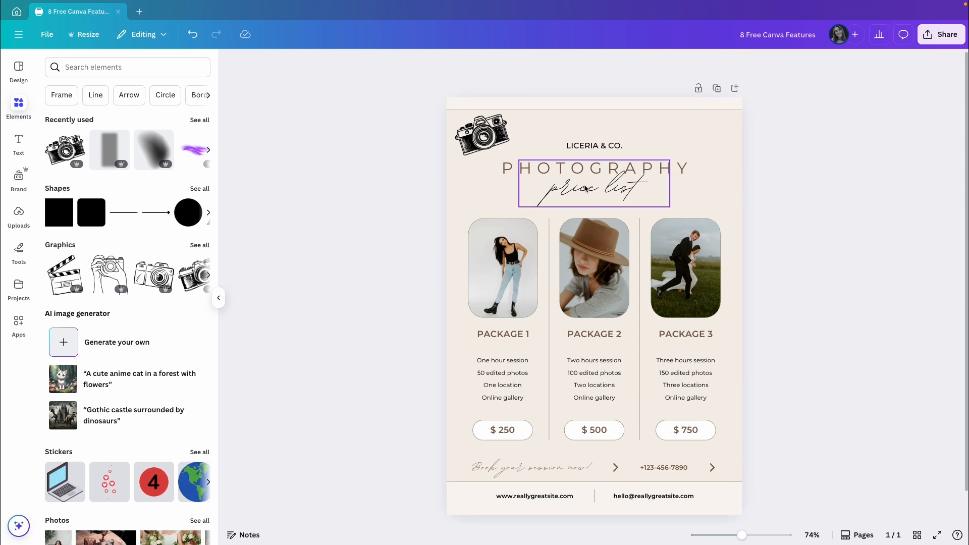
left_click(437, 204)
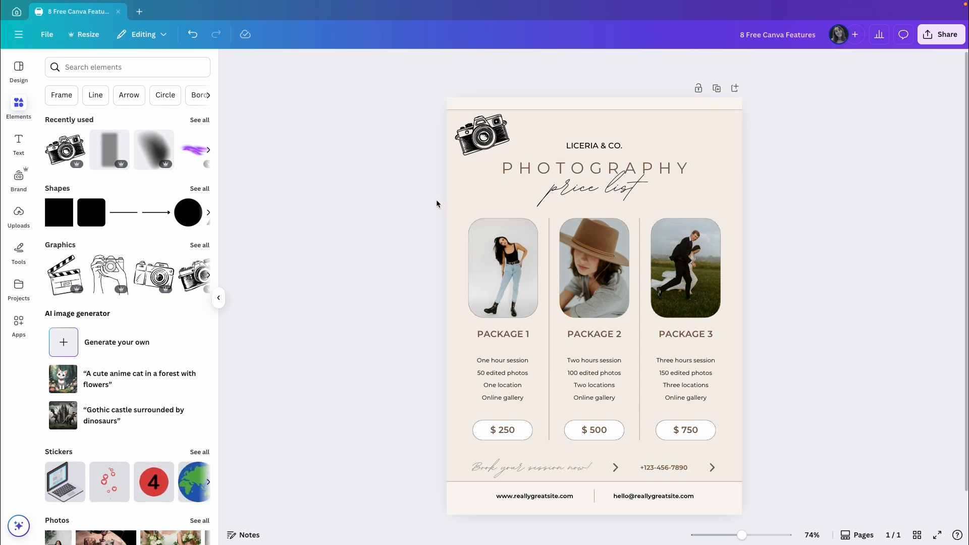
left_click(482, 135)
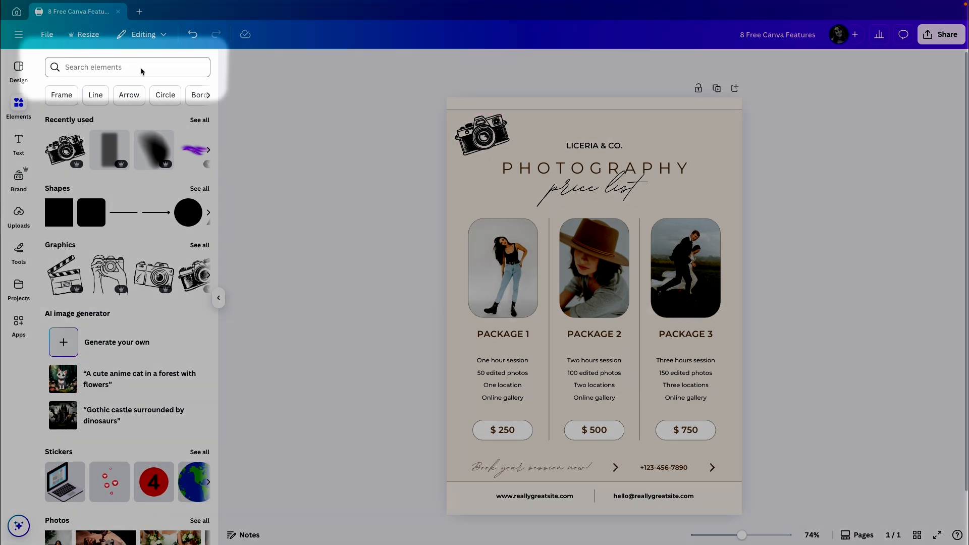
left_click(339, 120)
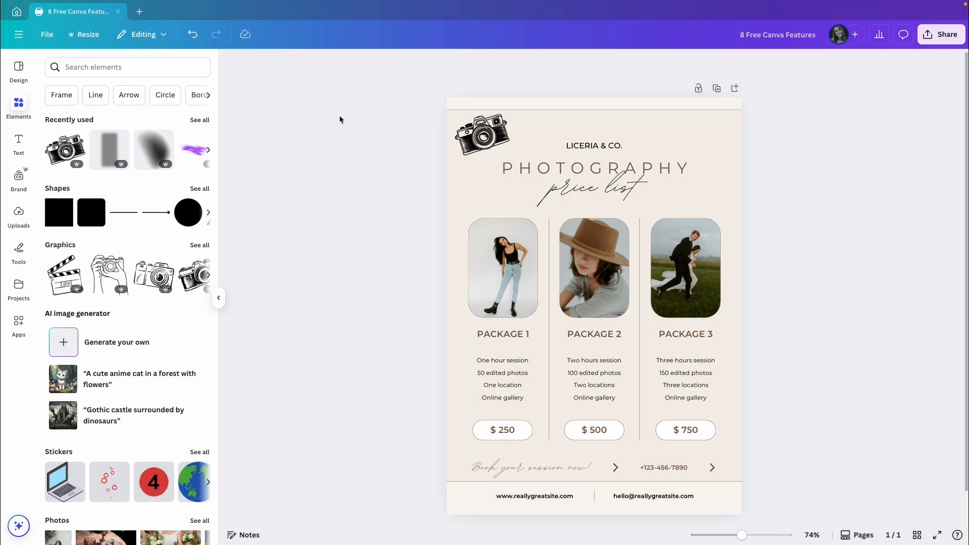
right_click(482, 134)
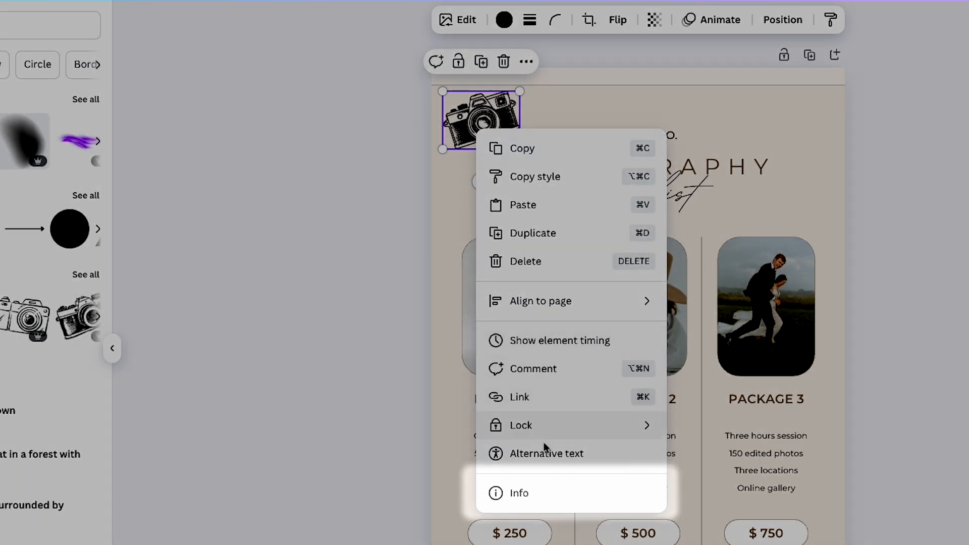
left_click(518, 493)
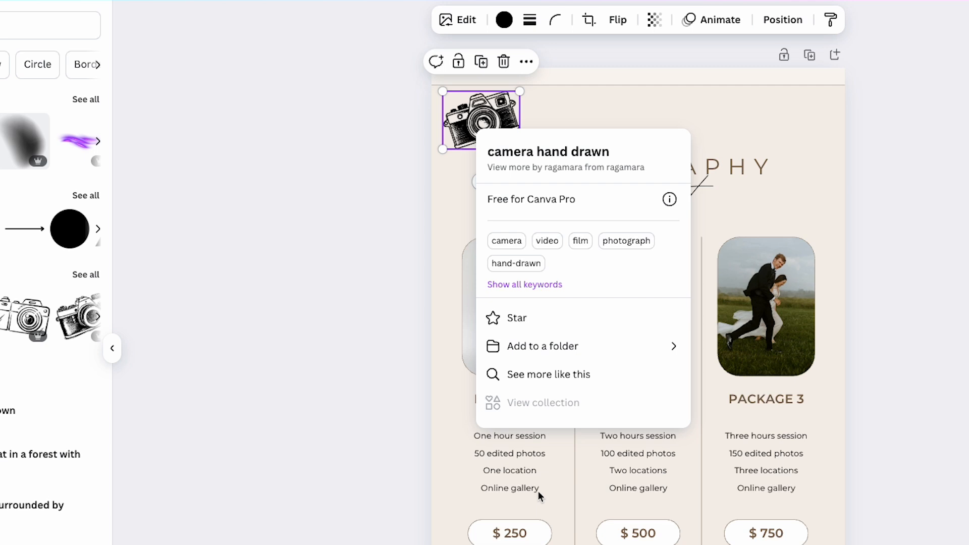
mouse_move(503, 159)
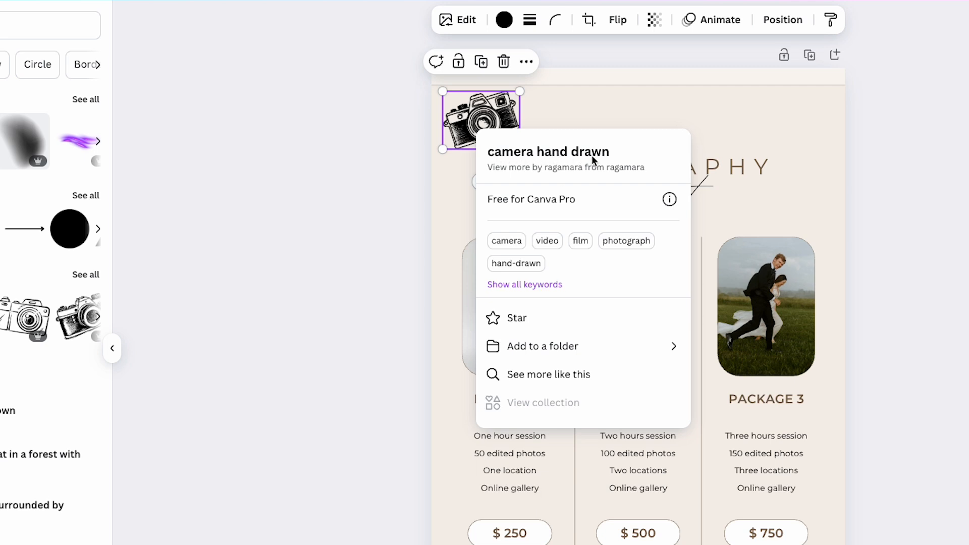
mouse_move(543, 177)
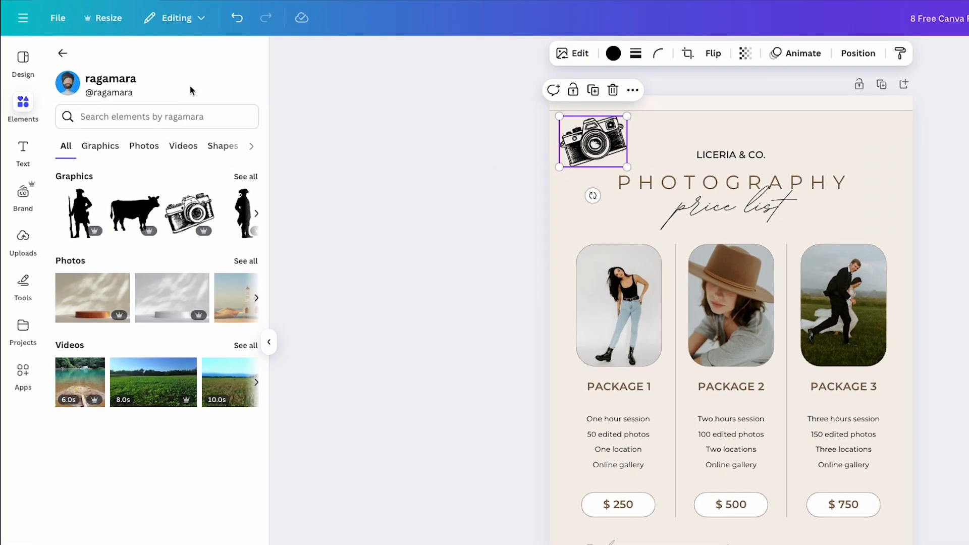
mouse_move(73, 296)
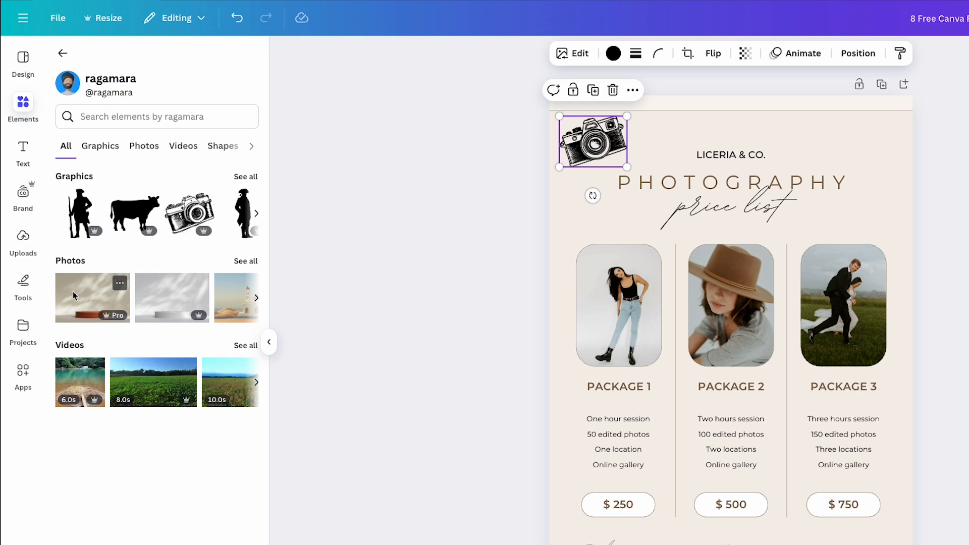
mouse_move(236, 301)
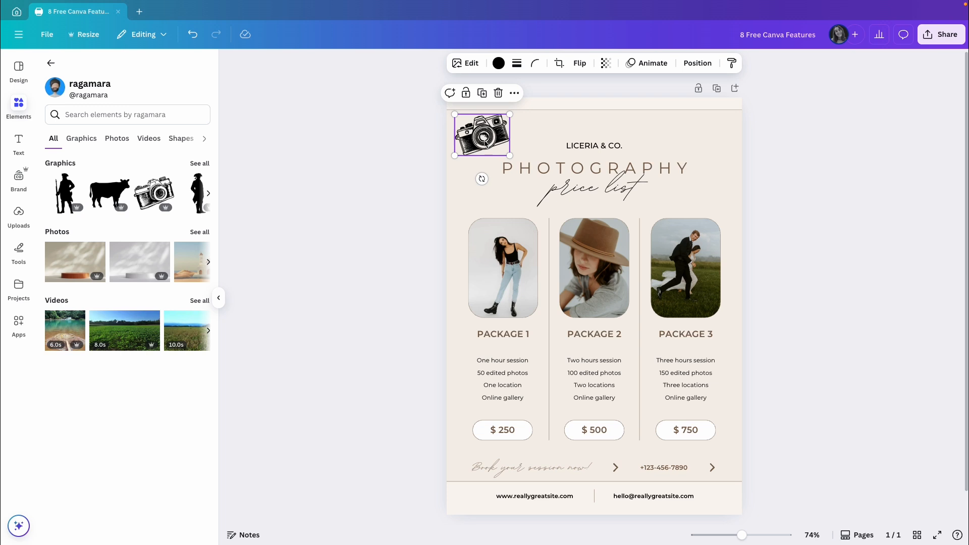
Reveal all the camera graphic's keywords, search elements for 'camera', then reopen its details.
right_click(481, 134)
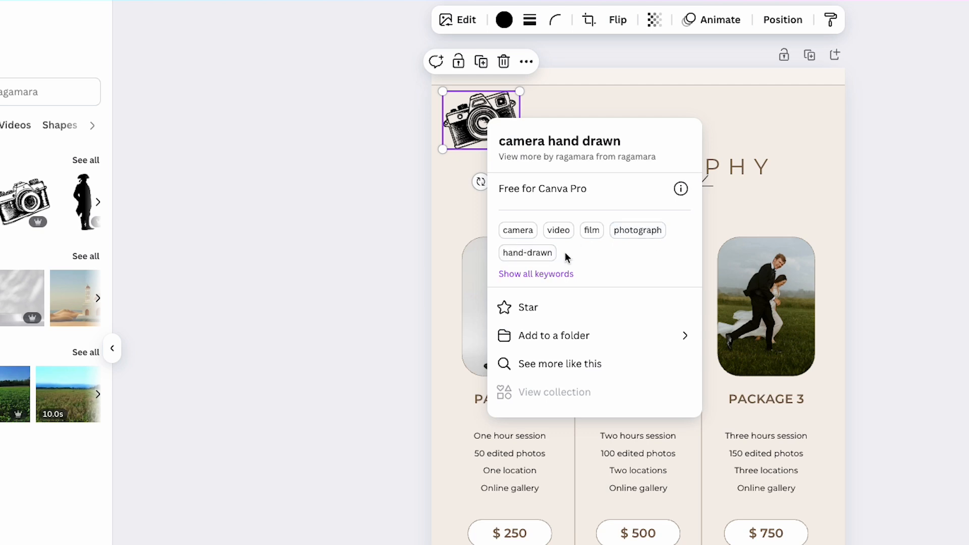
mouse_move(528, 279)
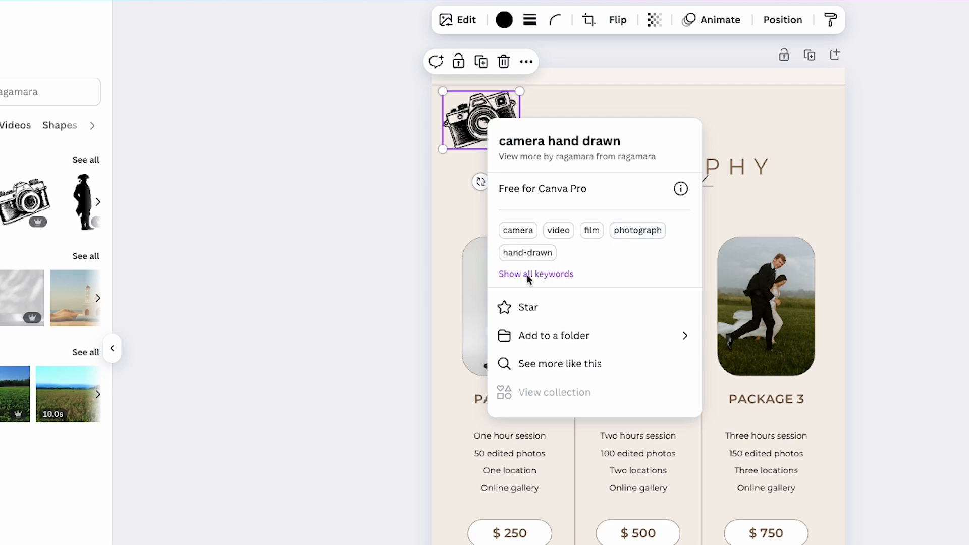
left_click(536, 273)
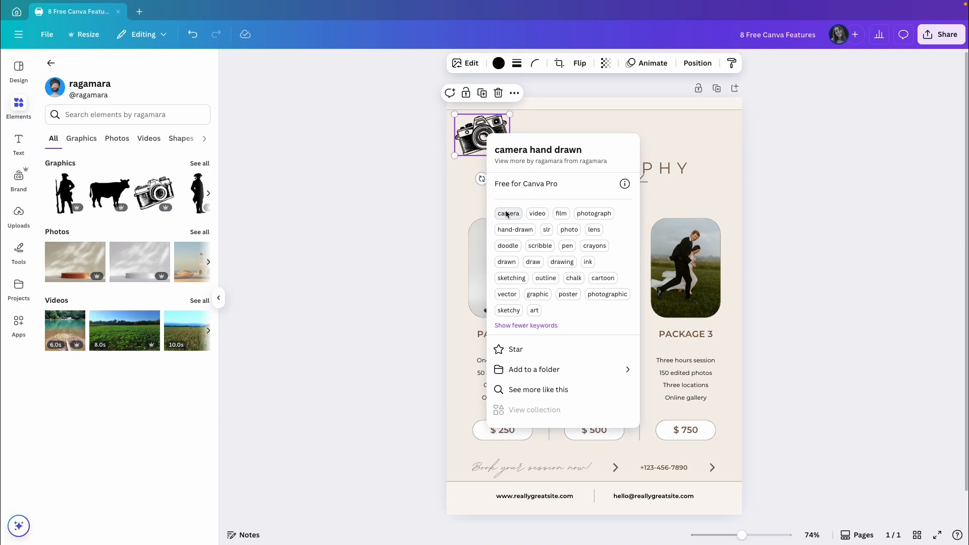
left_click(508, 213)
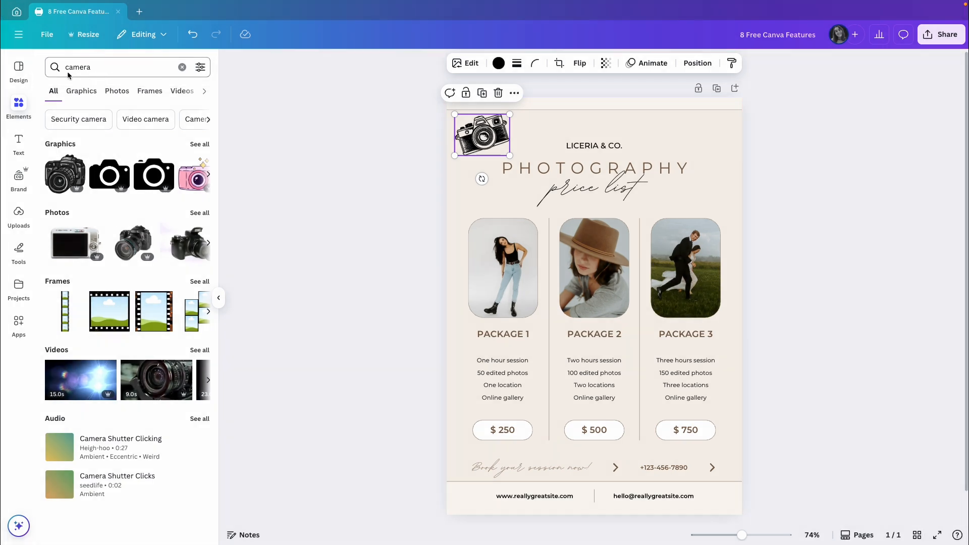
right_click(482, 135)
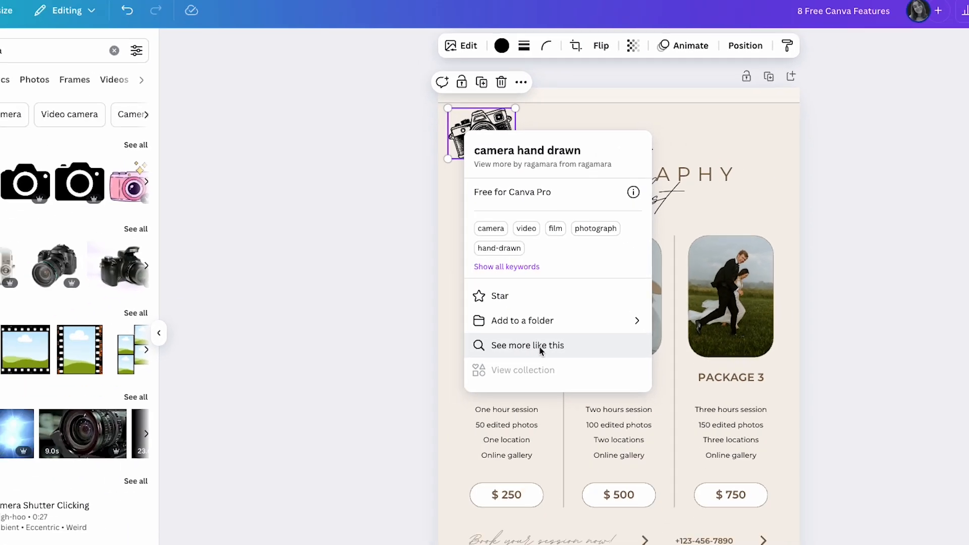
Get 'See more like this' recommendations and place a hand-drawn film strip at the page's top right.
left_click(528, 345)
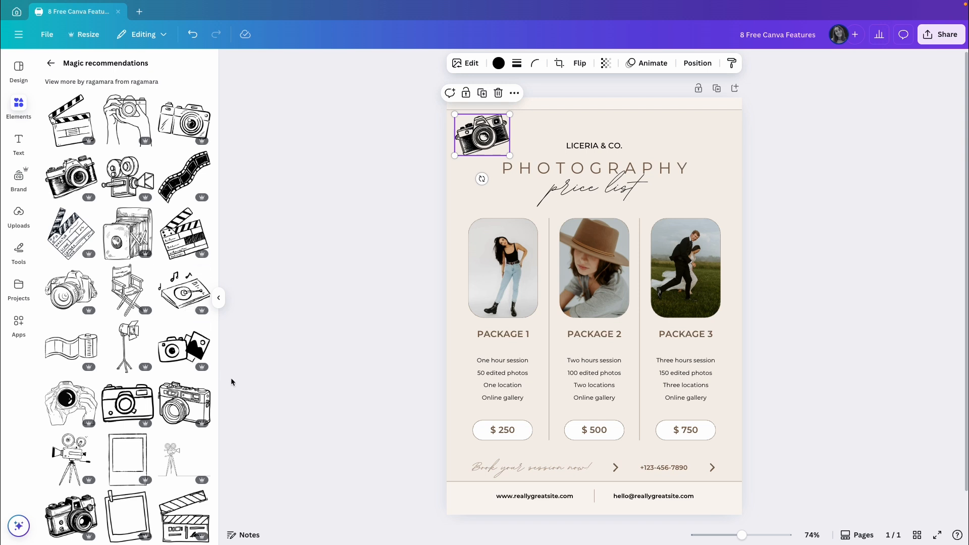
mouse_move(184, 177)
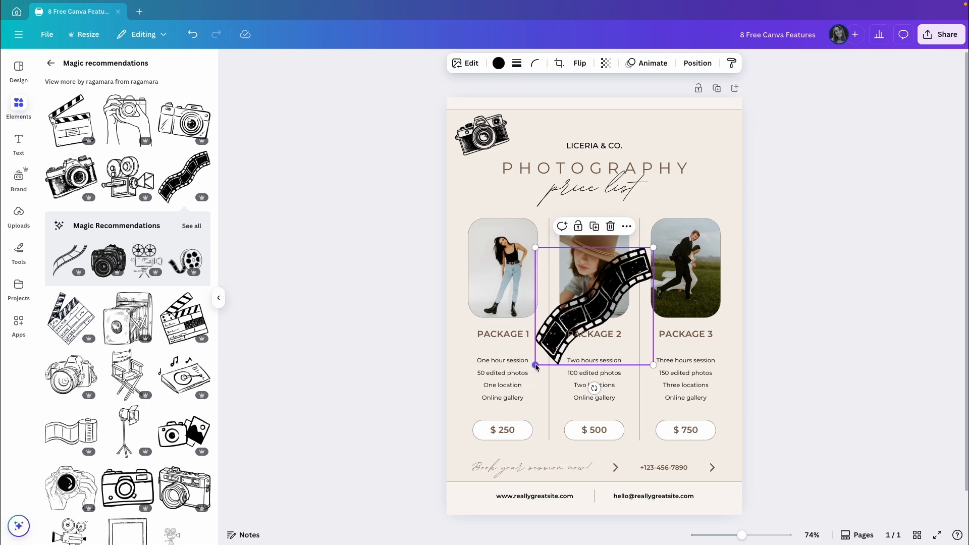
left_click_drag(594, 300, 720, 160)
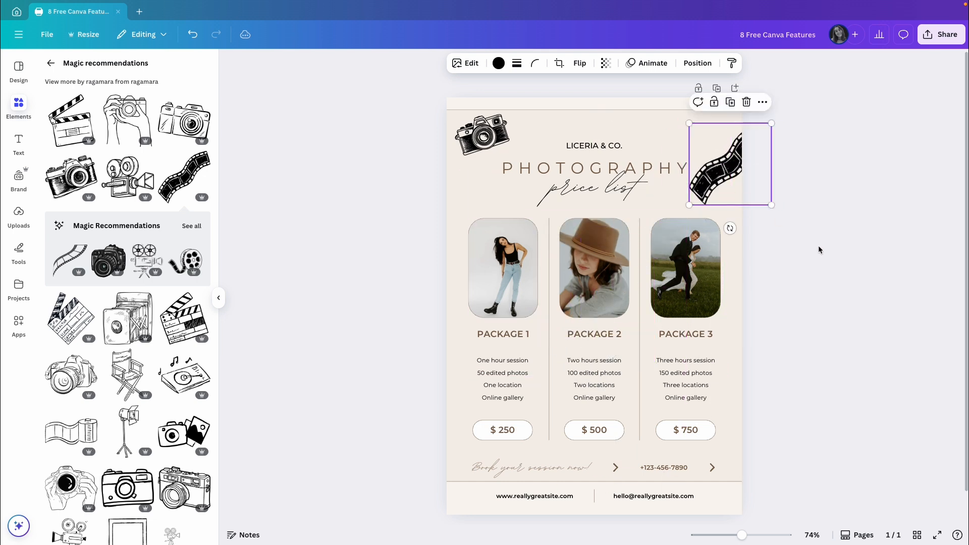
left_click(819, 249)
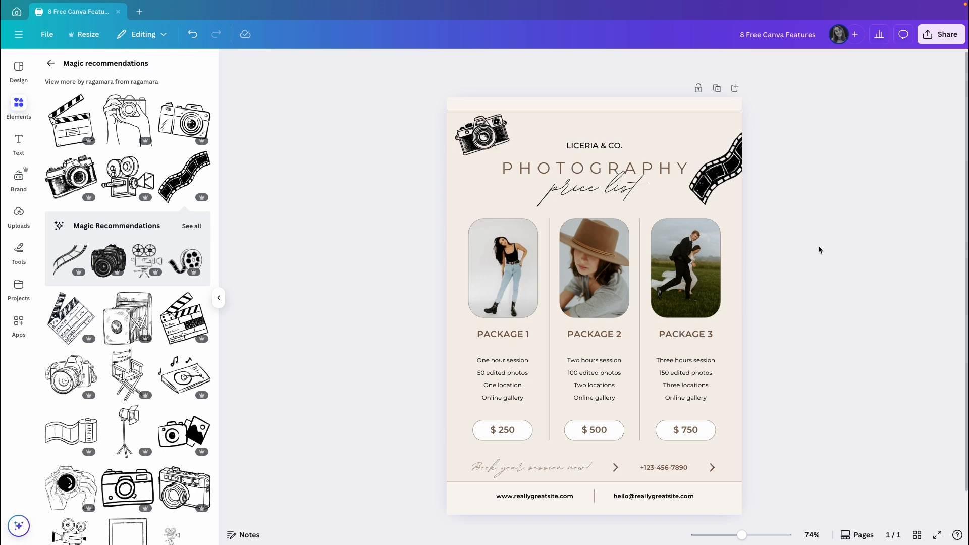
Search the elements for 'hand drawn camera' to list camera illustrations beside the page.
type("hand drawn camer")
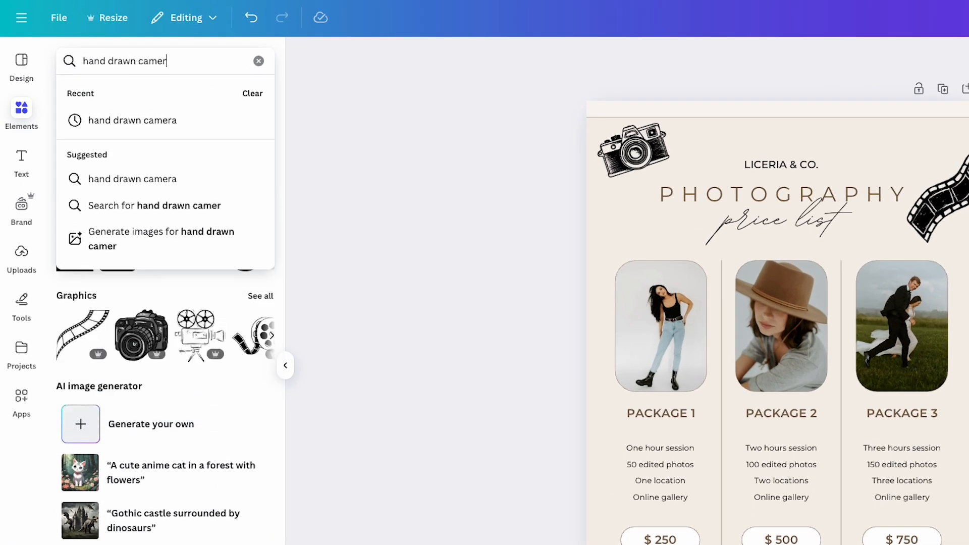
key("Enter")
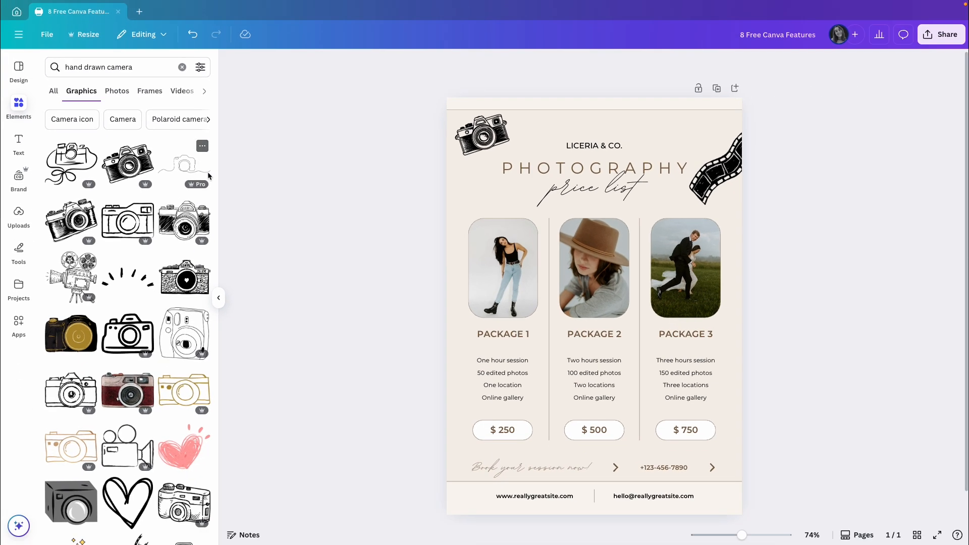
mouse_move(235, 195)
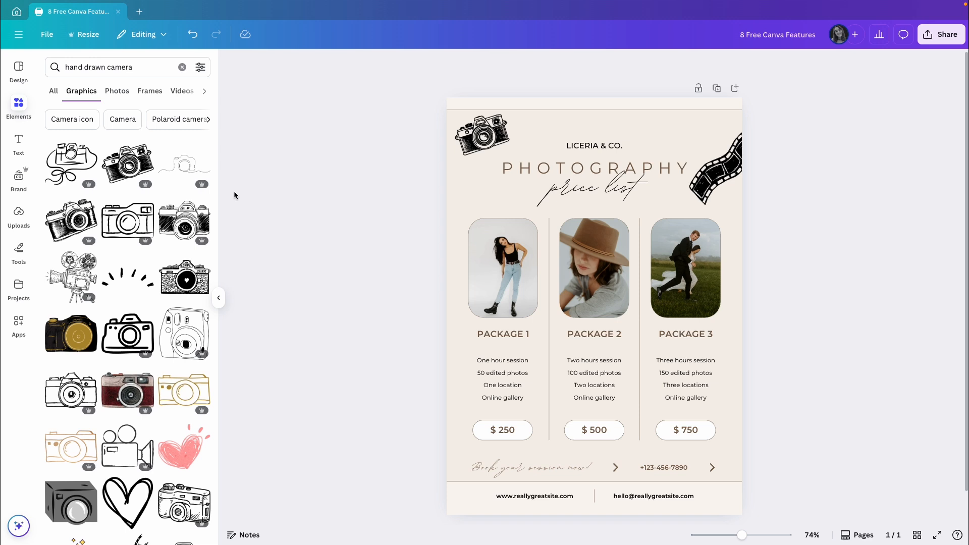
left_click(729, 164)
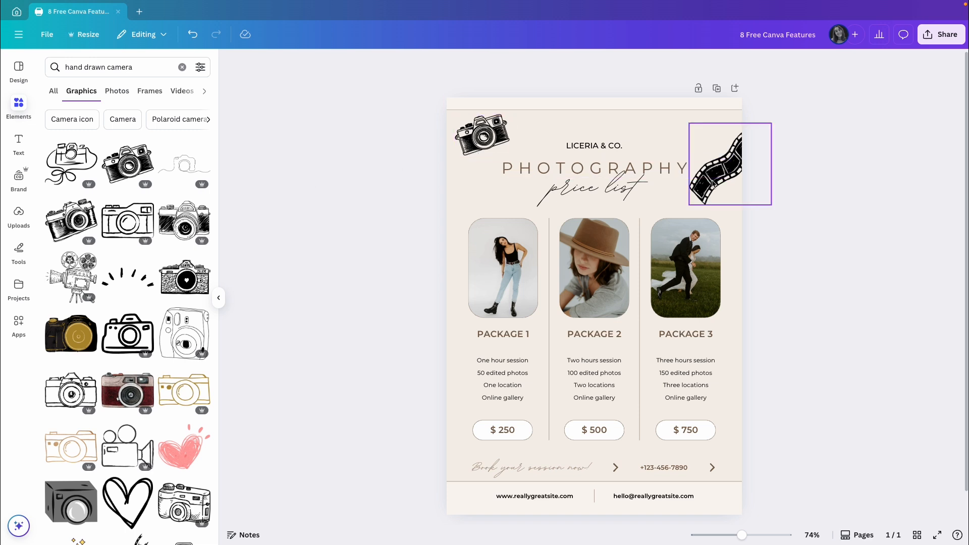
left_click(378, 155)
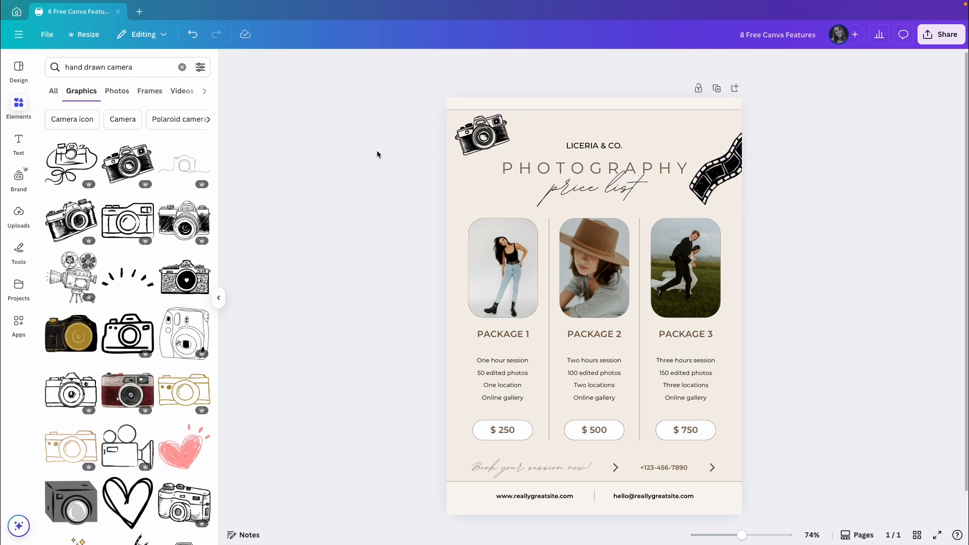
mouse_move(339, 154)
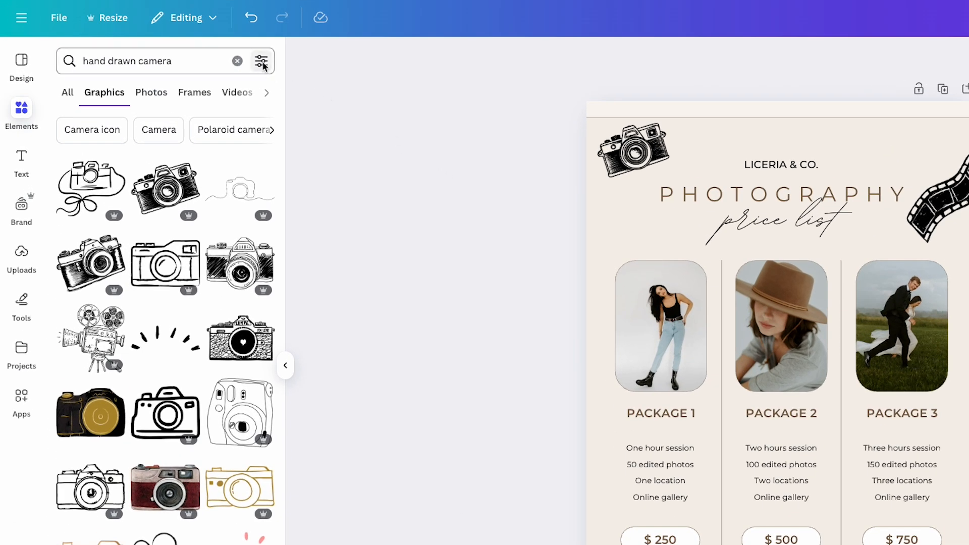
Filter results to free elements and move a hand-drawn camera to the page's top-left corner.
left_click(261, 61)
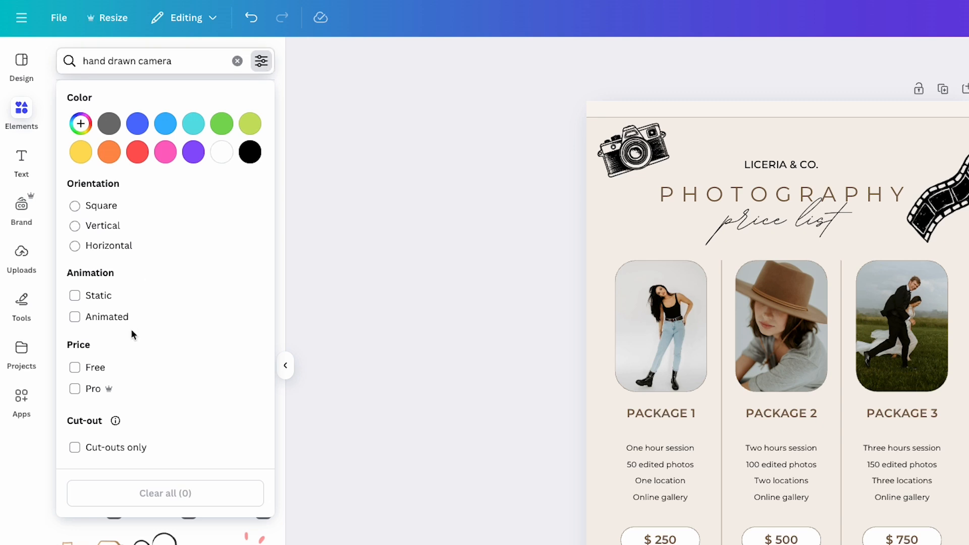
left_click(75, 367)
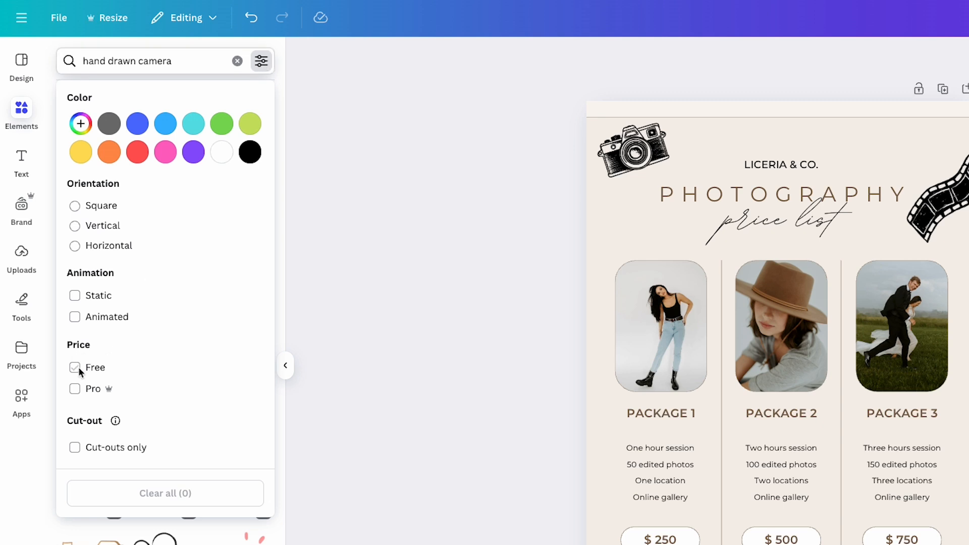
left_click(74, 368)
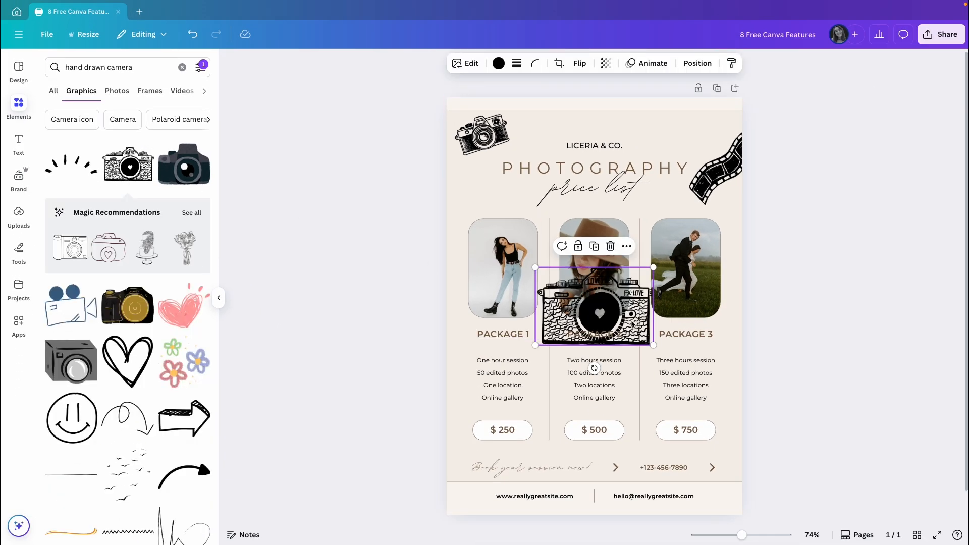
left_click_drag(593, 312, 475, 213)
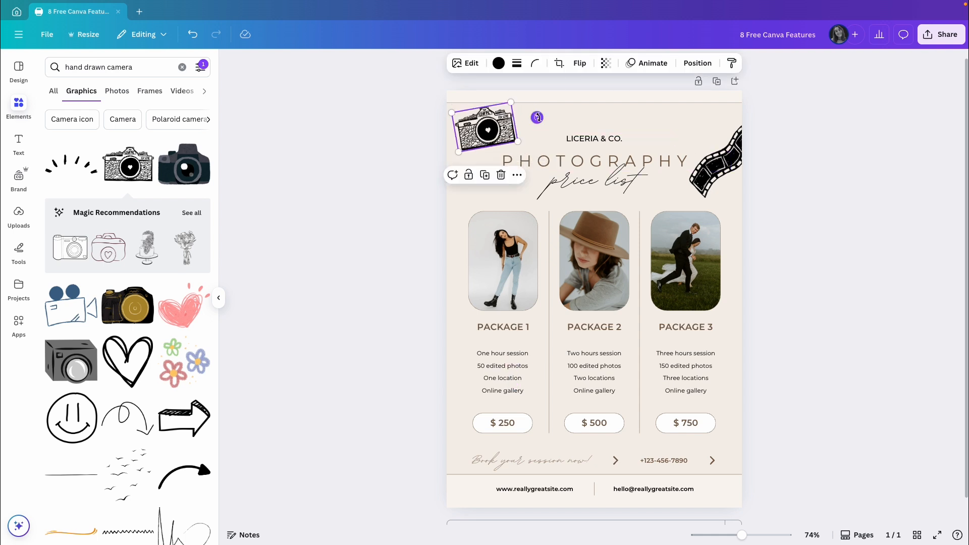
Uncheck the Free price filter so premium camera graphics appear, and scroll through the results.
left_click(221, 79)
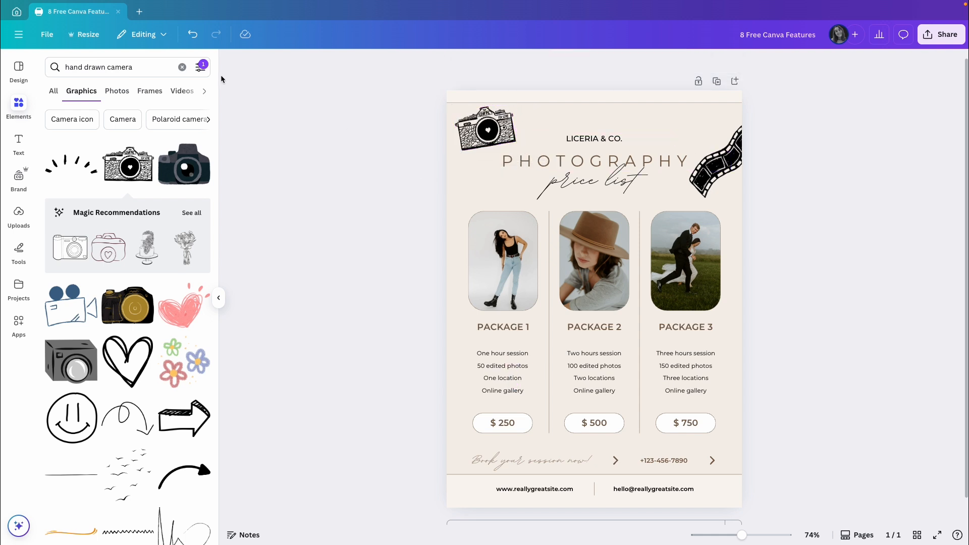
left_click(203, 66)
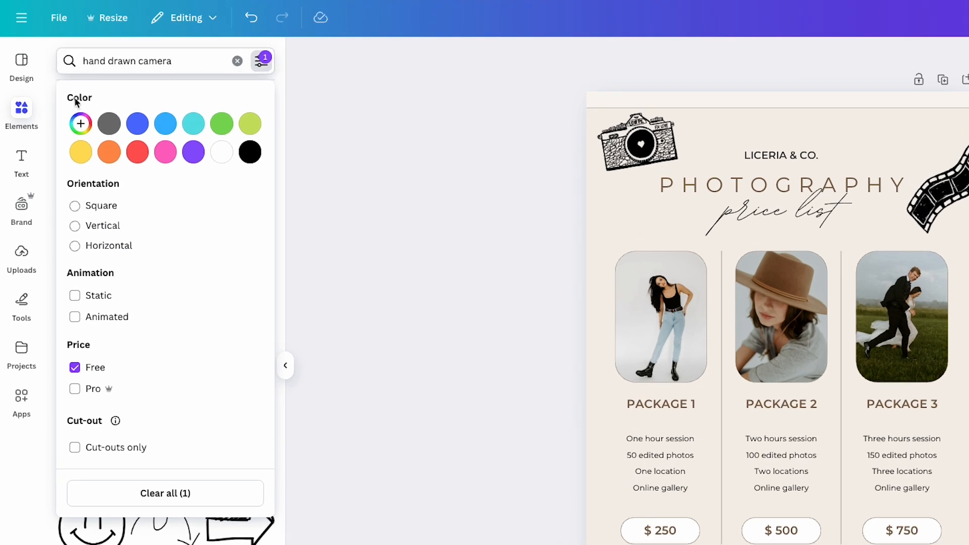
mouse_move(89, 195)
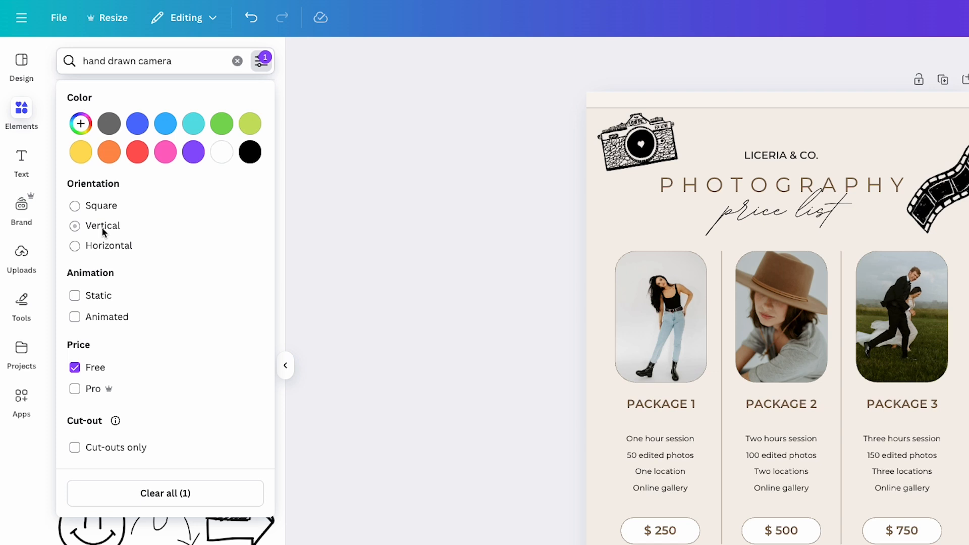
left_click(74, 368)
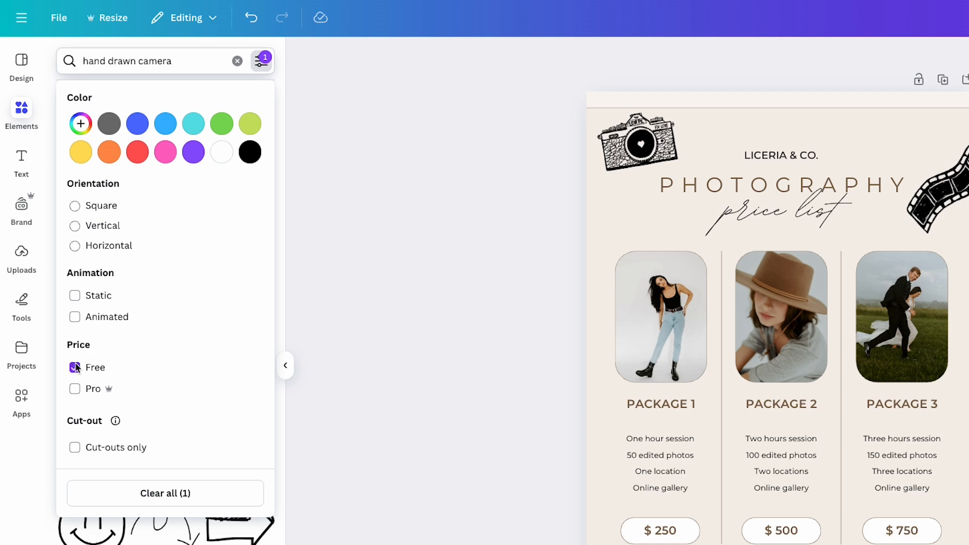
left_click(74, 368)
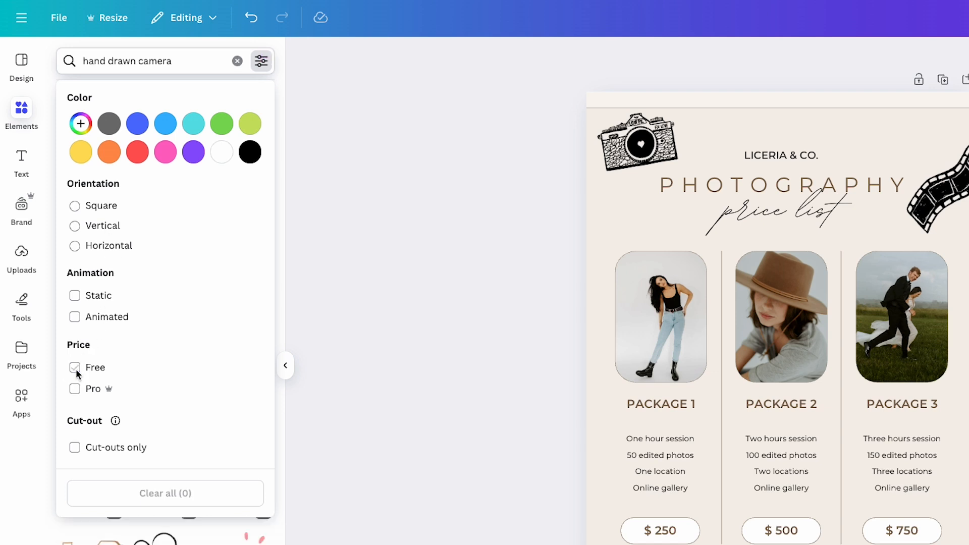
left_click(74, 367)
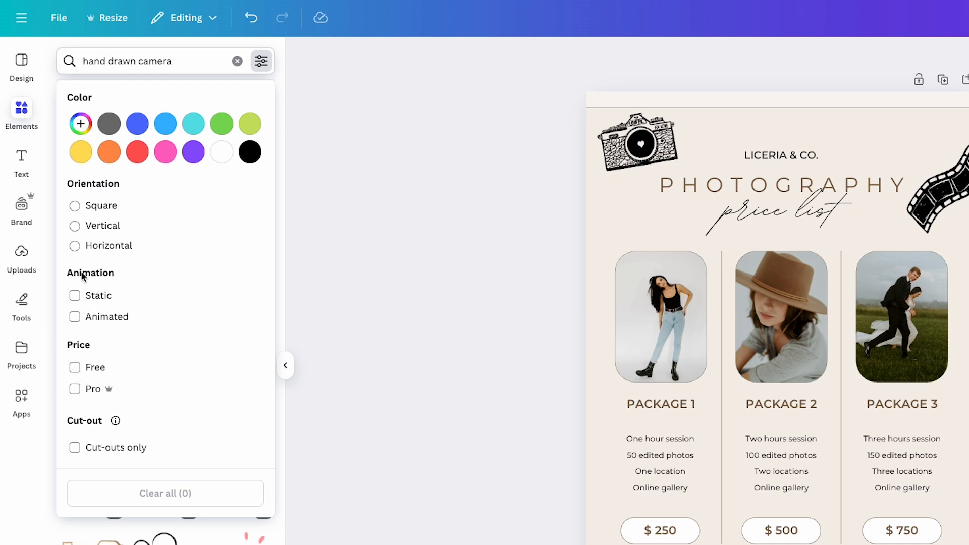
mouse_move(104, 276)
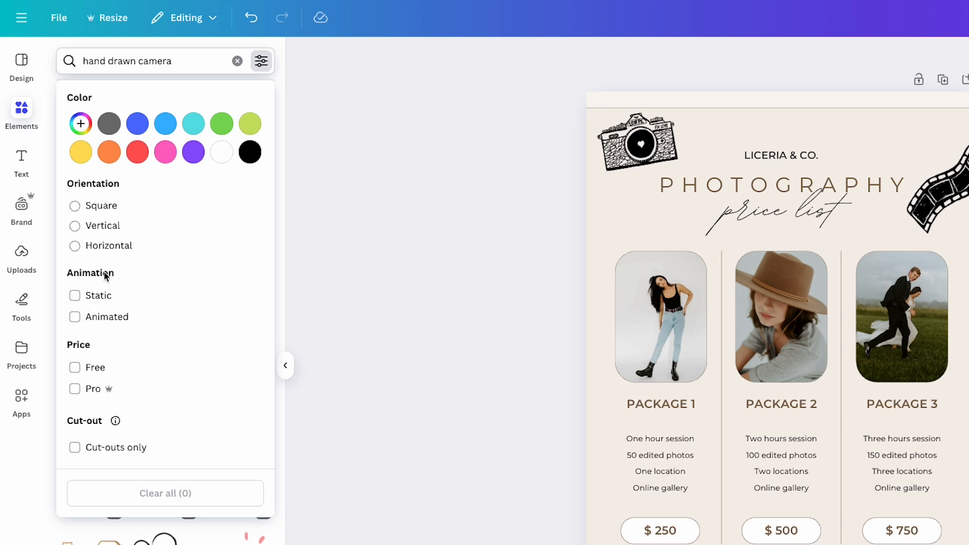
left_click(75, 317)
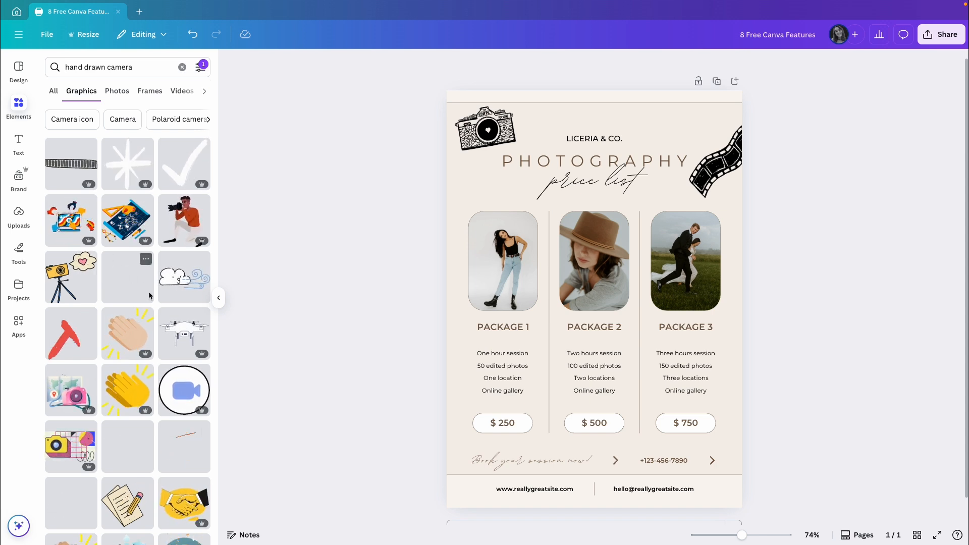
scroll("down", 3)
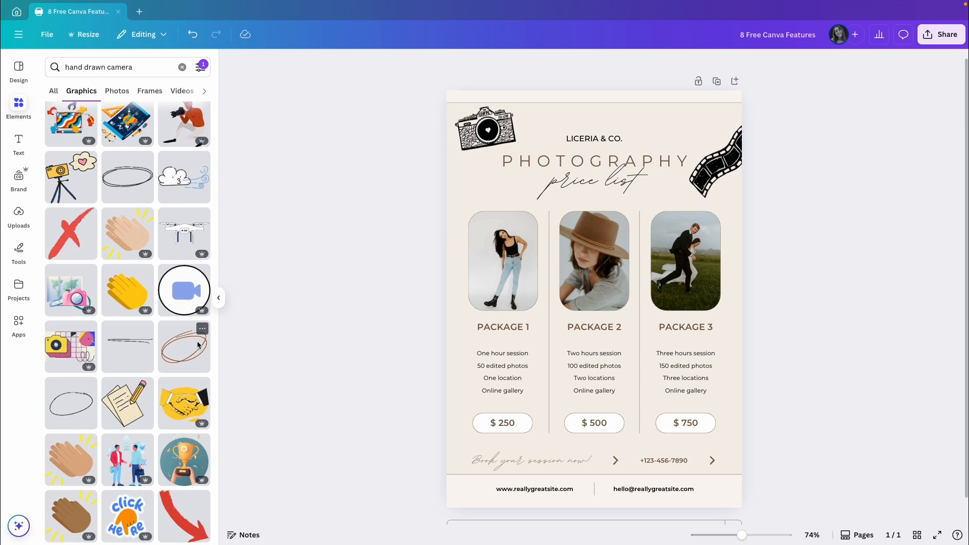
scroll("down", 3)
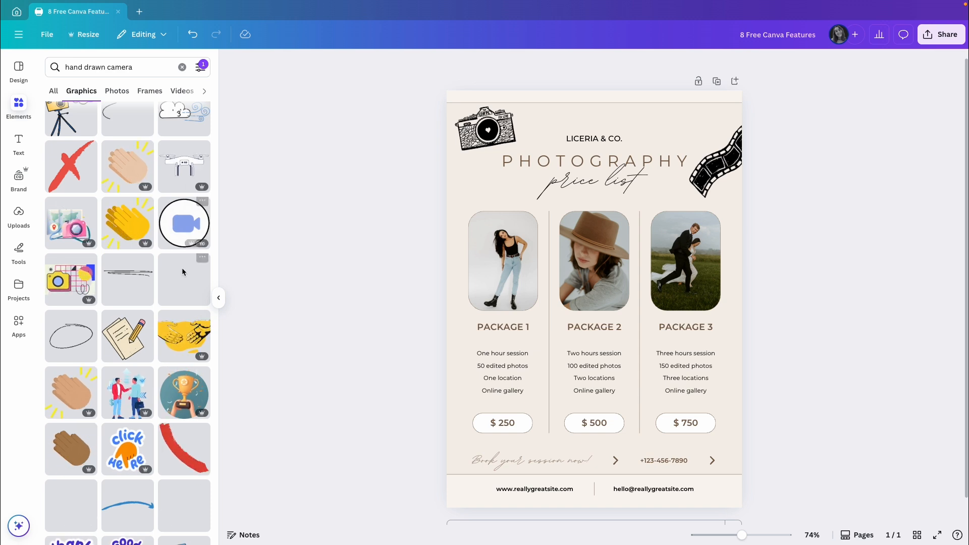
scroll("down", 3)
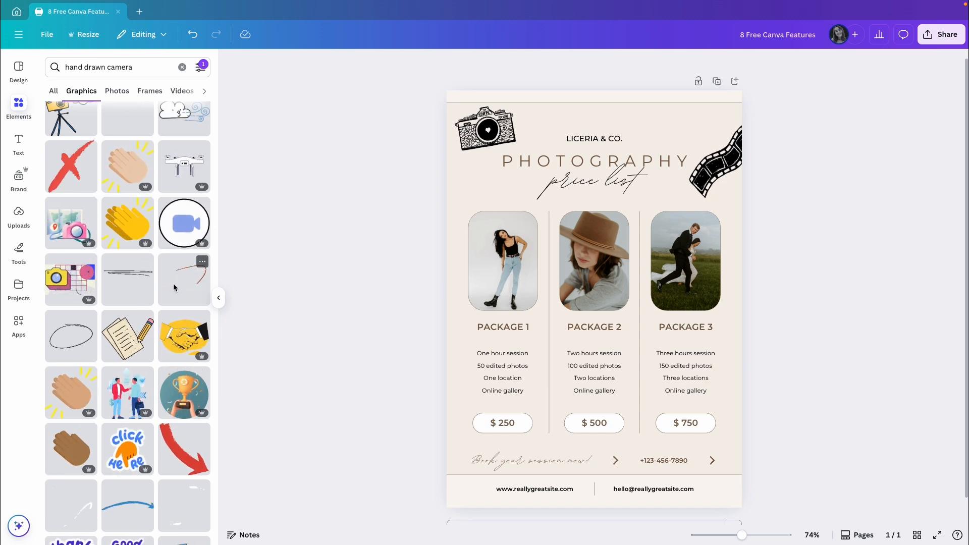
Clear the search and multi-select the PACKAGE 1 heading with its feature lines.
left_click(182, 66)
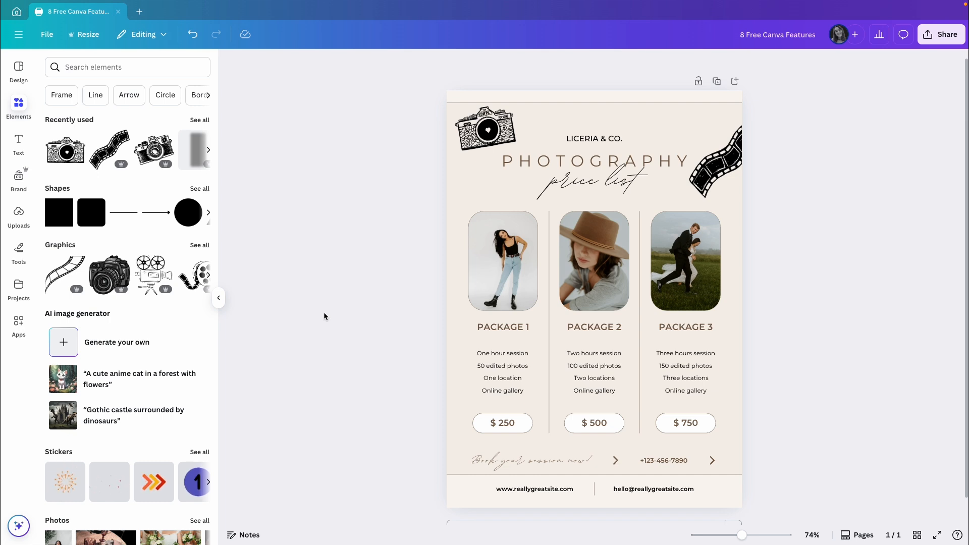
left_click(501, 370)
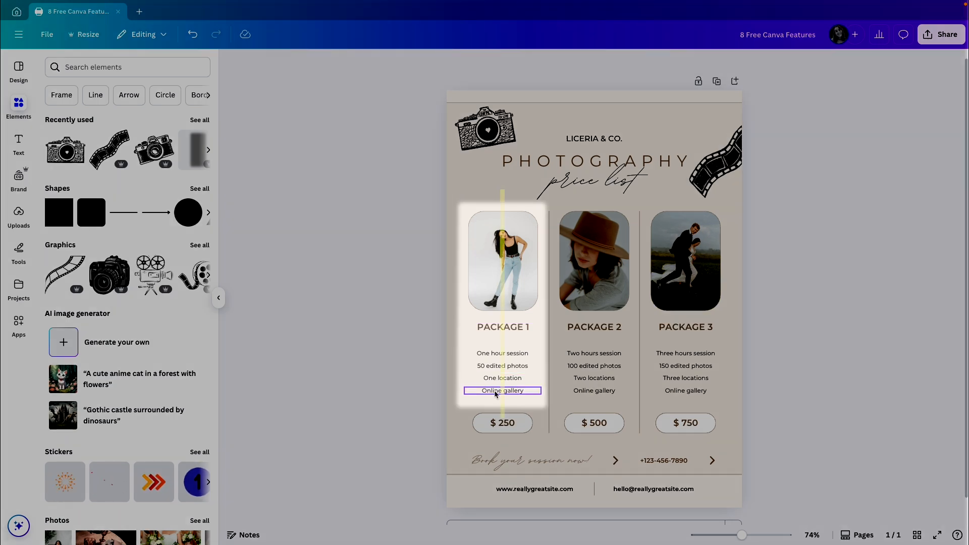
left_click(502, 327)
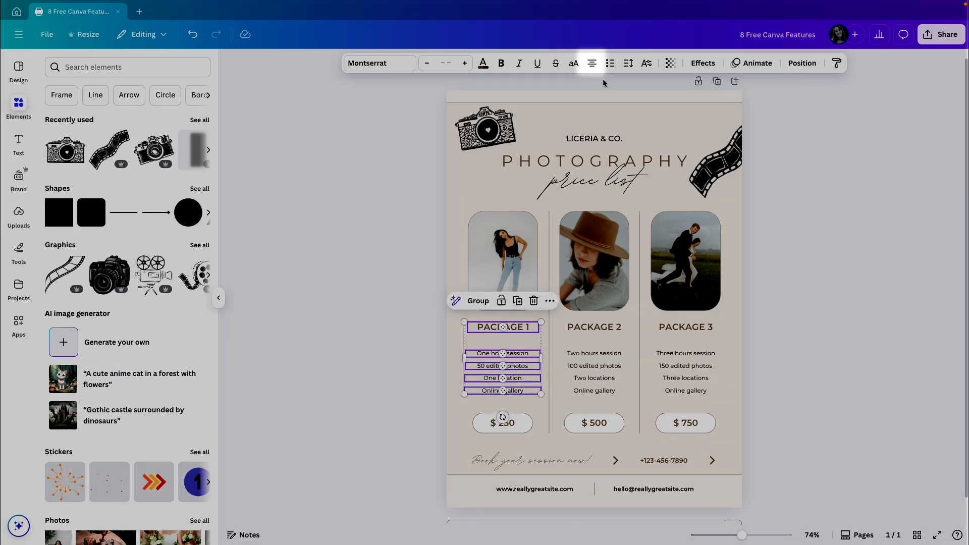
left_click(591, 63)
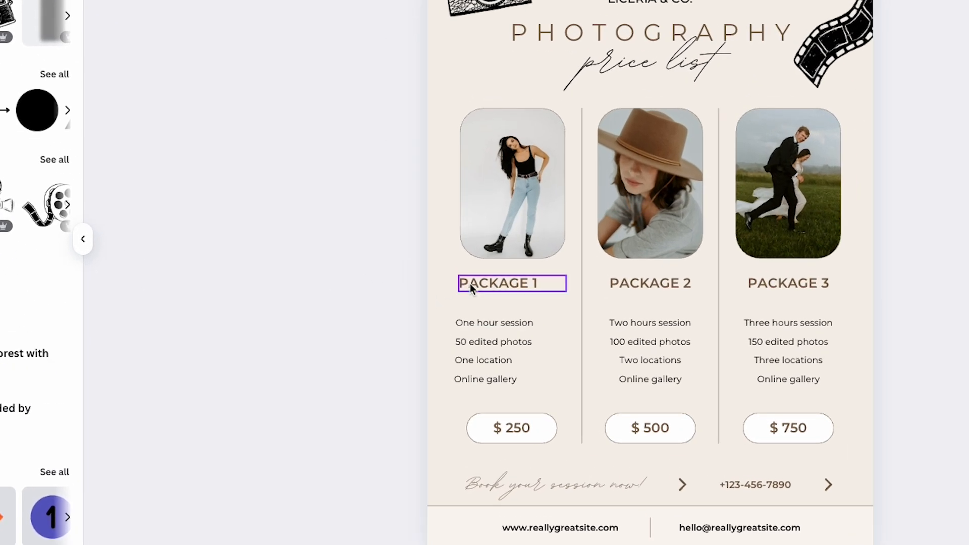
left_click(493, 323)
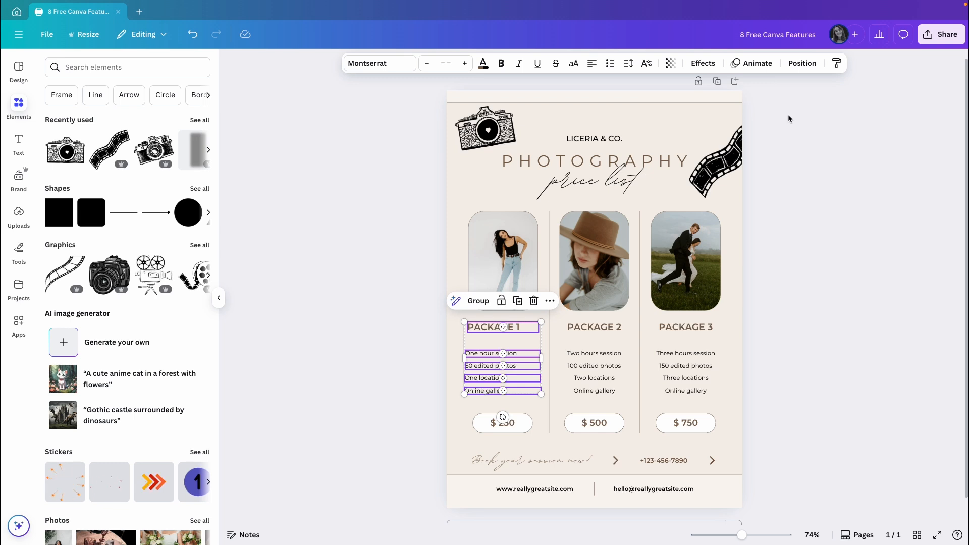
Align the selected PACKAGE 1 texts to a common left edge via Position.
left_click(801, 63)
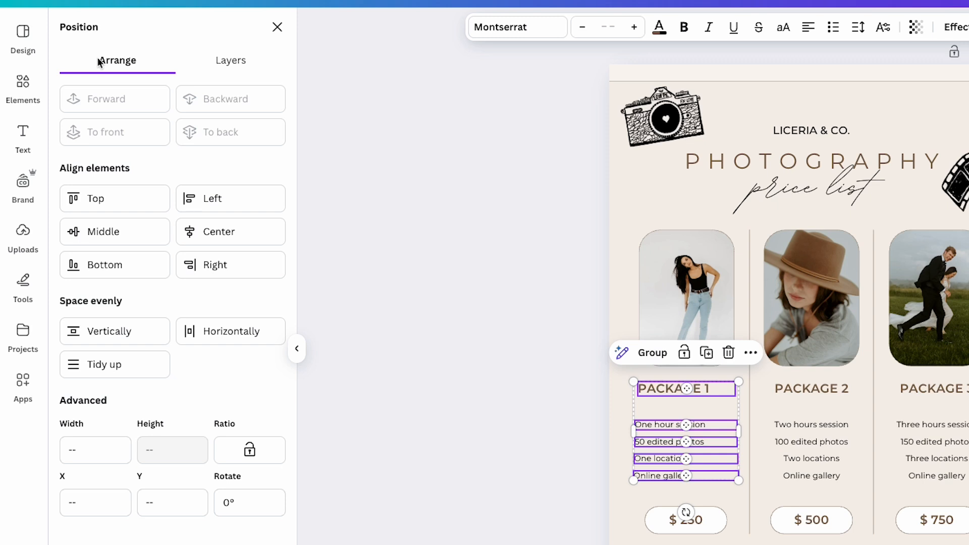
mouse_move(109, 179)
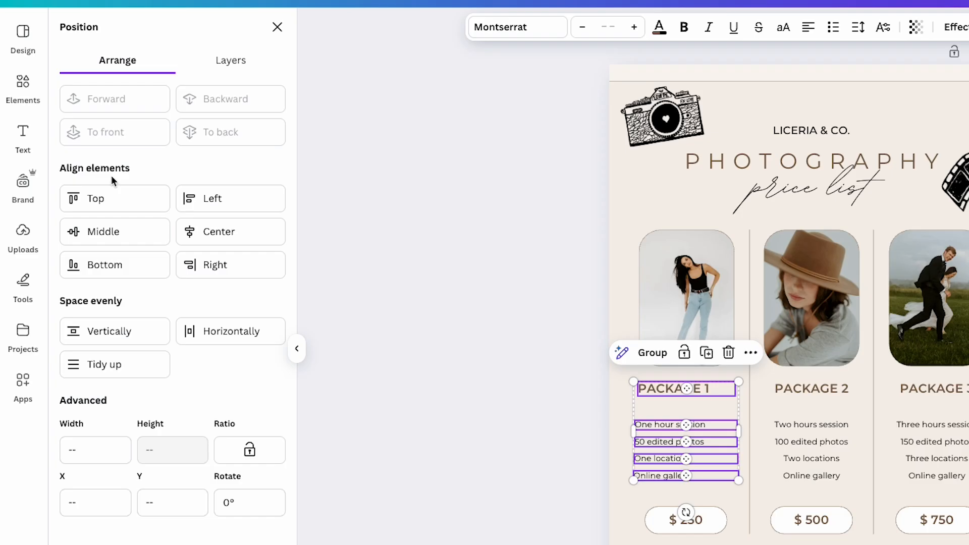
left_click(212, 199)
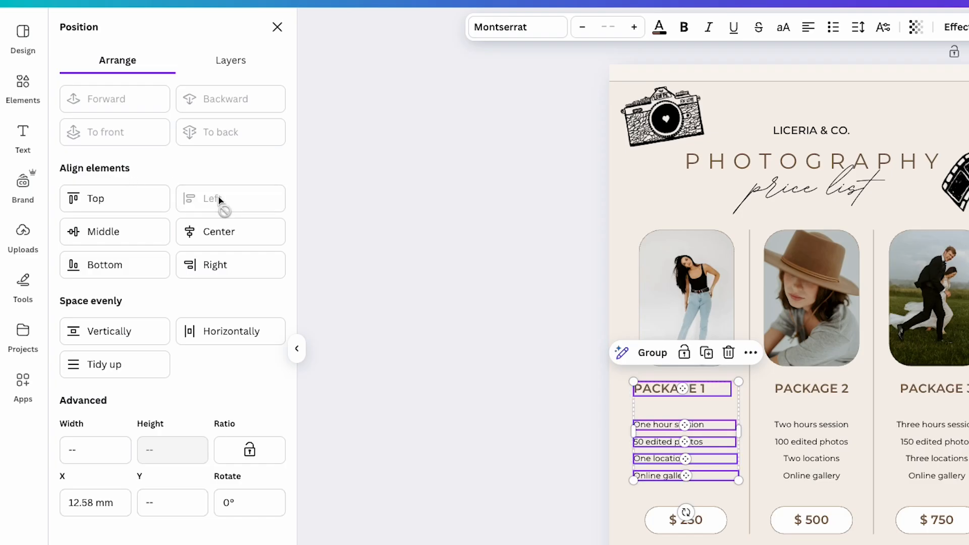
mouse_move(361, 324)
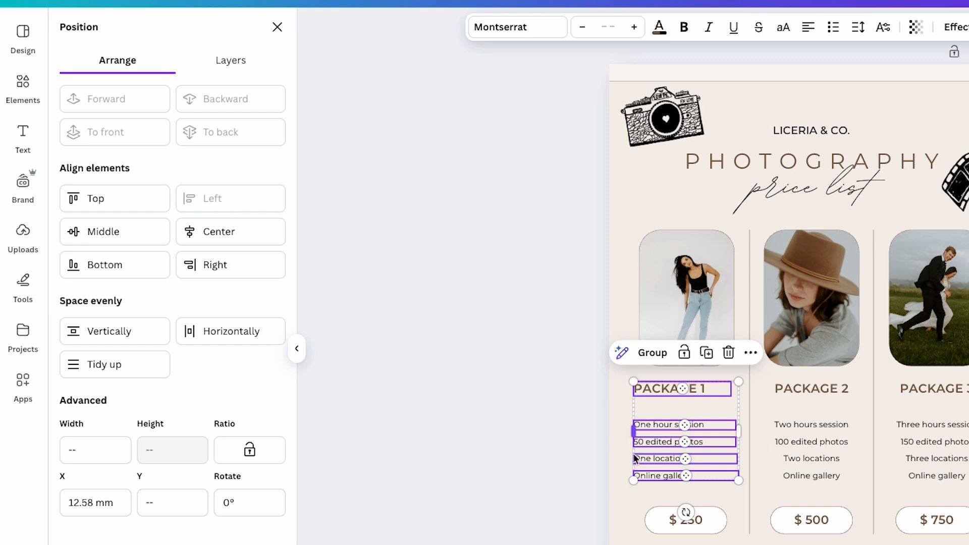
left_click(24, 84)
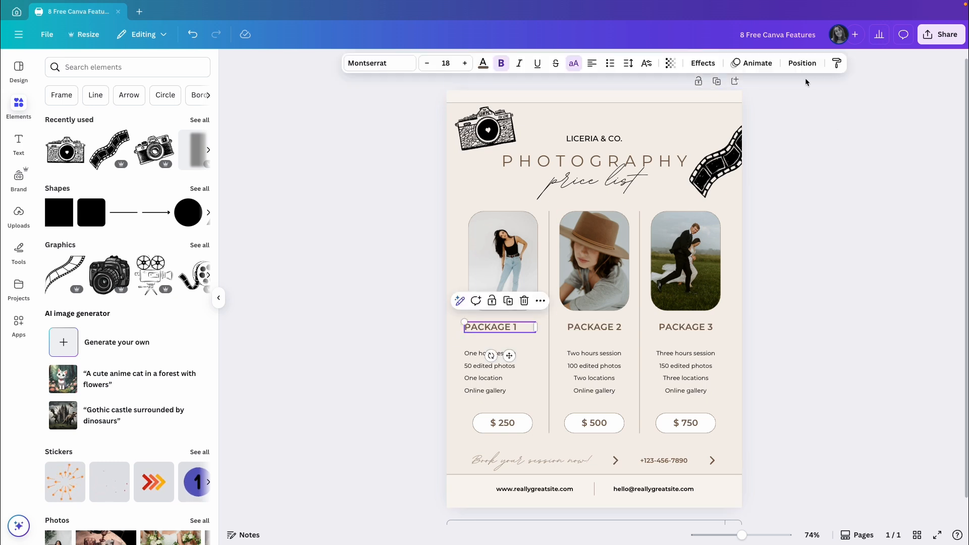
Drag PACKAGE 1 back below its photo and left-align it with its feature lines again.
left_click(801, 63)
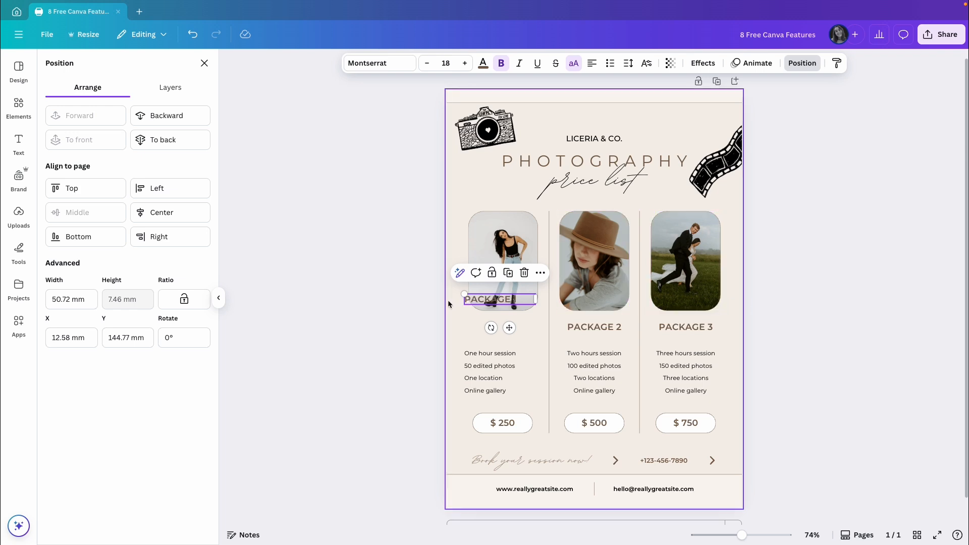
mouse_move(451, 305)
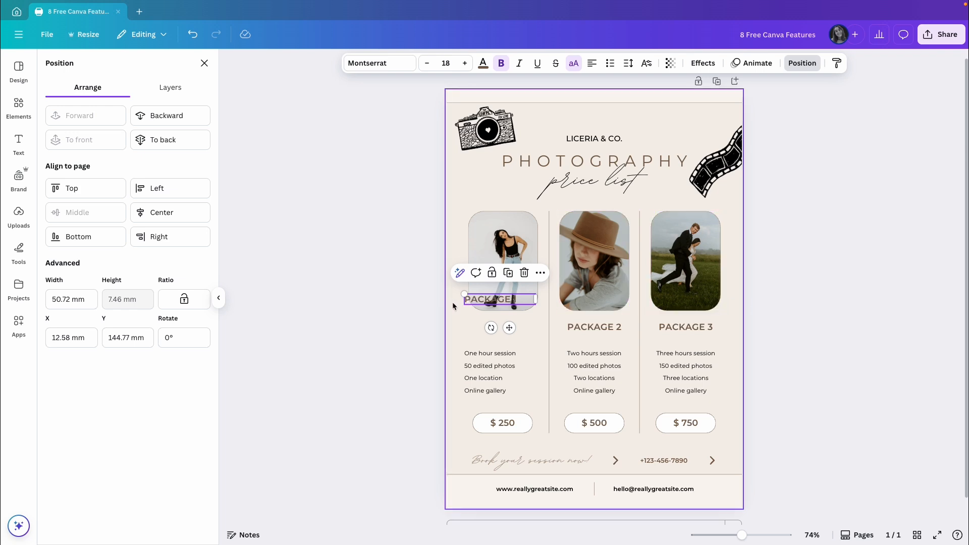
left_click_drag(491, 299, 491, 326)
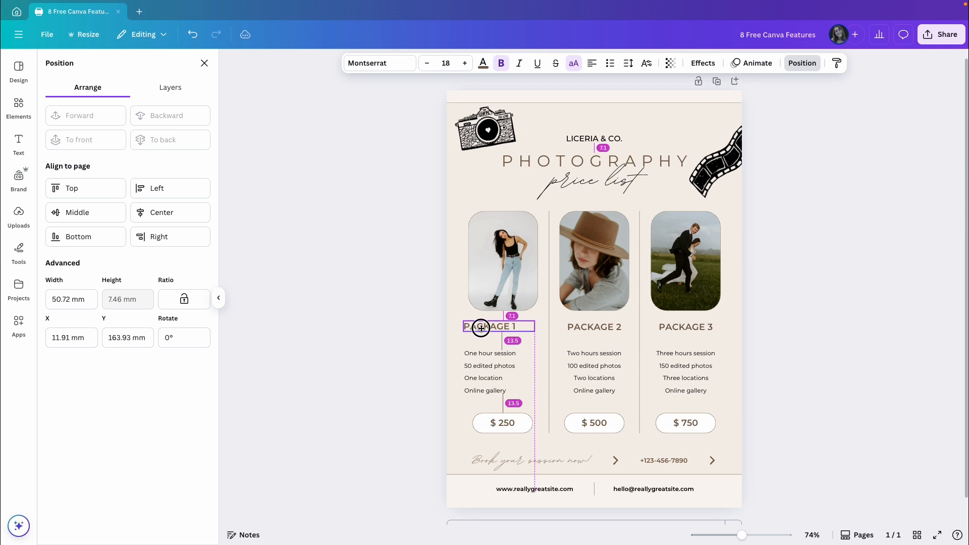
left_click(490, 327)
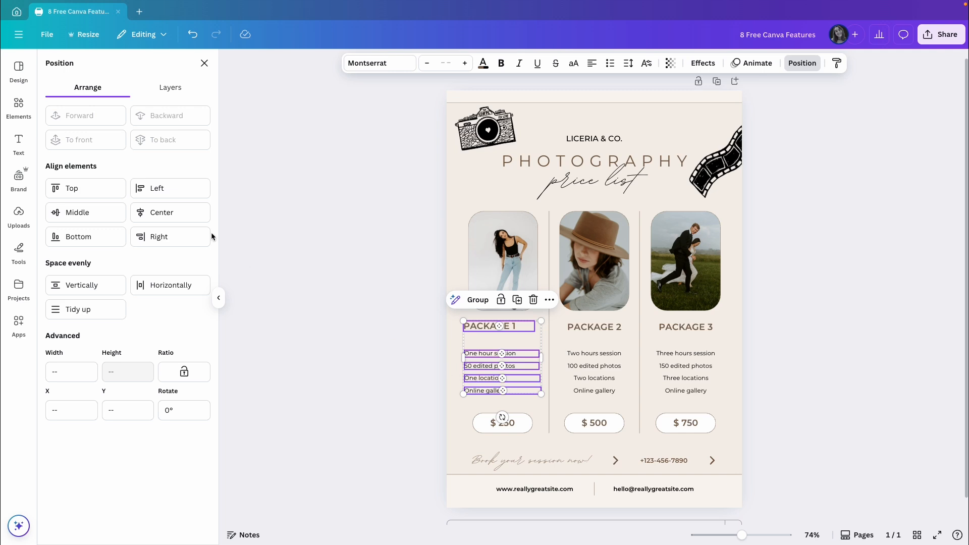
mouse_move(122, 181)
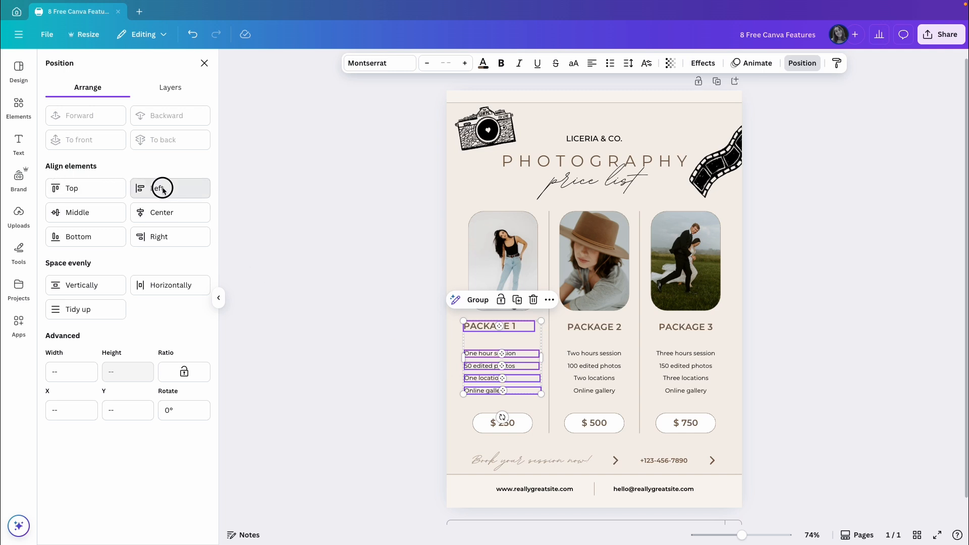
left_click(159, 188)
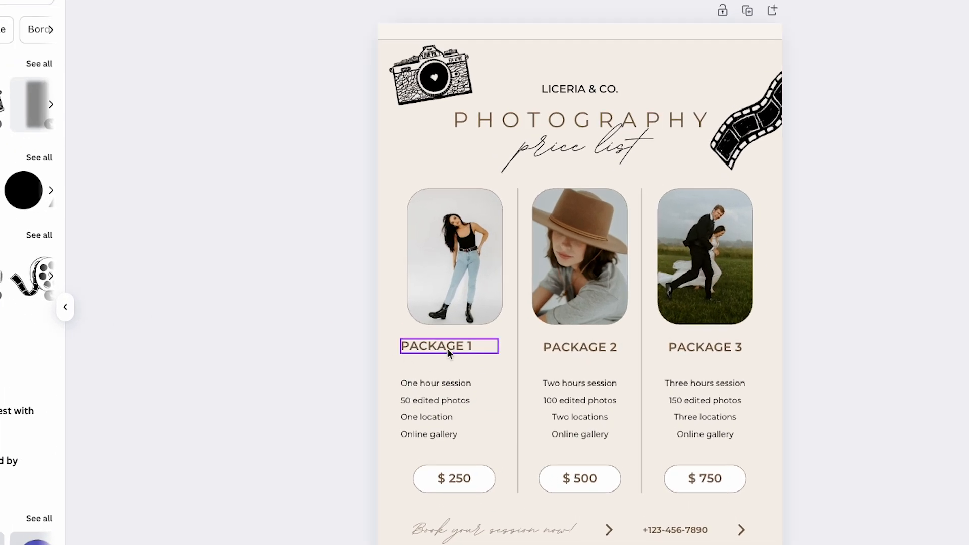
Select the three PACKAGE headings and Middle-align them to one shared height.
left_click(704, 346)
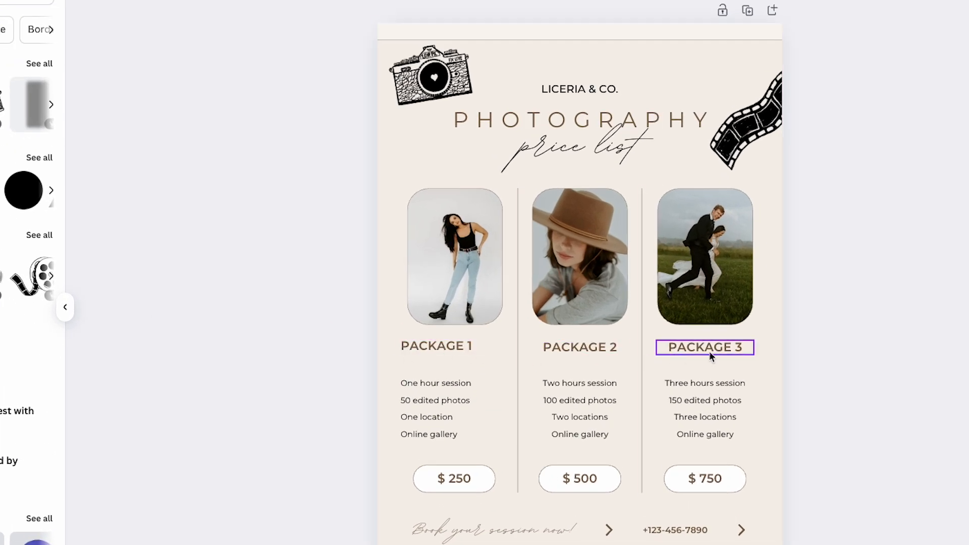
left_click(579, 346)
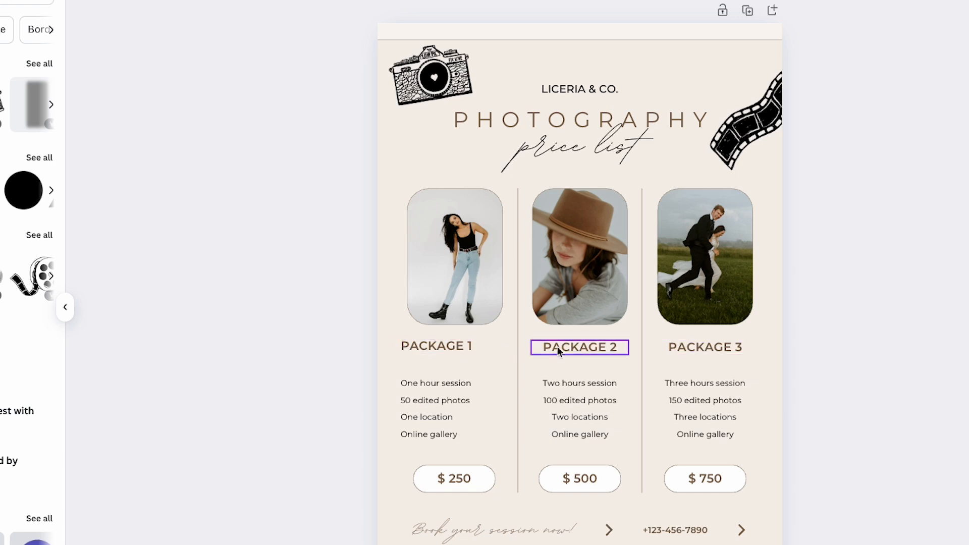
left_click(705, 346)
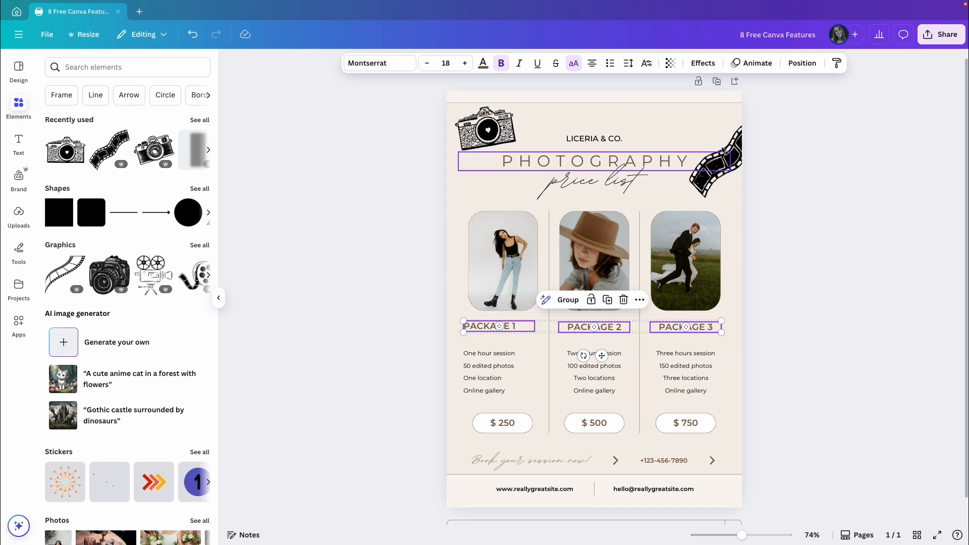
left_click(802, 62)
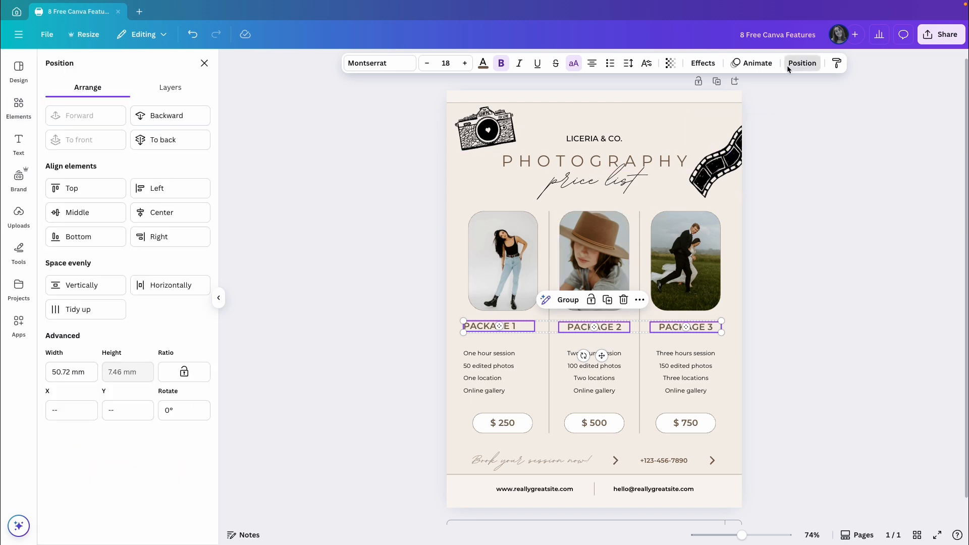
mouse_move(85, 212)
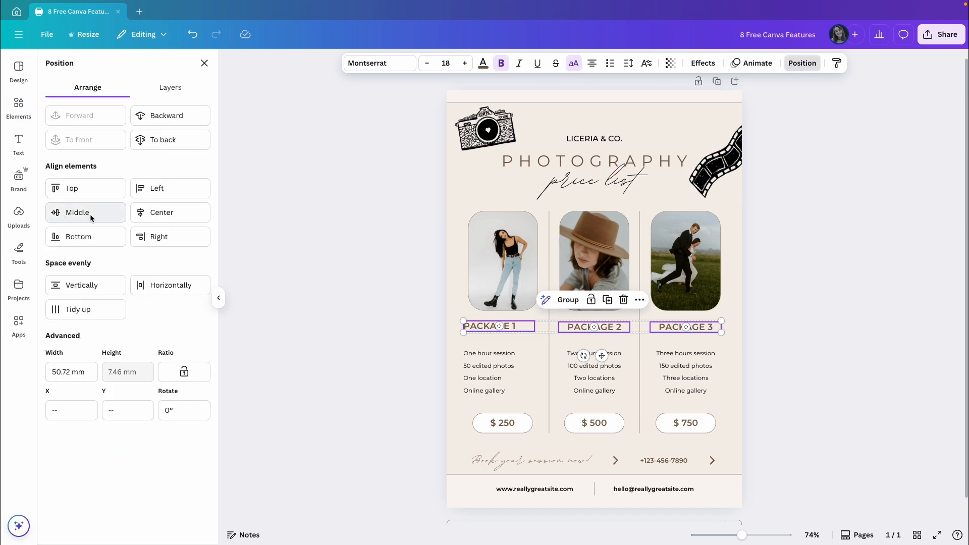
left_click(76, 213)
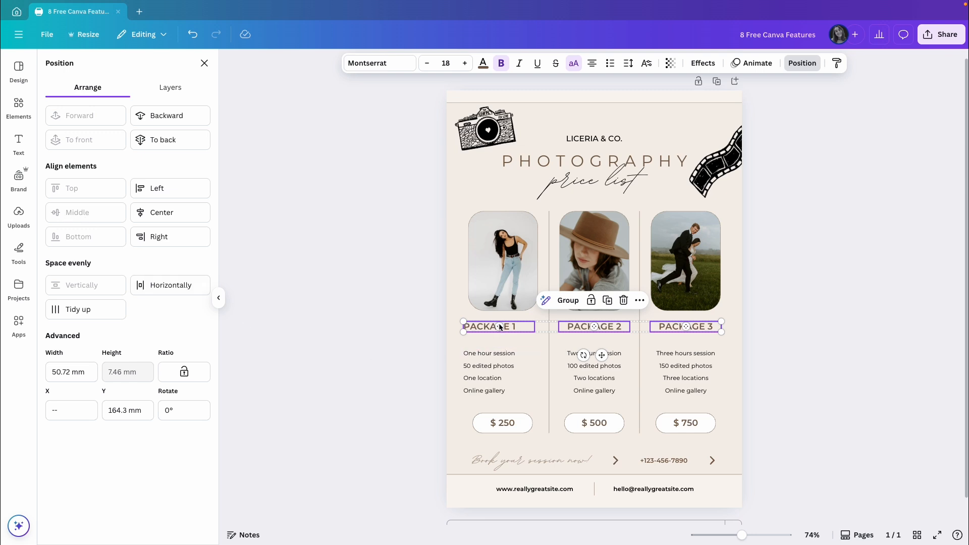
mouse_move(509, 331)
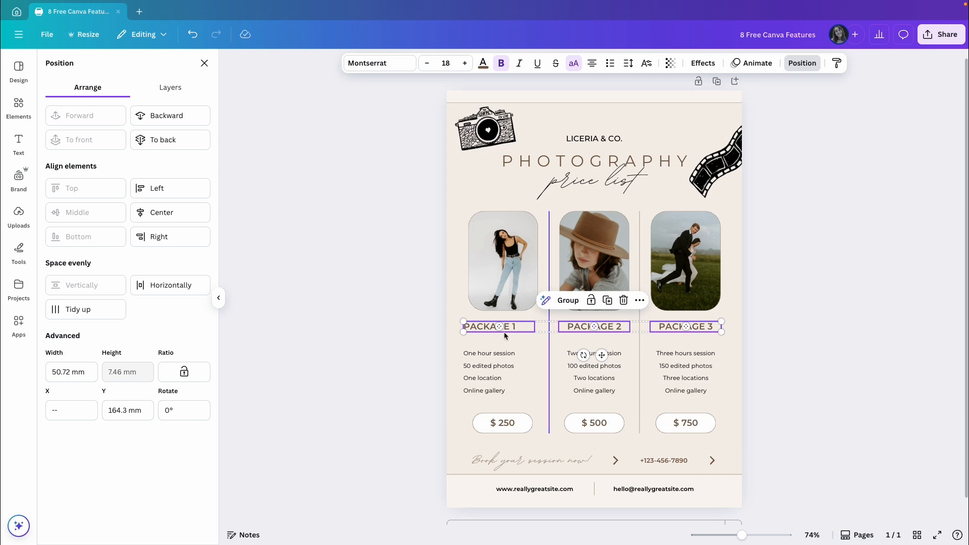
left_click(18, 105)
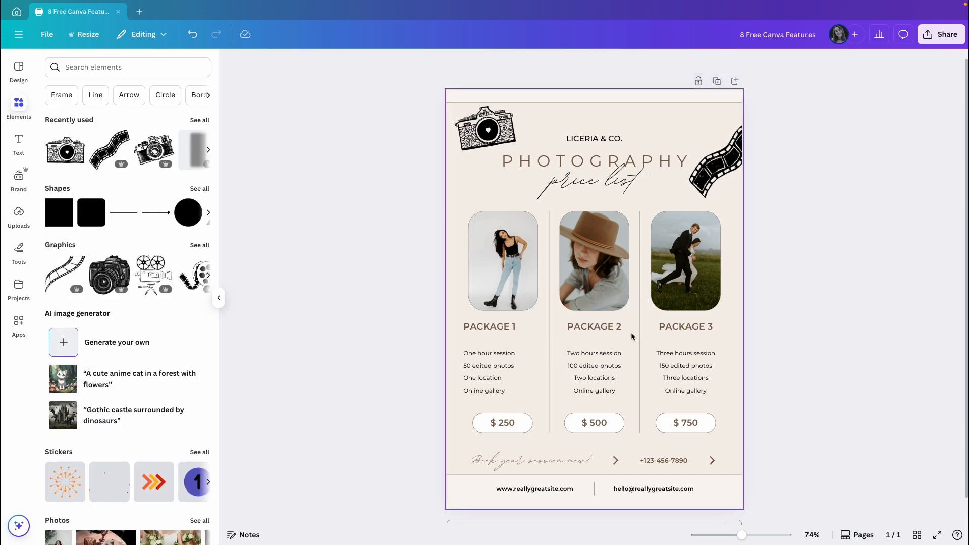
Select the PACKAGE 2 heading with its four detail lines and bring up the Position alignment options.
left_click(593, 325)
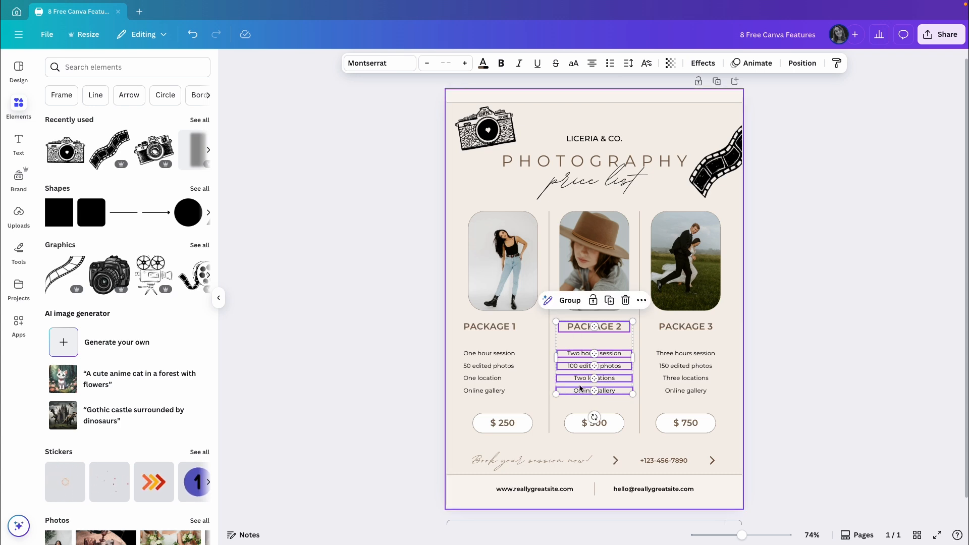
left_click(801, 62)
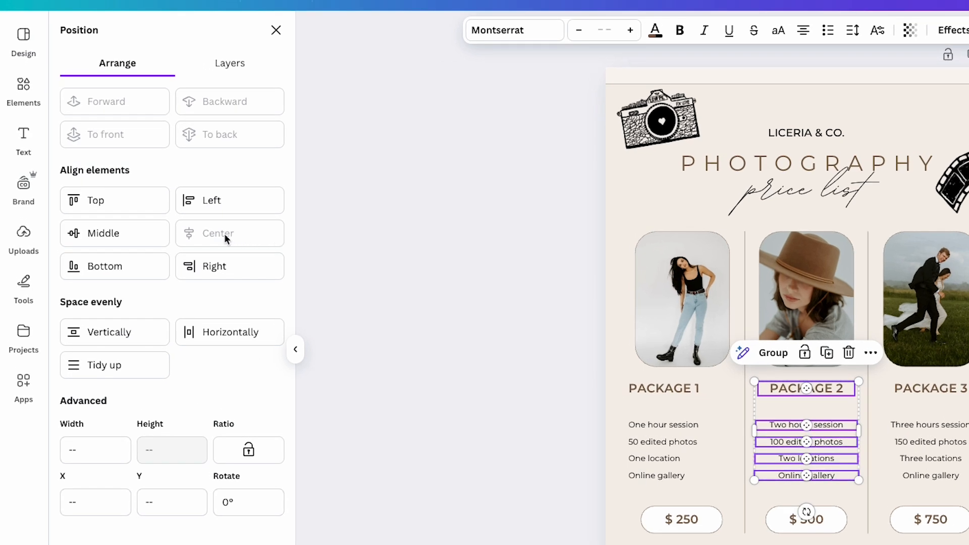
mouse_move(233, 241)
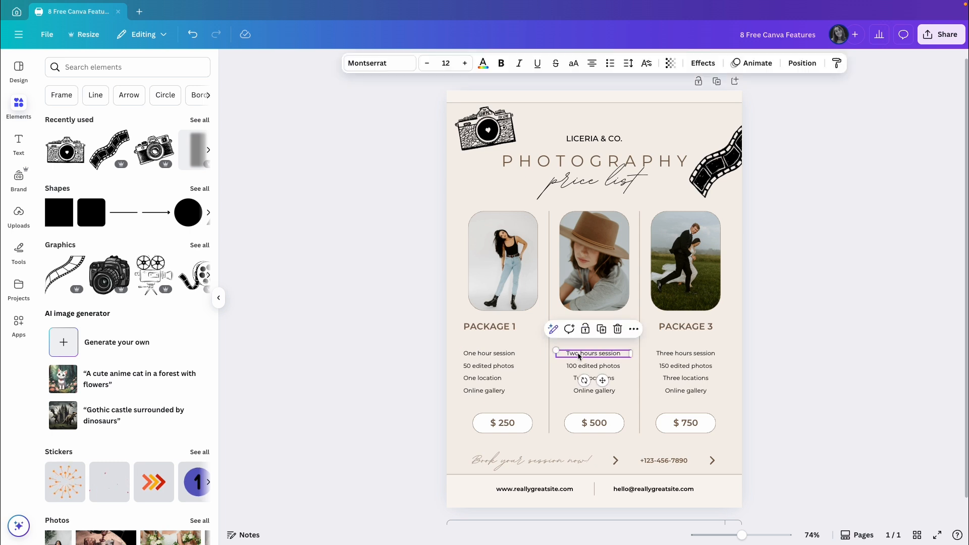
mouse_move(591, 63)
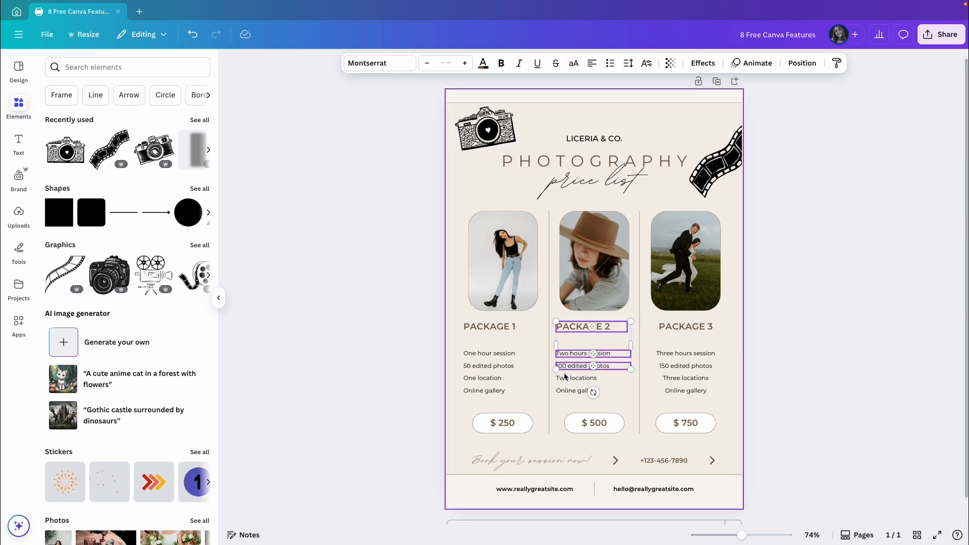
left_click(801, 62)
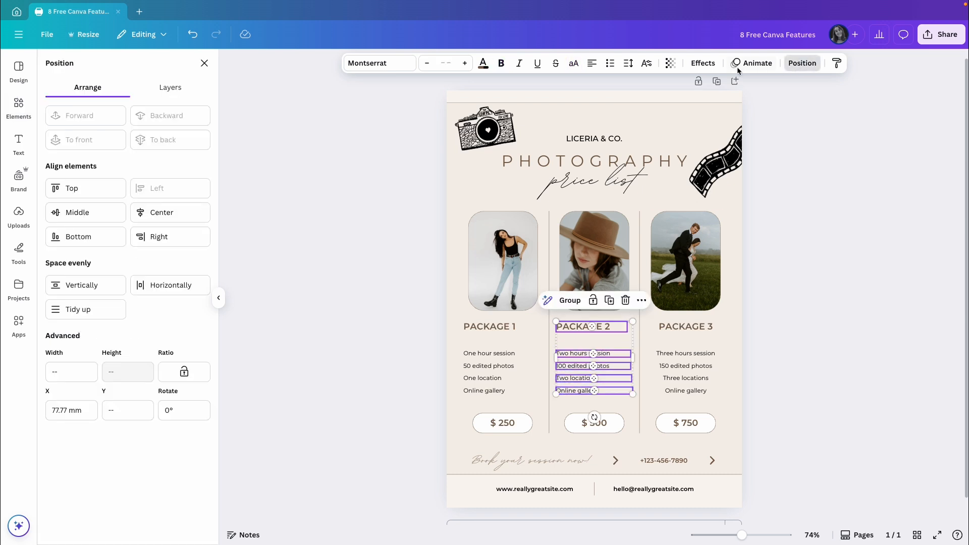
mouse_move(150, 188)
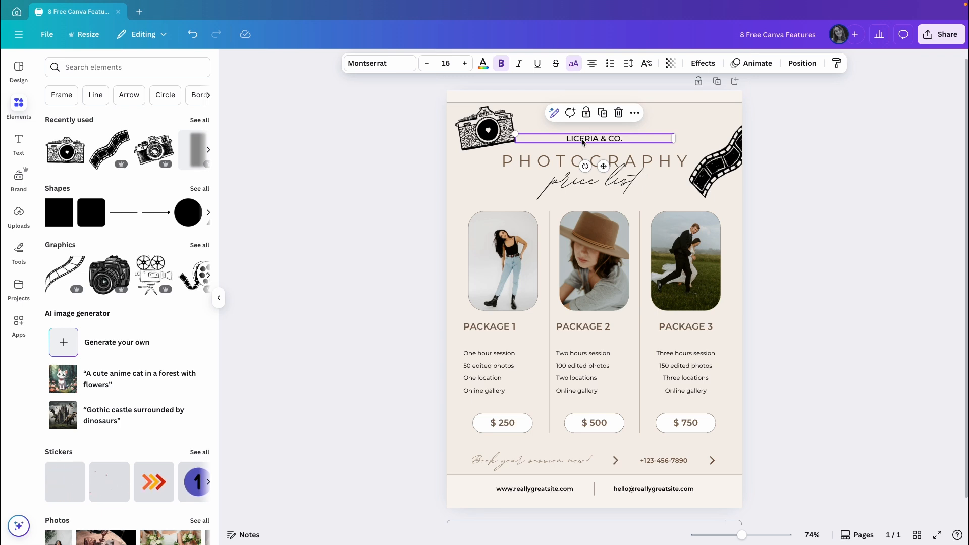
left_click(801, 63)
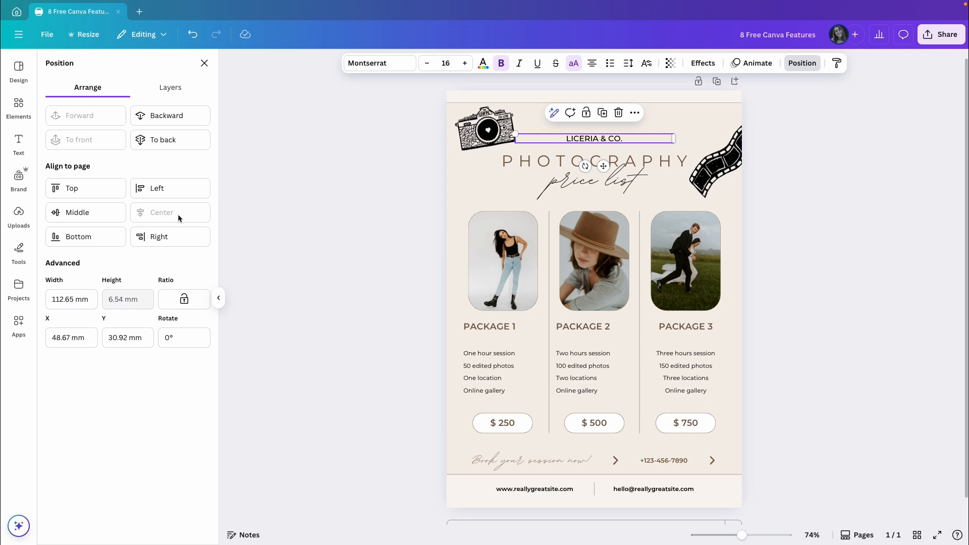
mouse_move(78, 173)
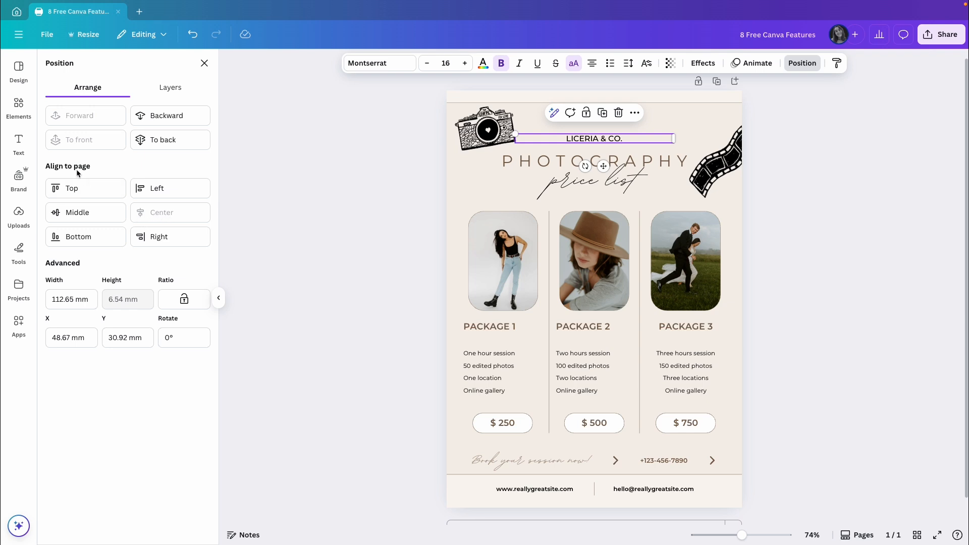
mouse_move(149, 216)
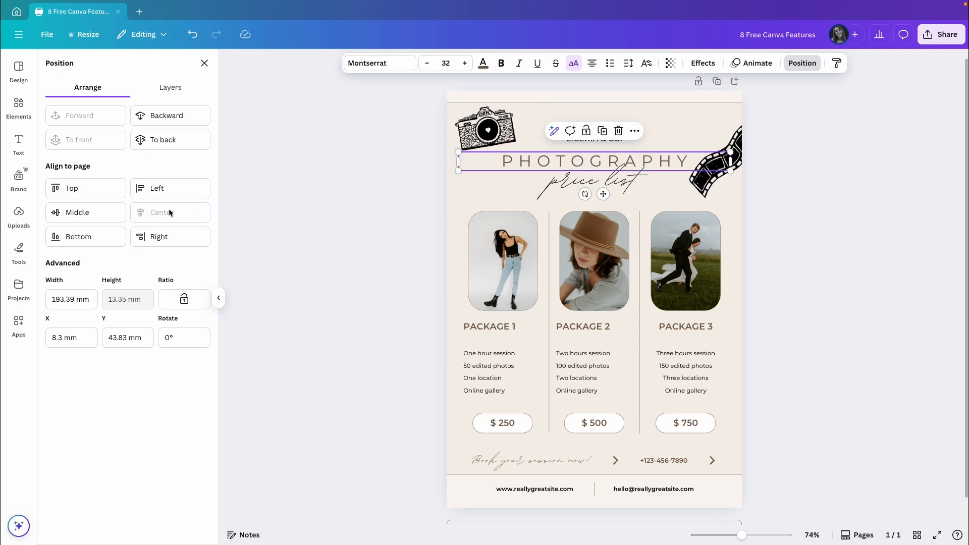
left_click(582, 181)
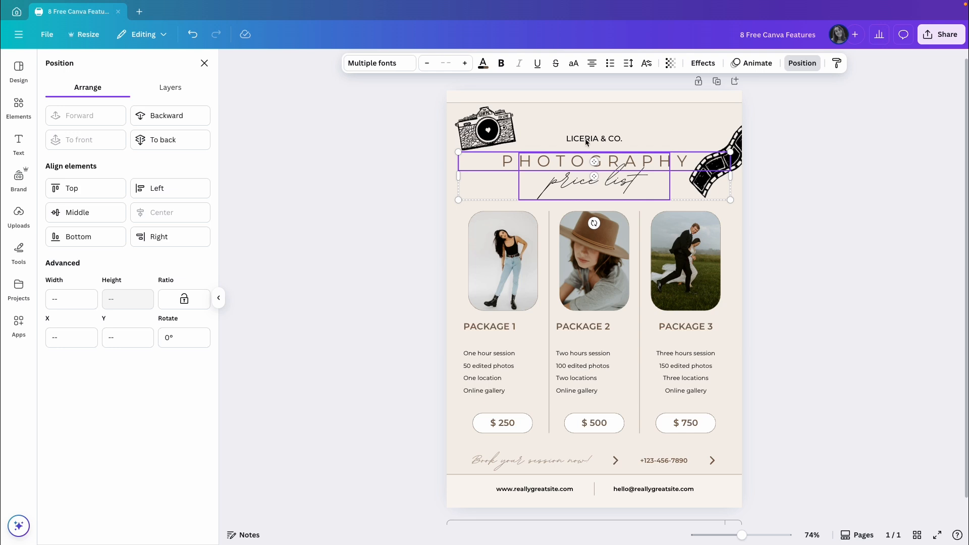
left_click(593, 138)
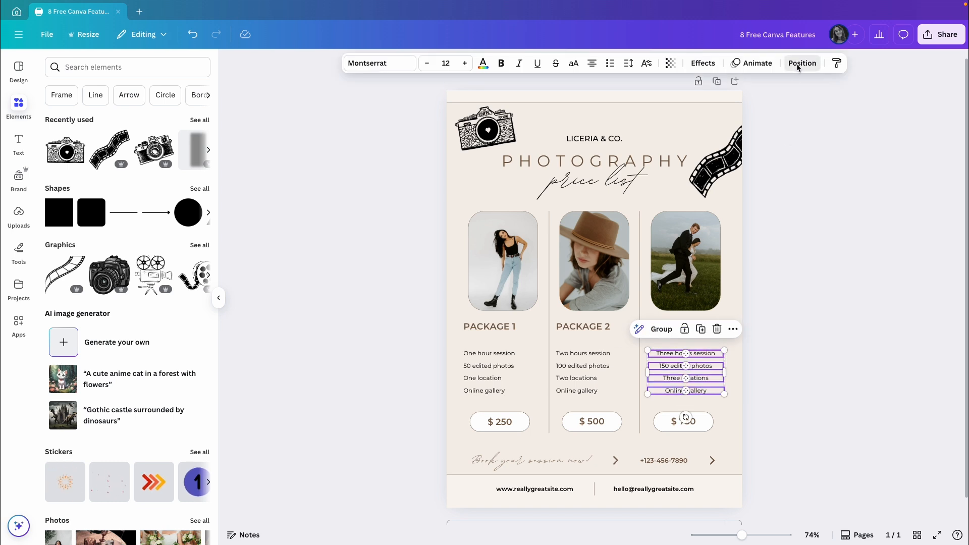
Space the four Package 3 detail lines evenly top to bottom, then deselect them.
left_click(802, 62)
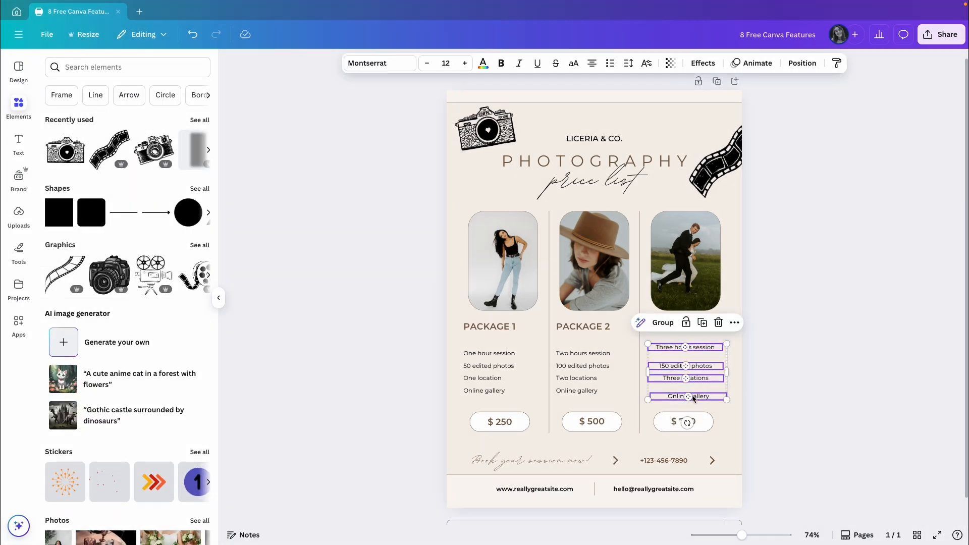
left_click(801, 62)
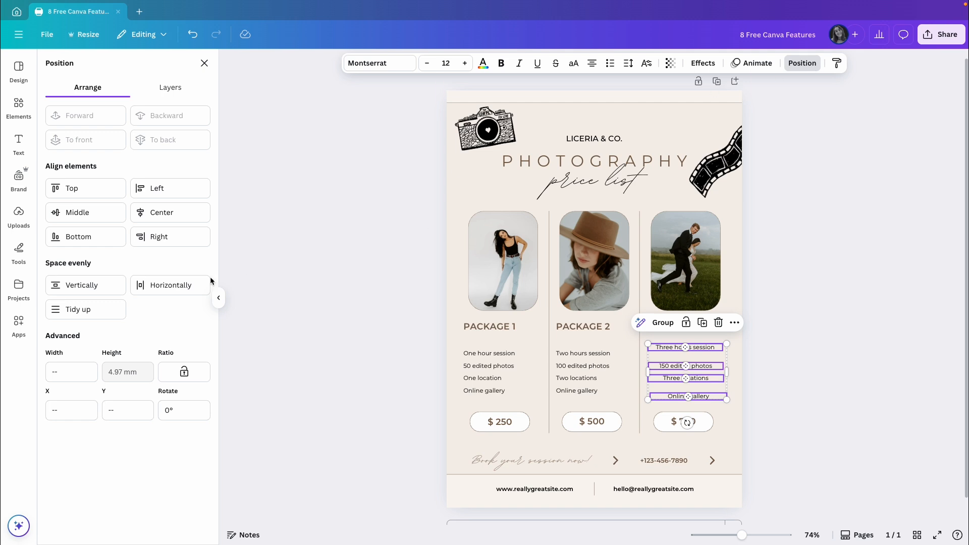
mouse_move(81, 284)
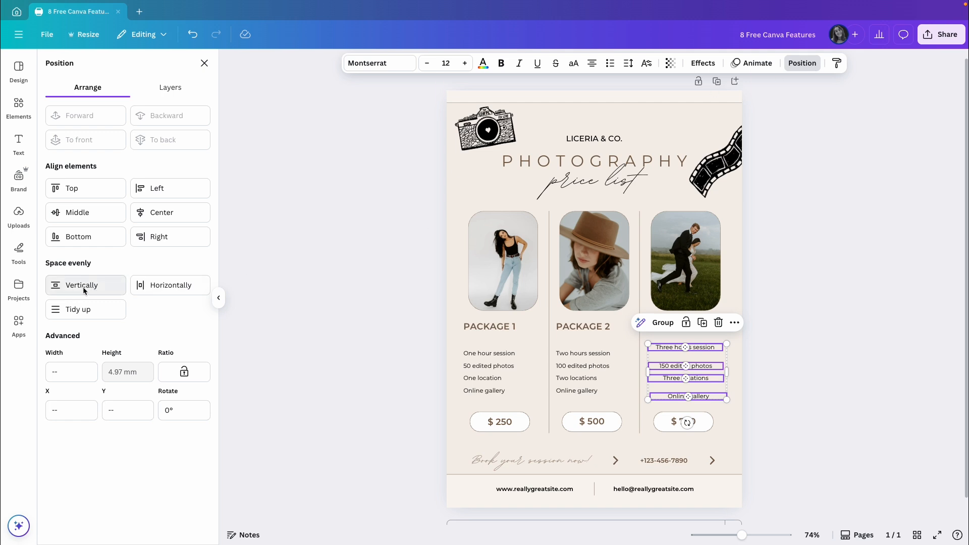
left_click(81, 285)
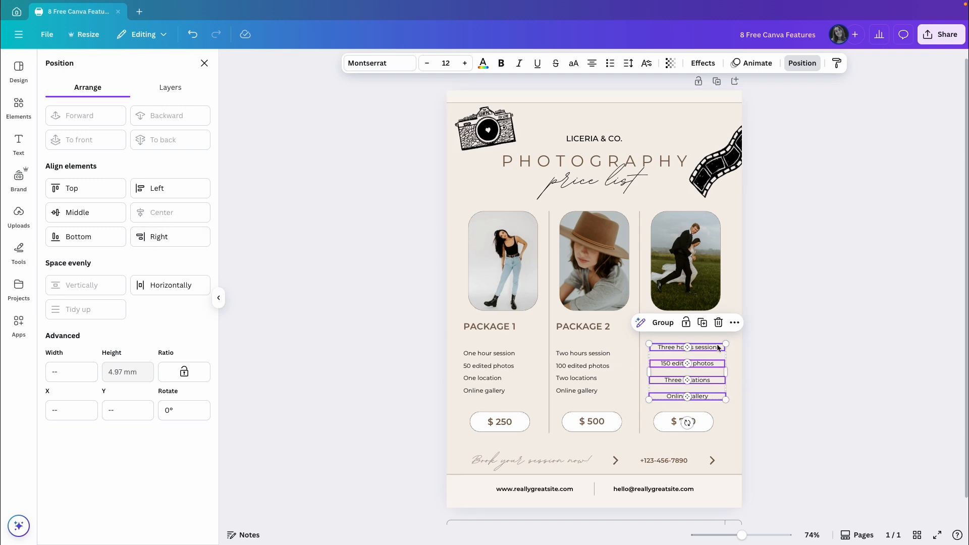
left_click(18, 105)
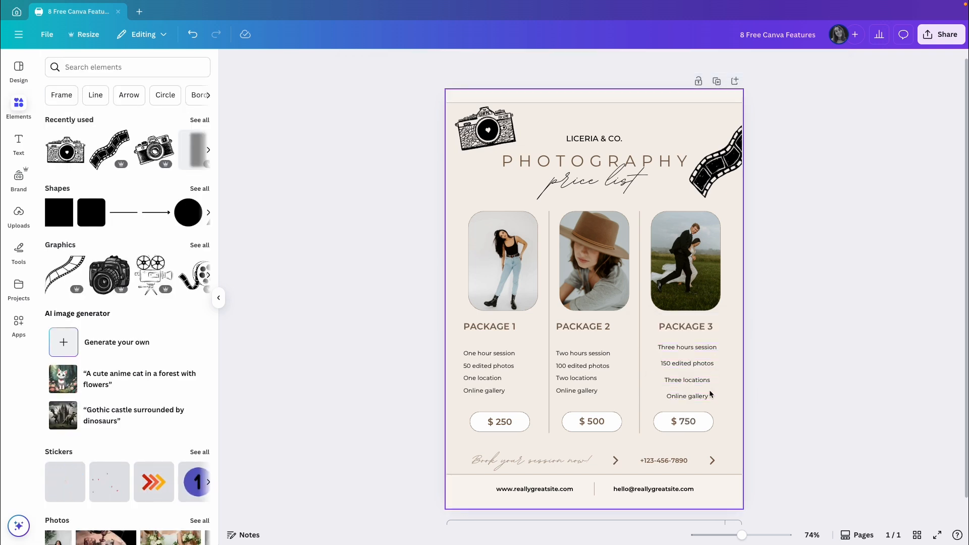
Line up the Three hours session and Online gallery lines with the other packages' first and last lines.
left_click(686, 396)
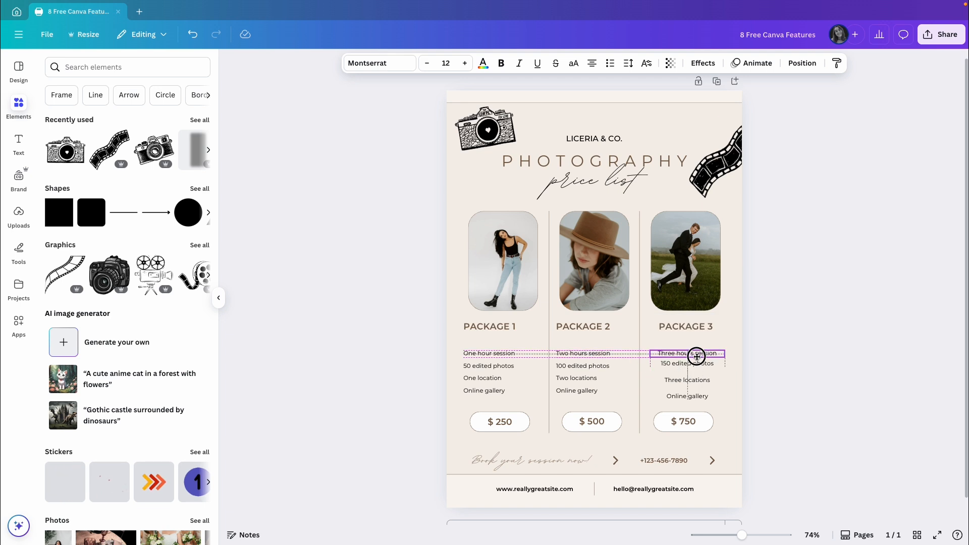
left_click(582, 353)
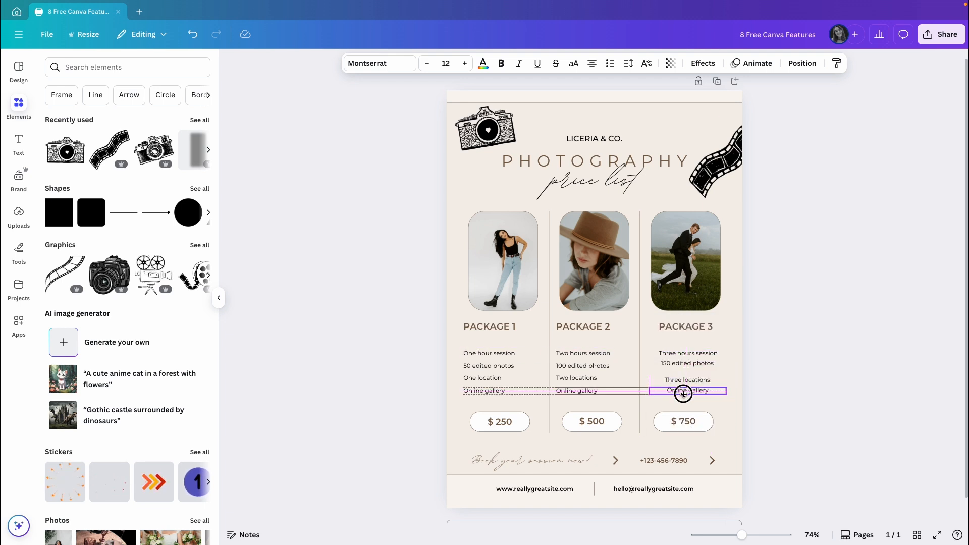
left_click(686, 391)
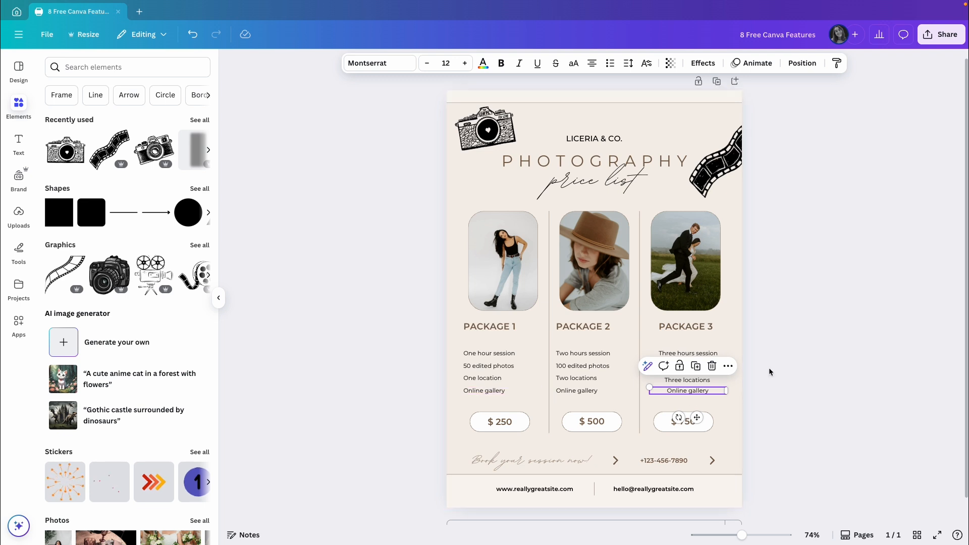
left_click(801, 62)
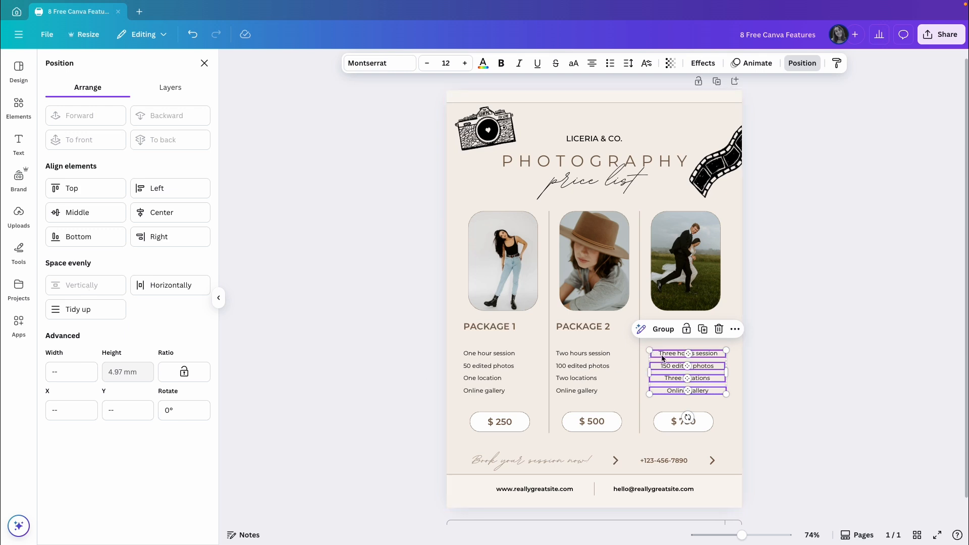
mouse_move(668, 390)
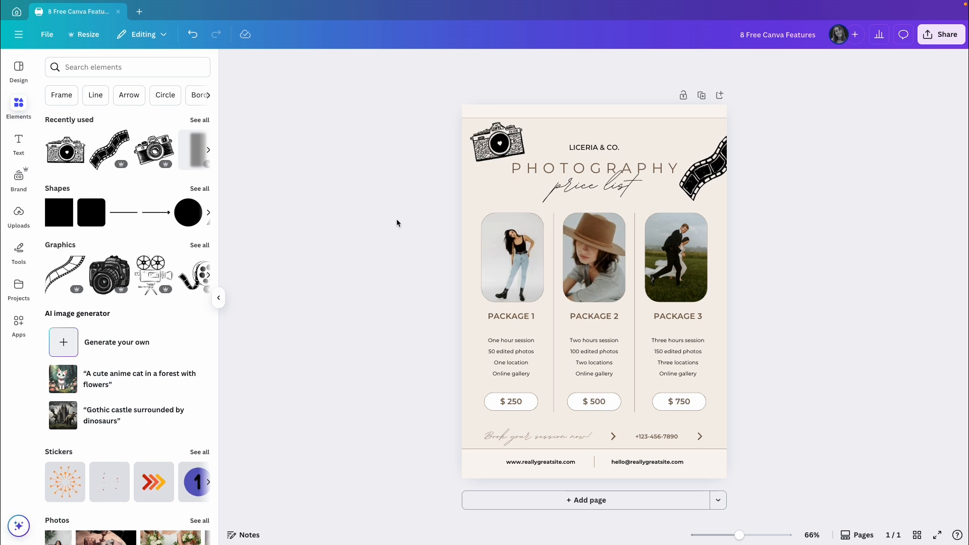
Turn on rulers and guides from File > Settings so rulers frame the canvas.
left_click(47, 34)
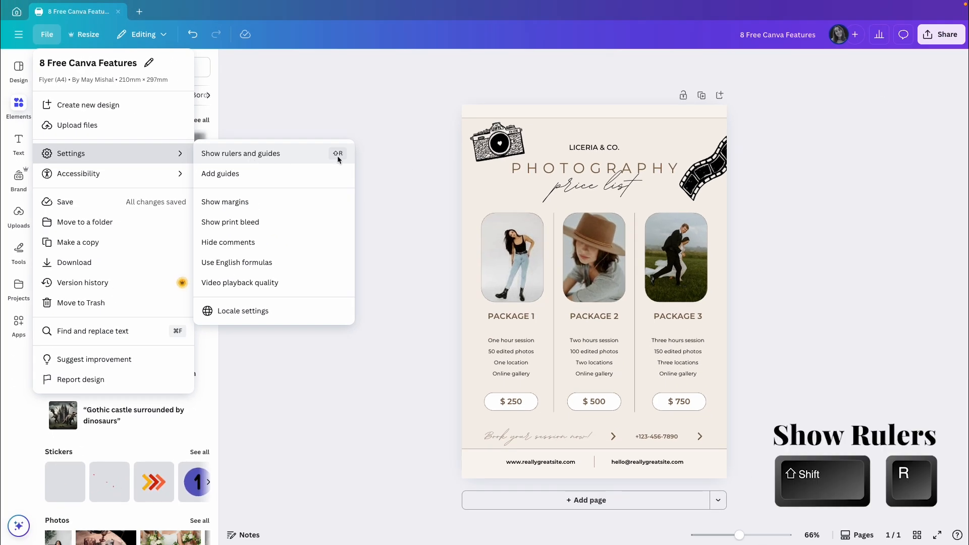
left_click(240, 153)
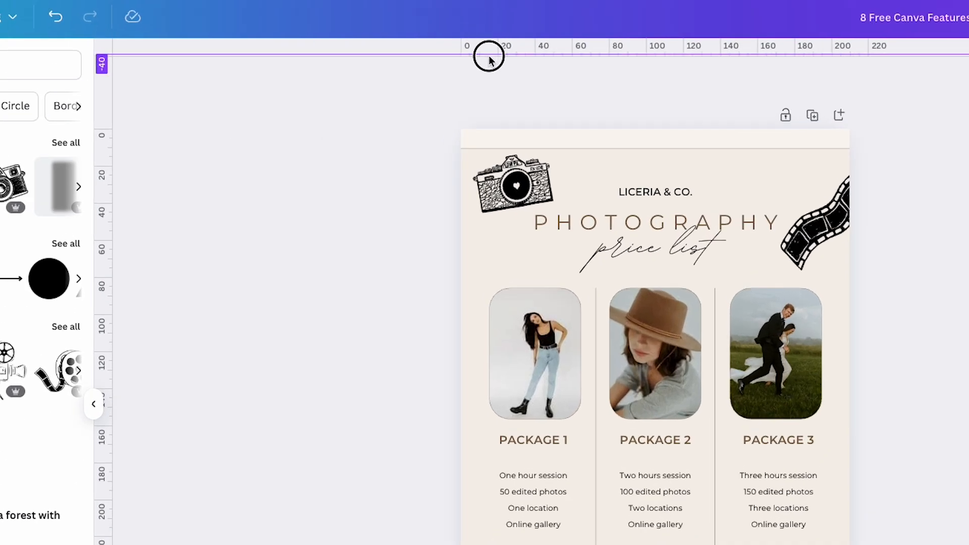
Place horizontal margin guides near the page's top and bottom edges and select the footer contact line for removal.
left_click_drag(489, 60, 490, 147)
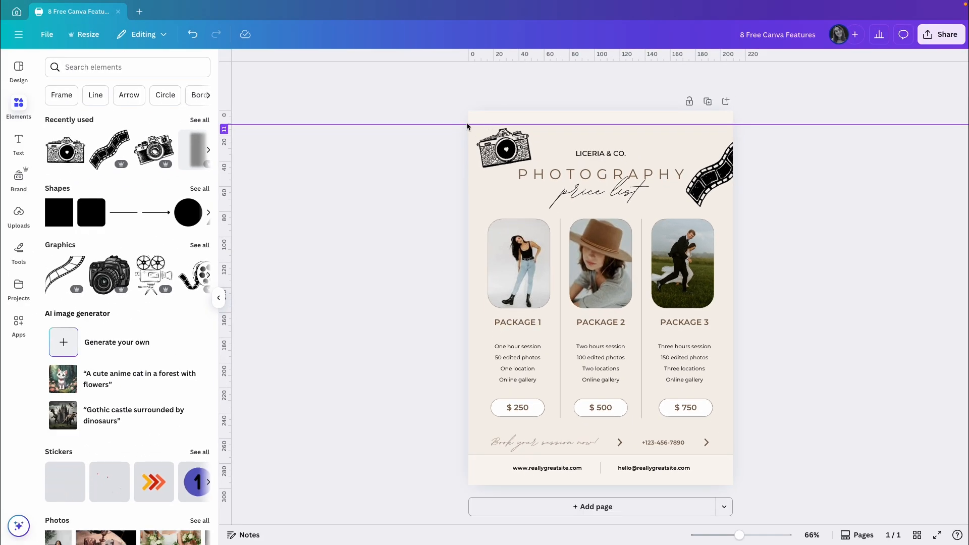
left_click(48, 34)
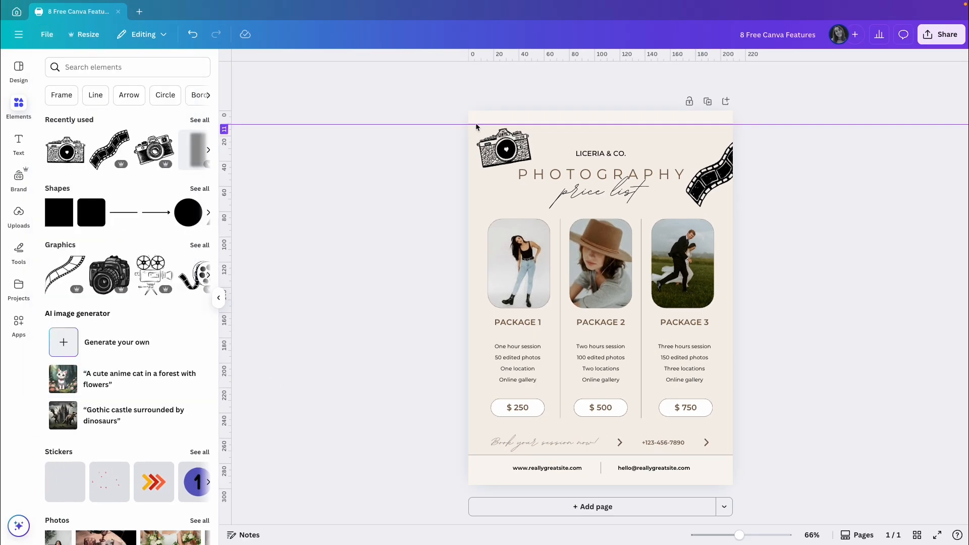
type("29")
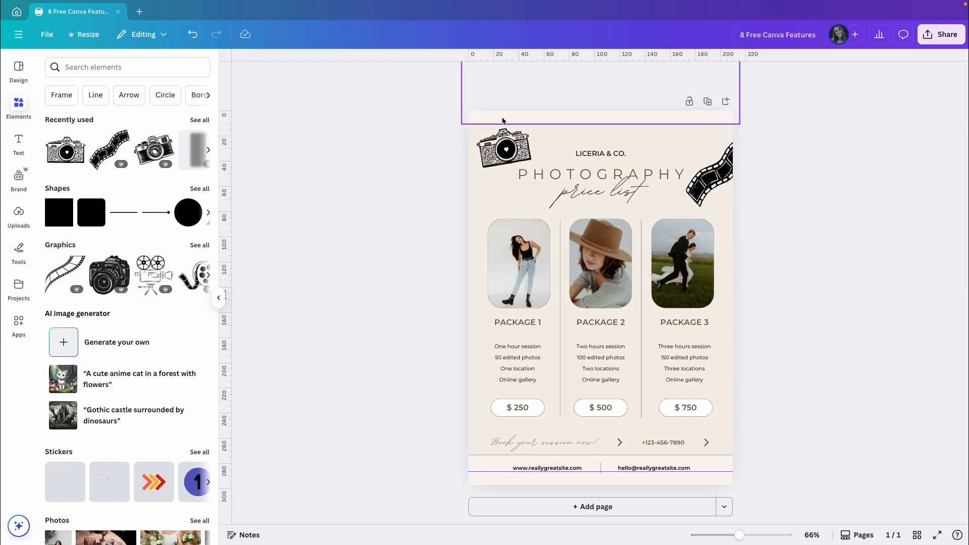
left_click(546, 467)
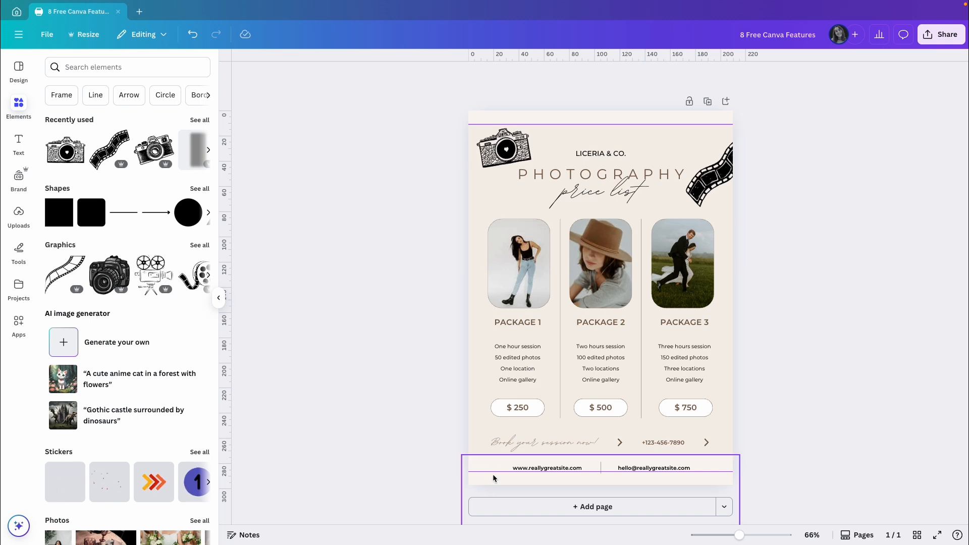
left_click(546, 467)
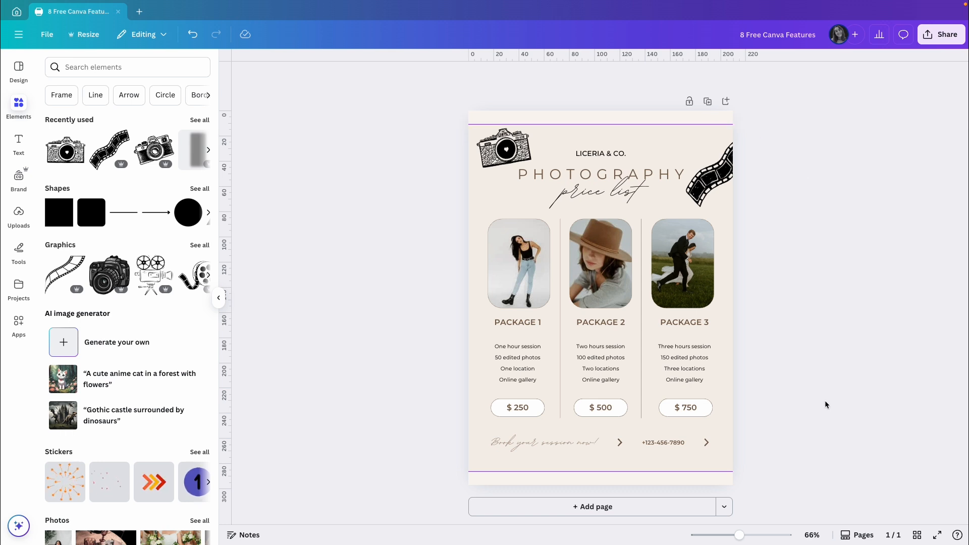
Delete the middle package column and rename PACKAGE 3 to PACKAGE 2.
left_click(599, 264)
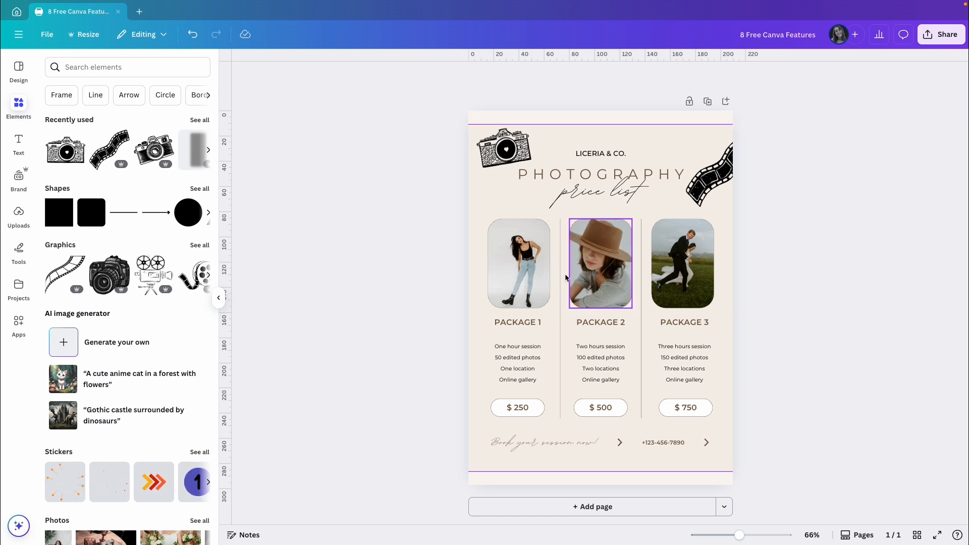
left_click(725, 350)
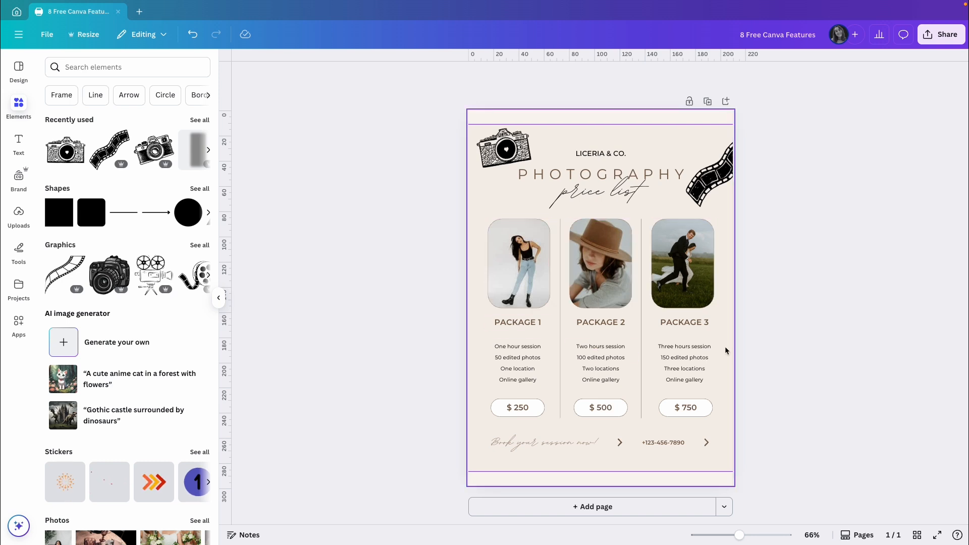
left_click(600, 263)
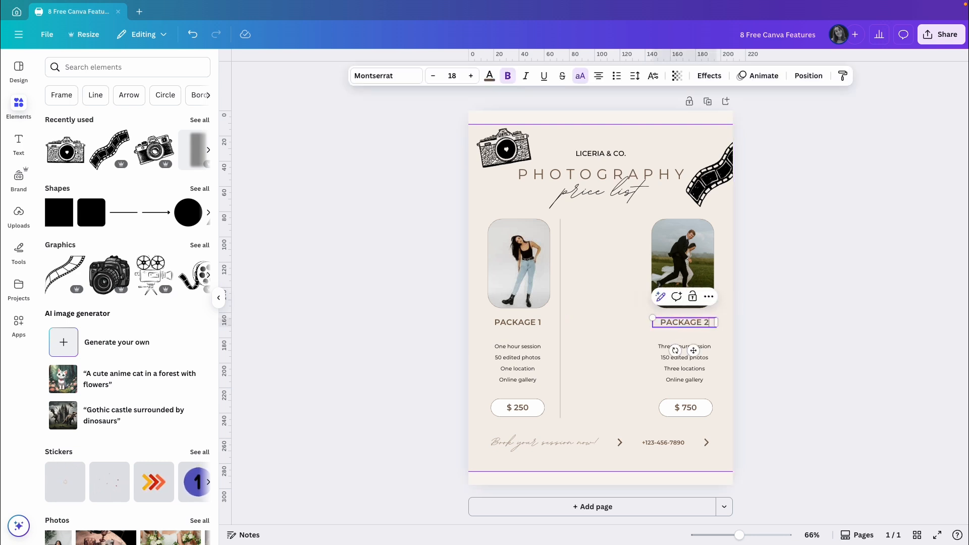
left_click(793, 352)
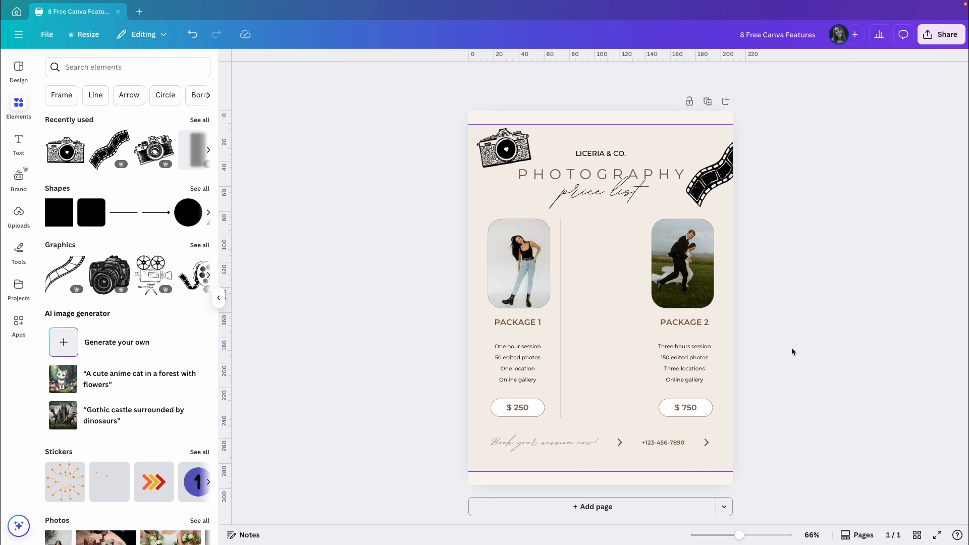
left_click(683, 322)
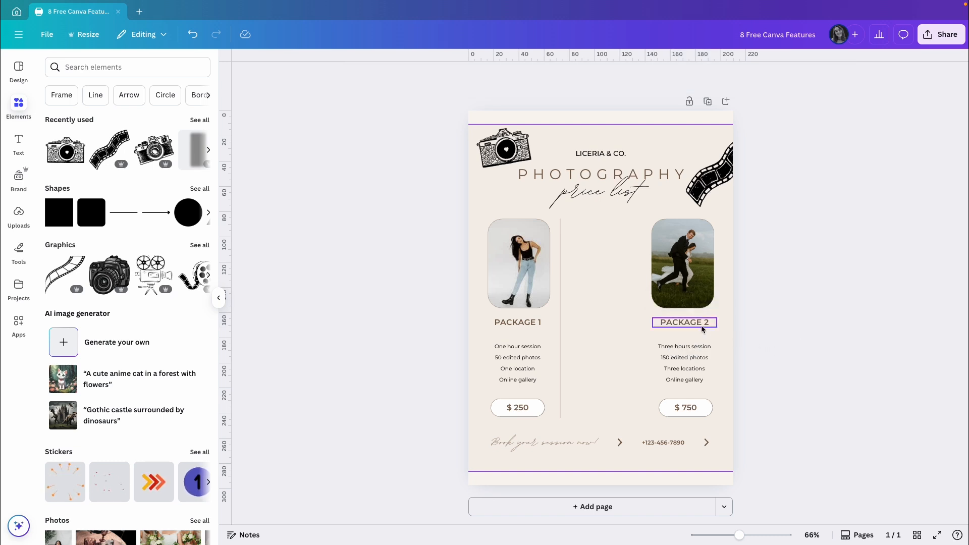
Select the single divider line and centre it on the page via Position.
left_click(751, 332)
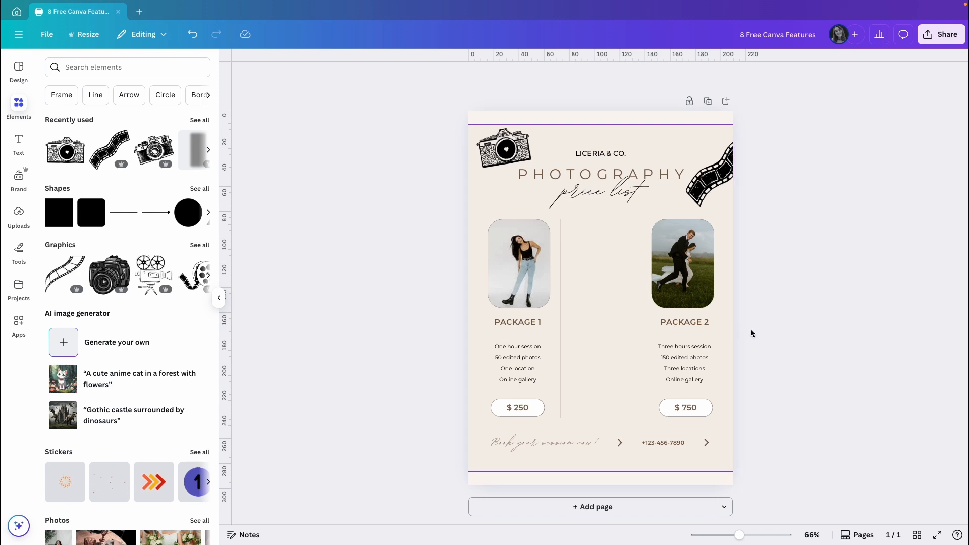
left_click(683, 368)
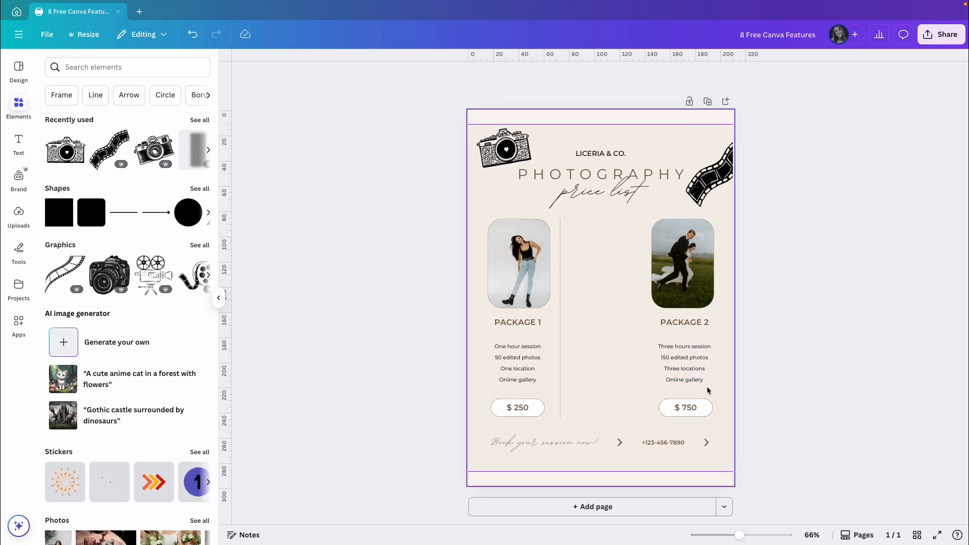
left_click(760, 235)
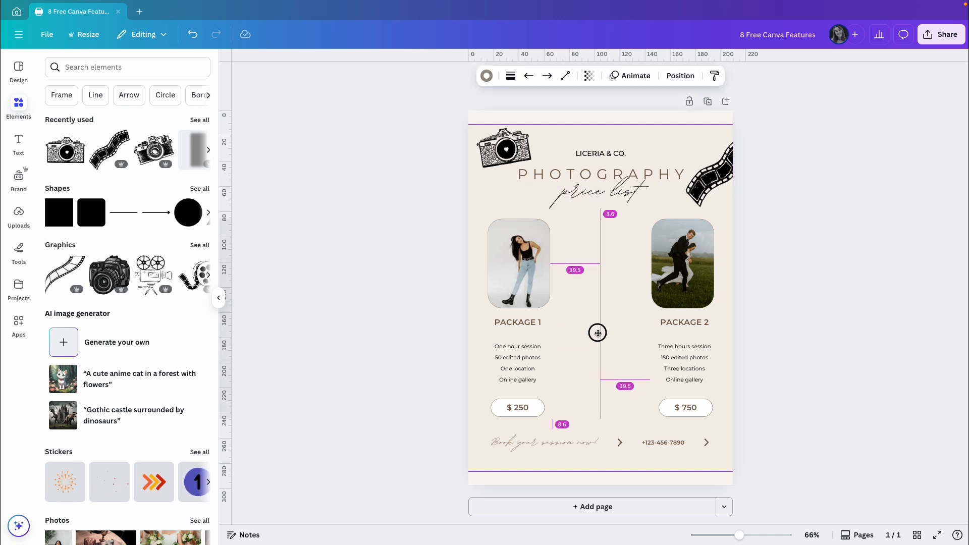
left_click(679, 76)
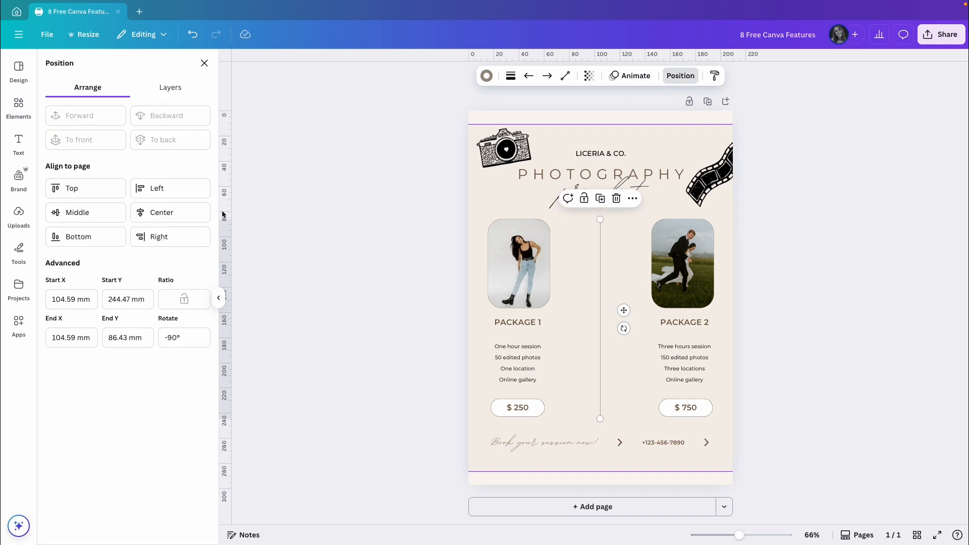
left_click(162, 211)
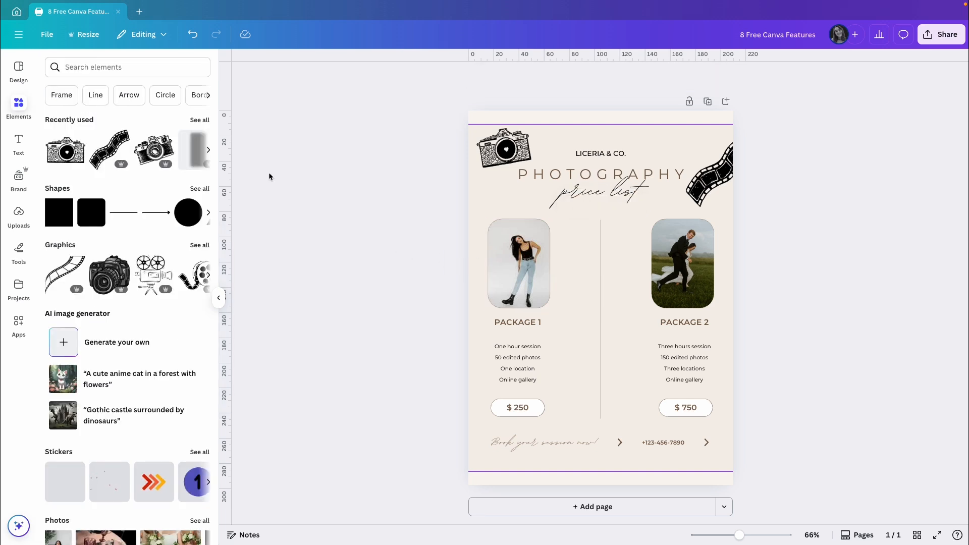
Add a custom guide layout with 2 vertical columns from File > Settings > Add guides.
left_click(47, 34)
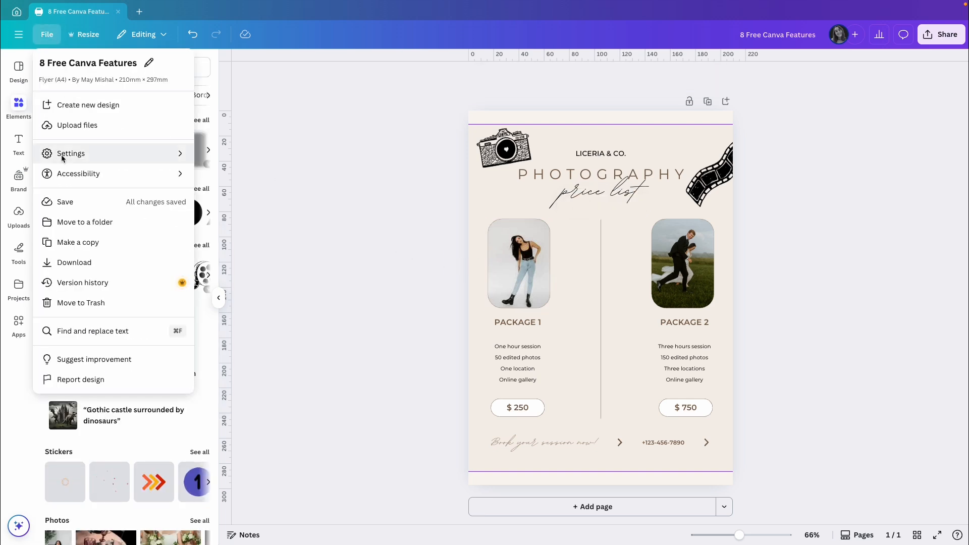
left_click(71, 153)
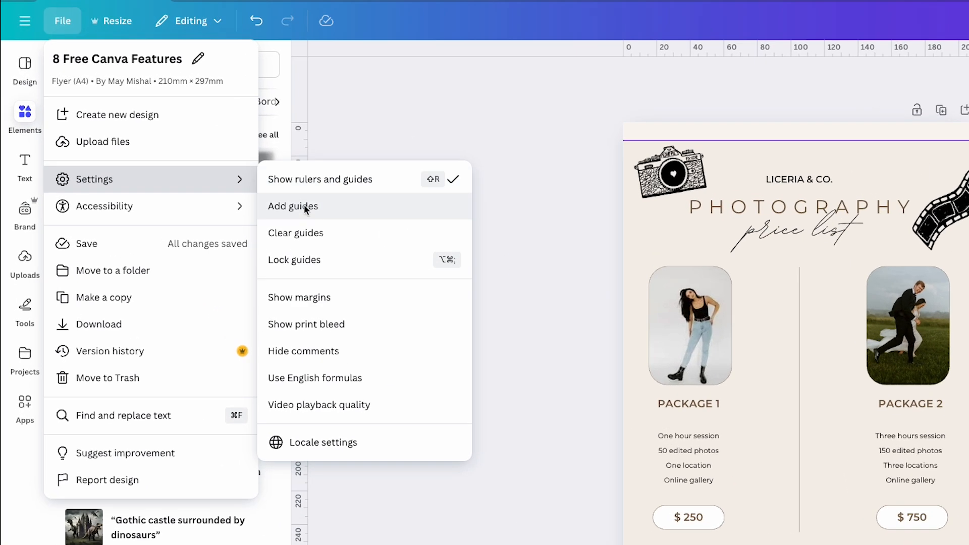
left_click(292, 206)
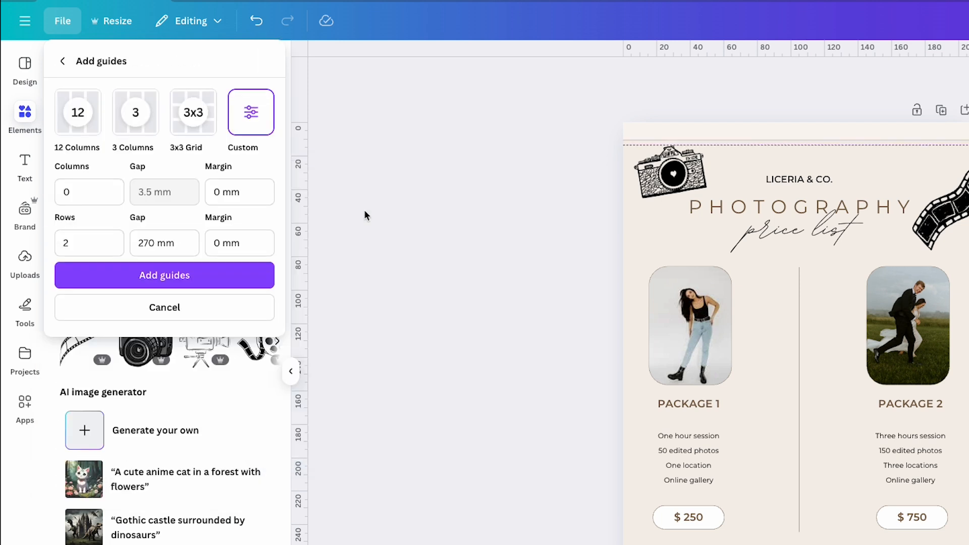
mouse_move(205, 67)
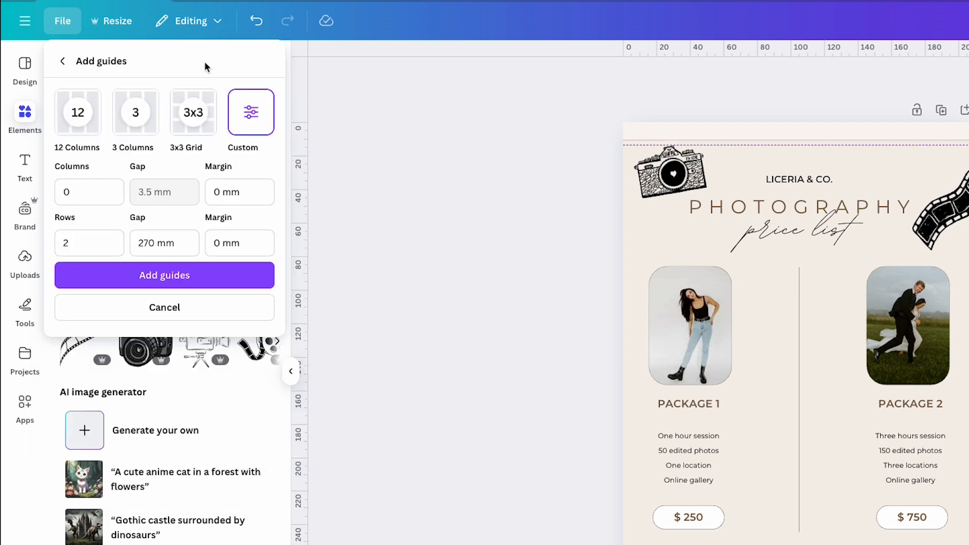
mouse_move(112, 72)
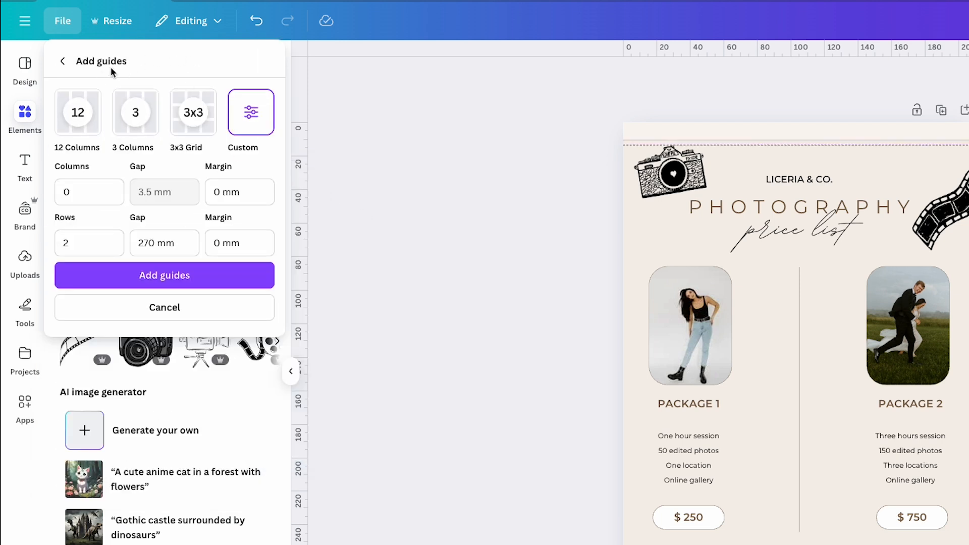
mouse_move(193, 112)
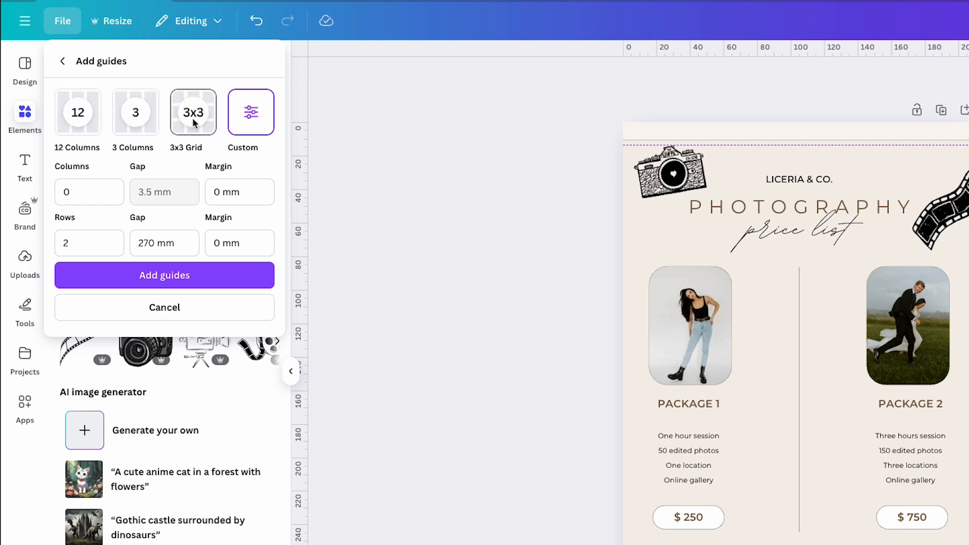
left_click(252, 112)
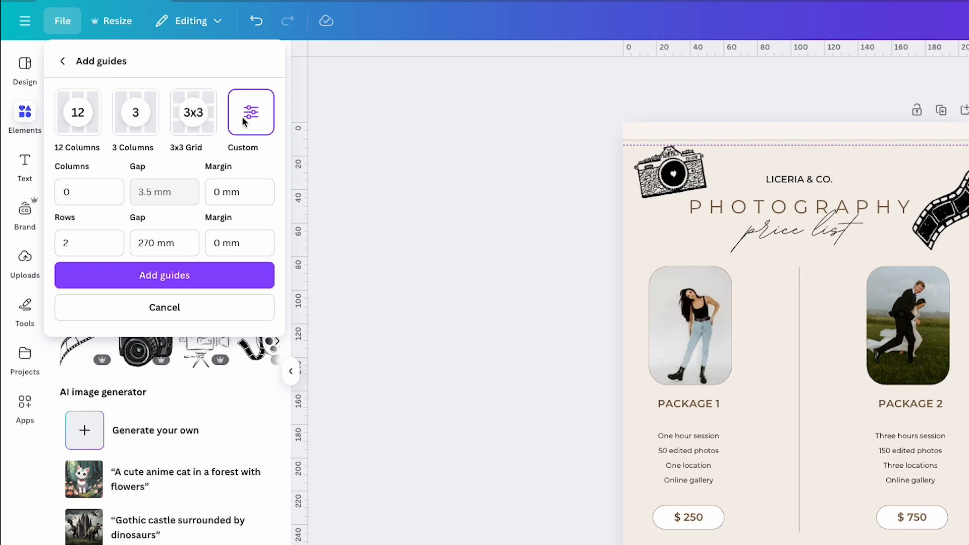
left_click(89, 192)
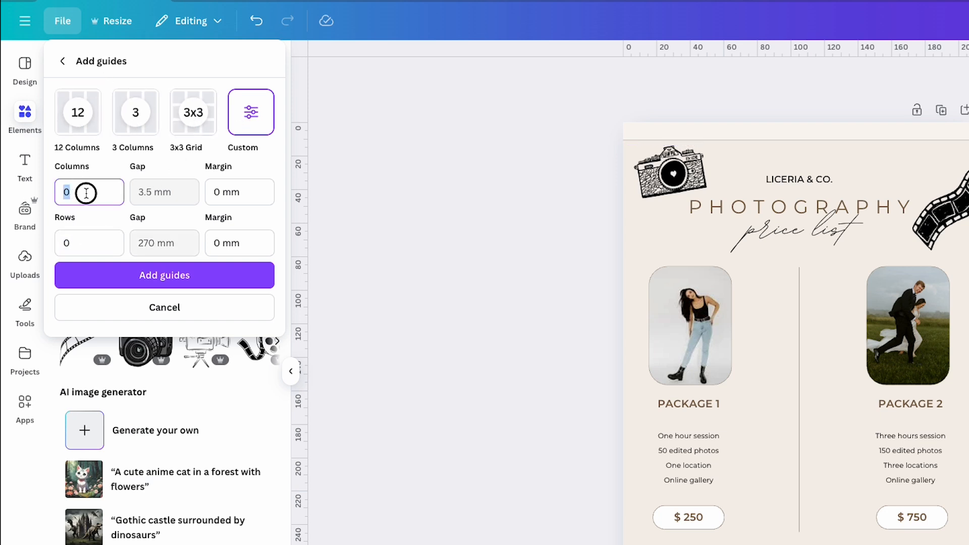
type("2")
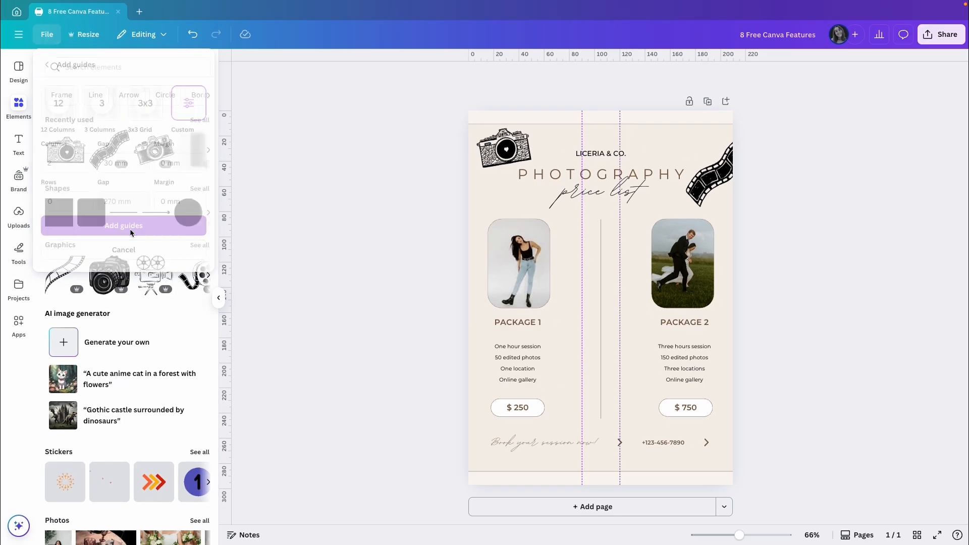
left_click(123, 225)
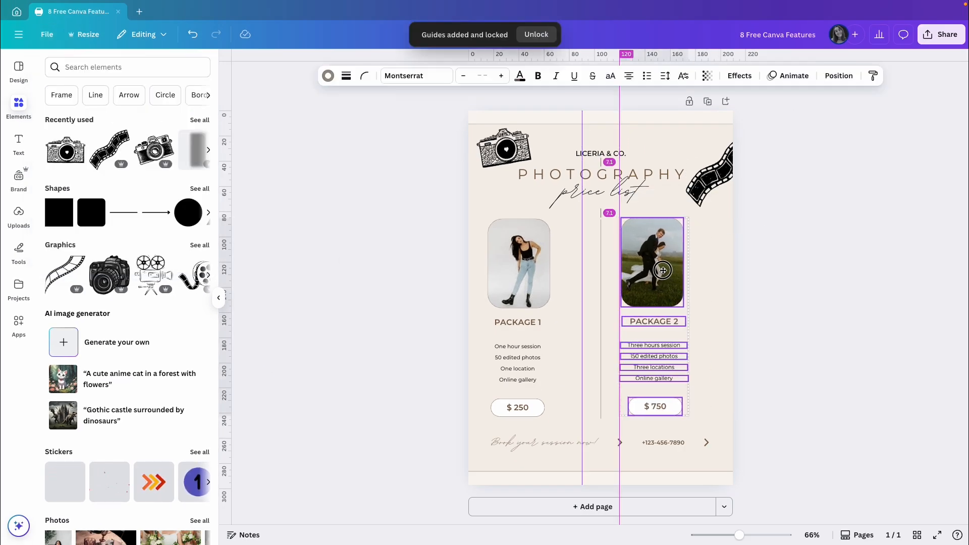
Move the Package 1 column onto the guides, then clear the guide lines from the page.
left_click(651, 262)
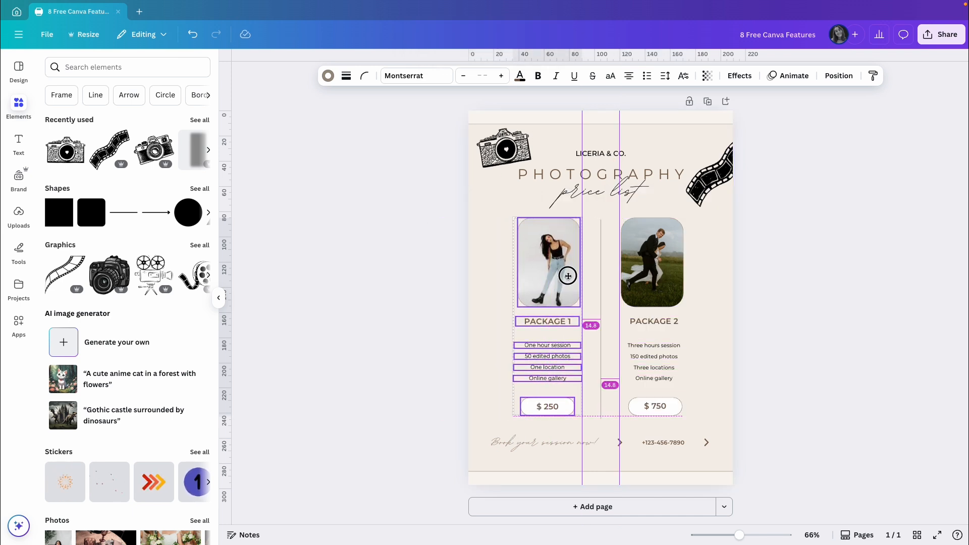
left_click(127, 67)
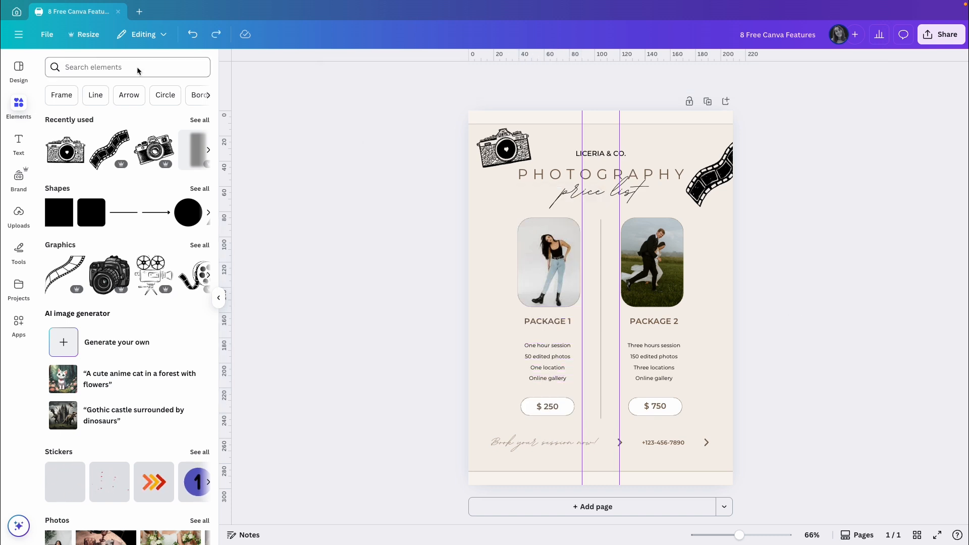
left_click(47, 34)
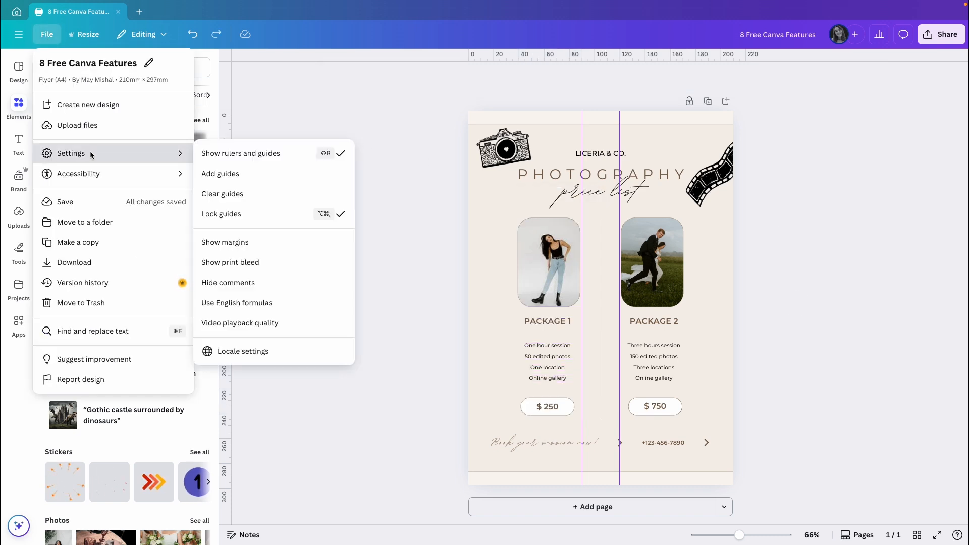
left_click(361, 207)
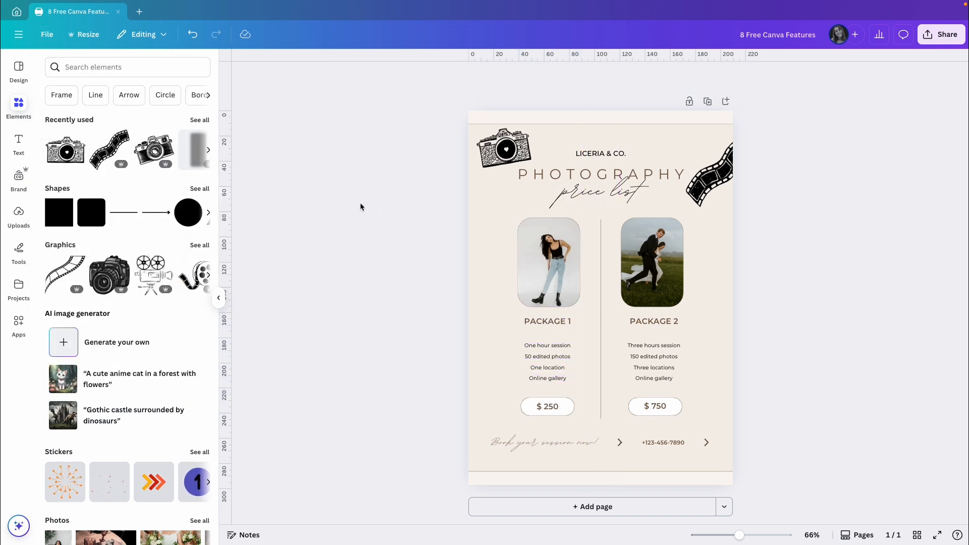
Set up a custom guide layout of 3 columns with 0 mm gap in File > Settings > Add guides.
left_click(652, 263)
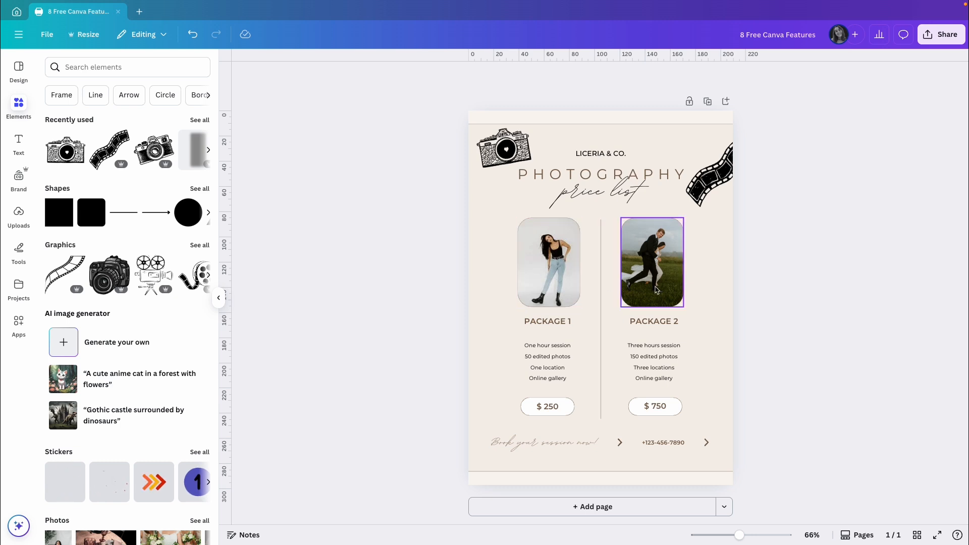
left_click(750, 312)
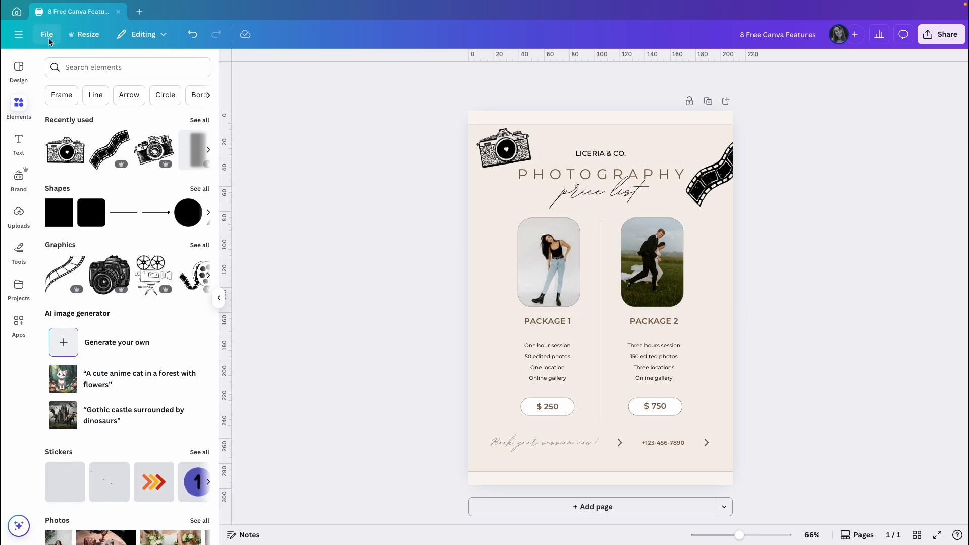
left_click(48, 34)
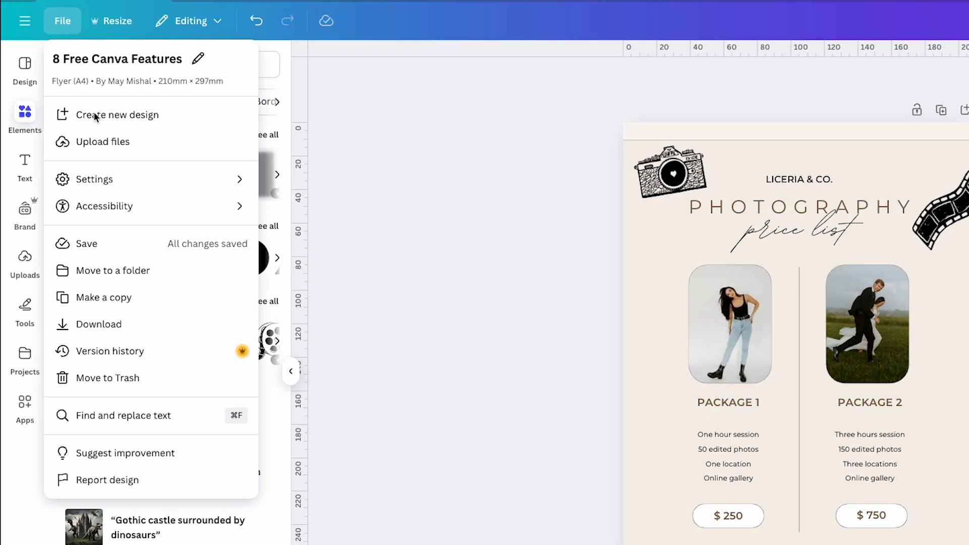
left_click(93, 180)
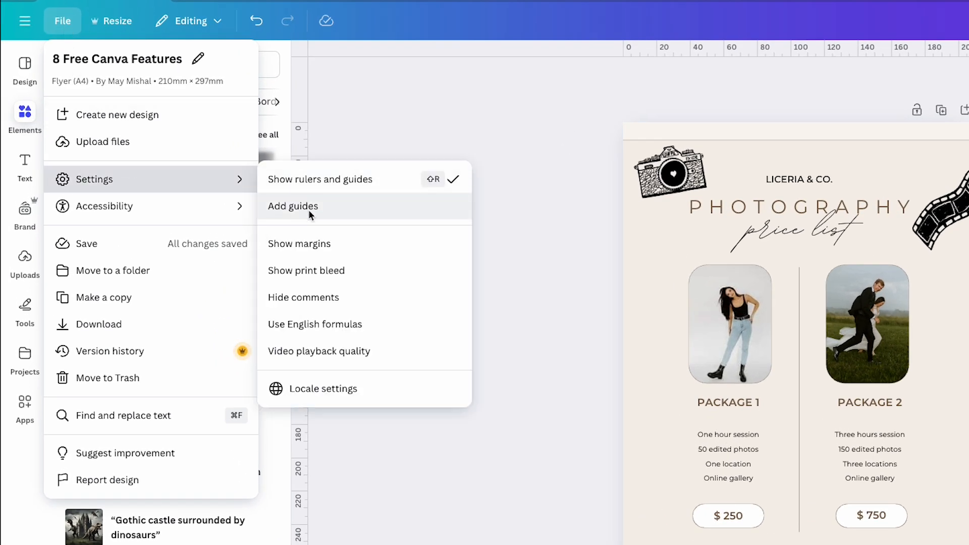
left_click(292, 206)
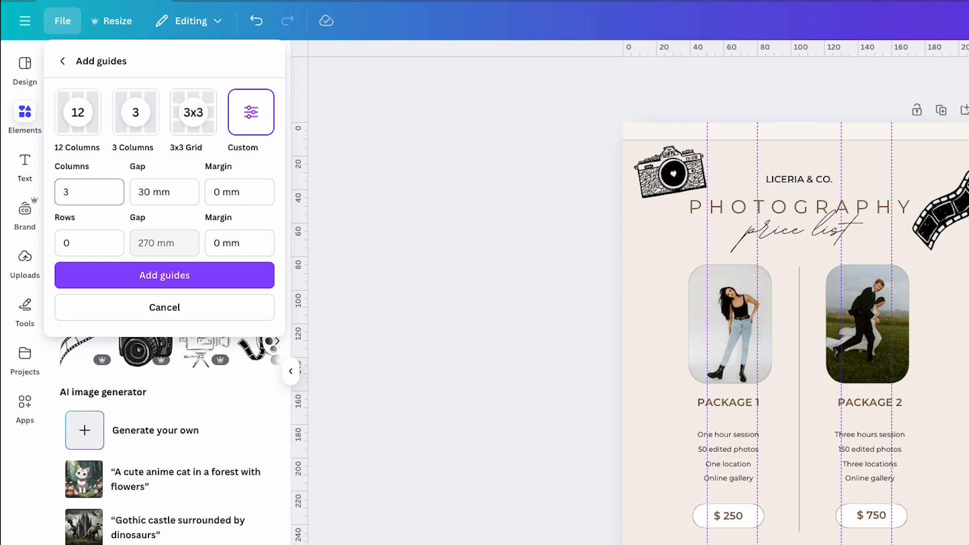
left_click(164, 192)
type("0")
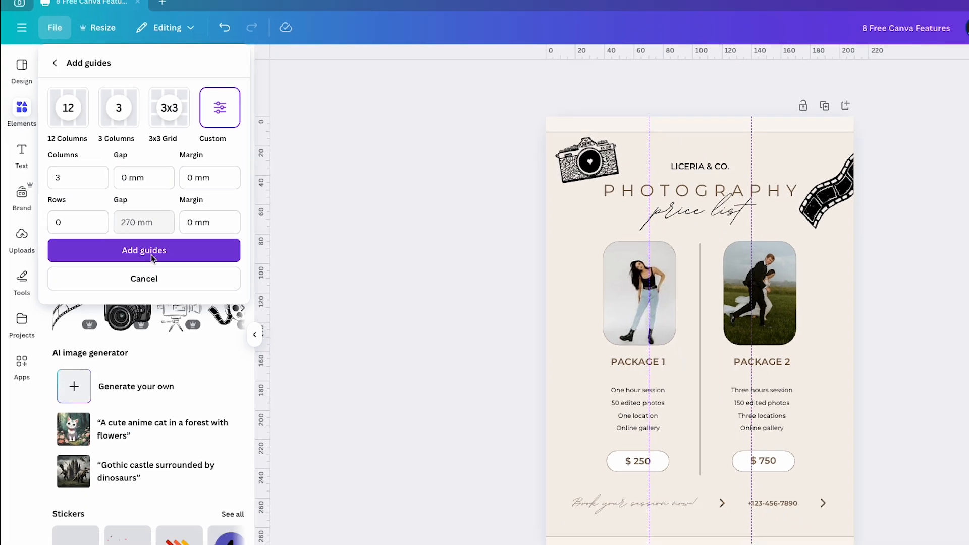
Add the three-column guides, place a copied Package 2 column in the third column and select all three columns to space them evenly.
left_click(144, 250)
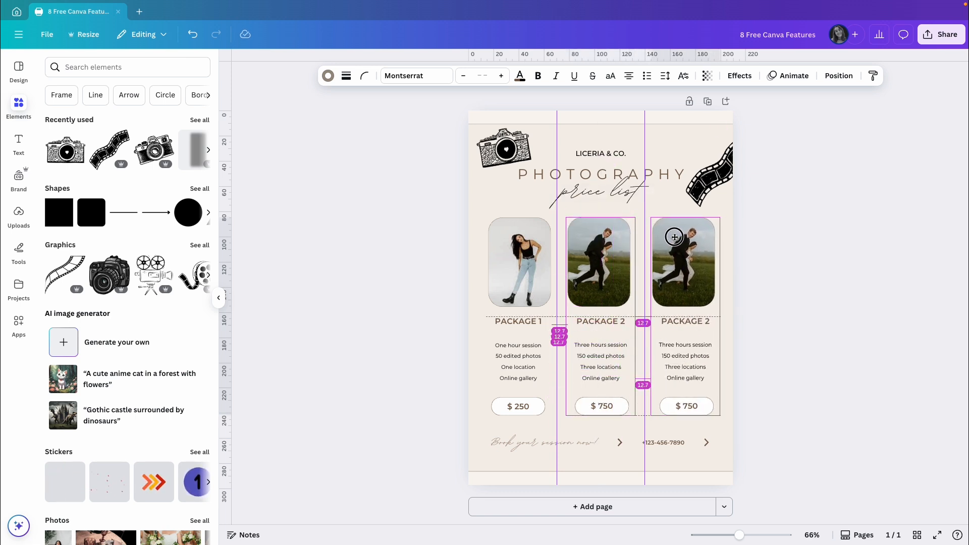
left_click(599, 321)
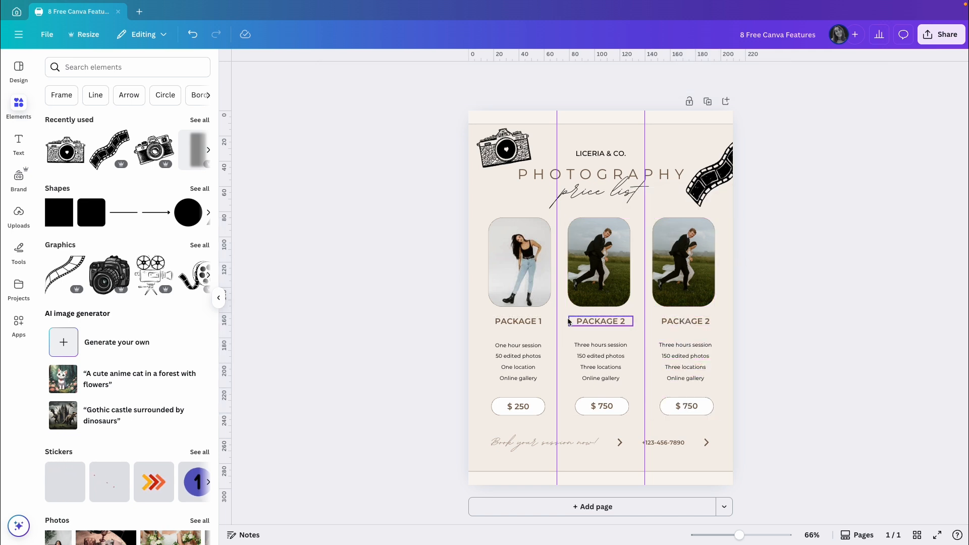
left_click(547, 321)
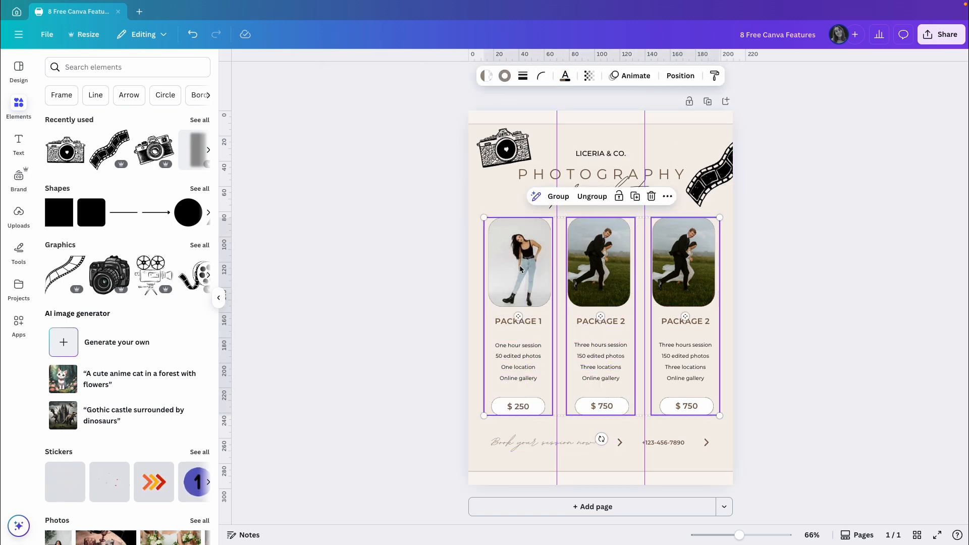
left_click(679, 76)
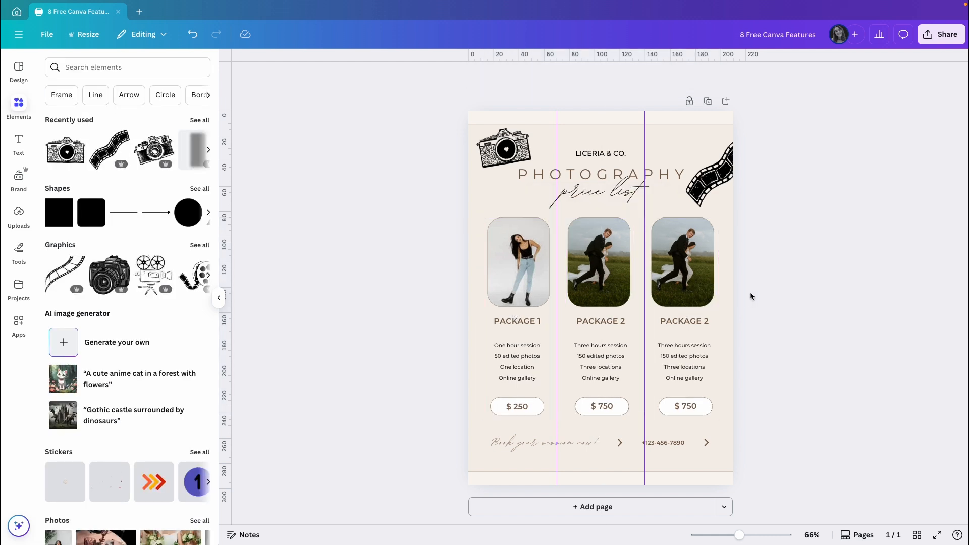
left_click(47, 35)
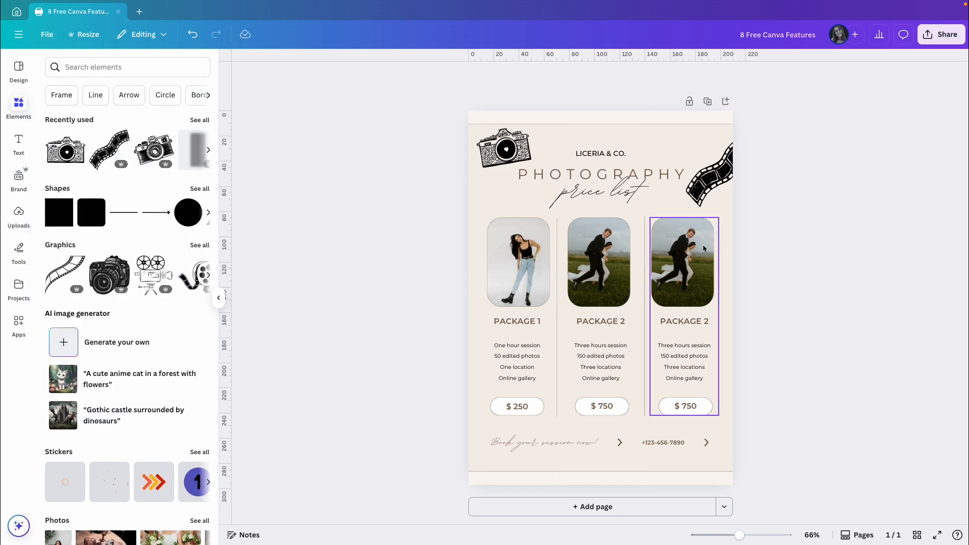
left_click(766, 244)
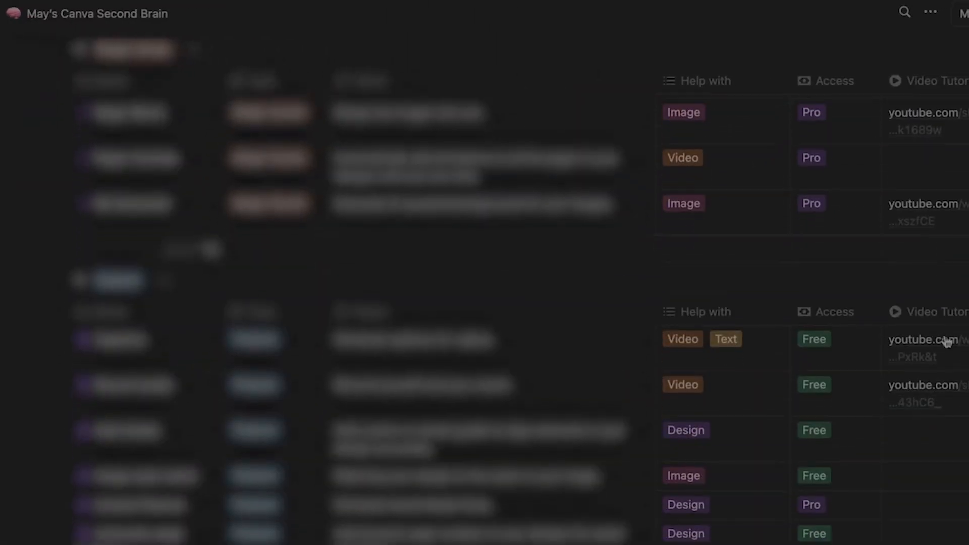
Scroll down through the Notion Canva features database.
scroll("down", 3)
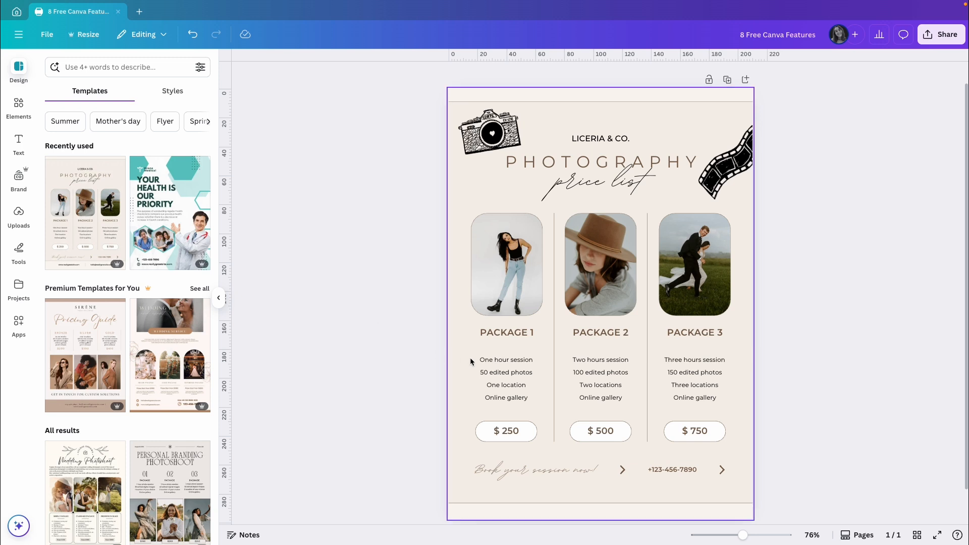
Move the One location line to the top of Package 1 and swap the three package photos so the running couple leads.
left_click(505, 373)
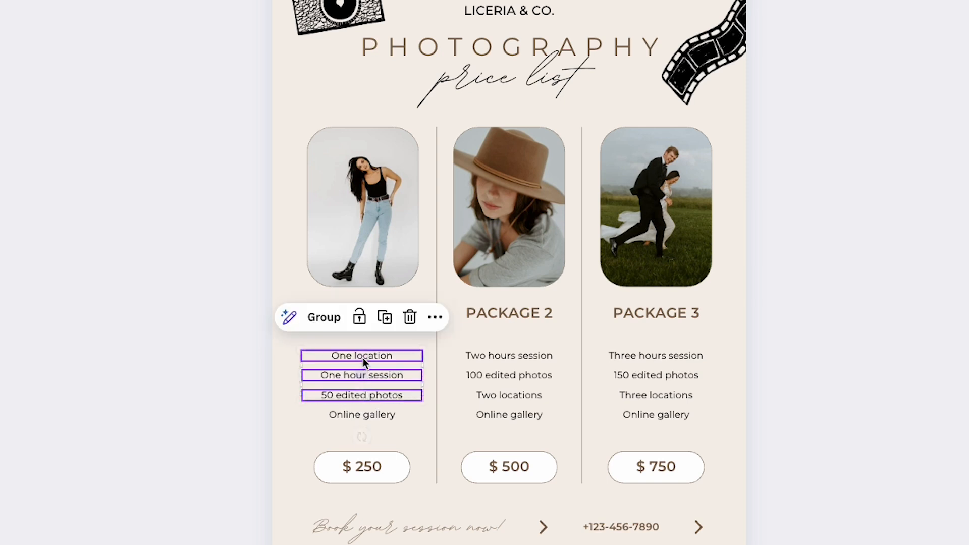
left_click(362, 207)
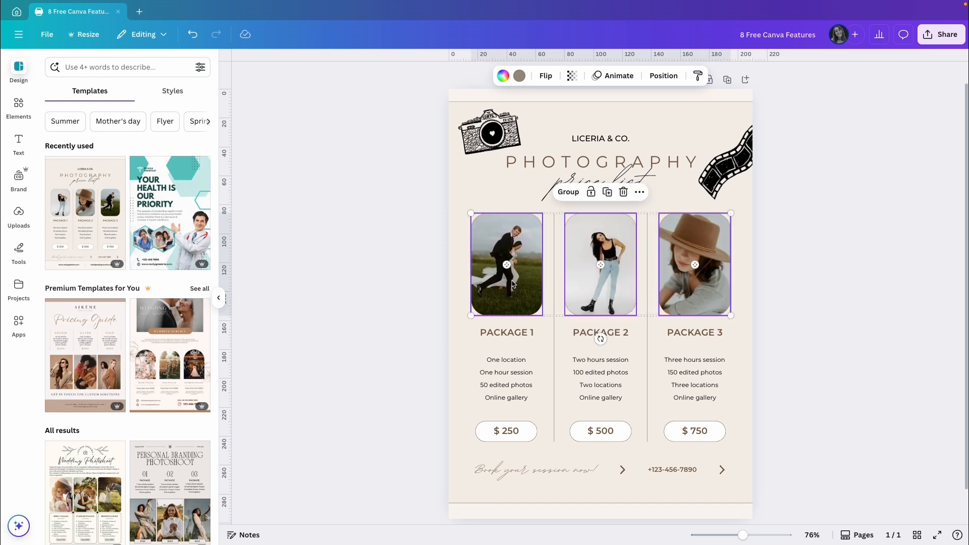
left_click(770, 273)
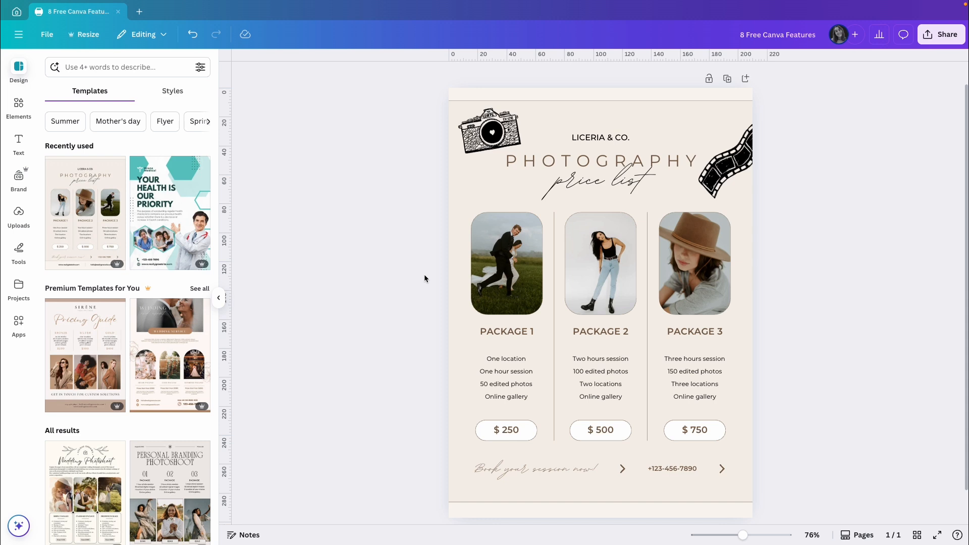
mouse_move(436, 275)
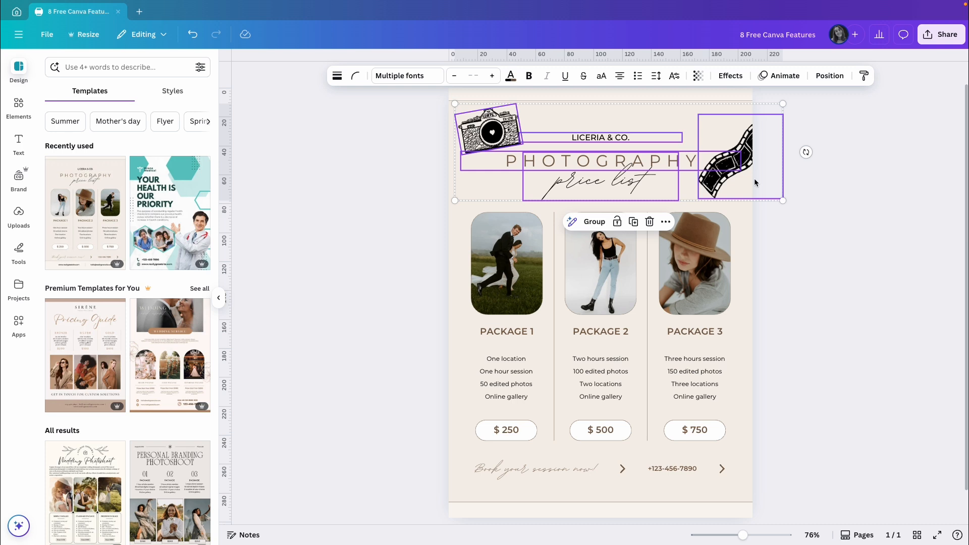
Choose Download selection for the selected header elements (camera, LICERIA & CO. title, film strip).
right_click(612, 161)
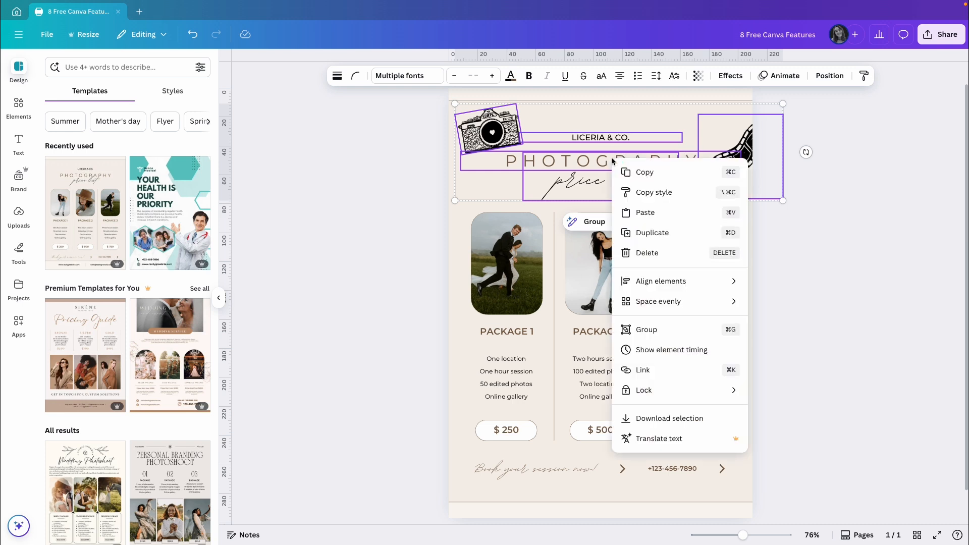
mouse_move(669, 418)
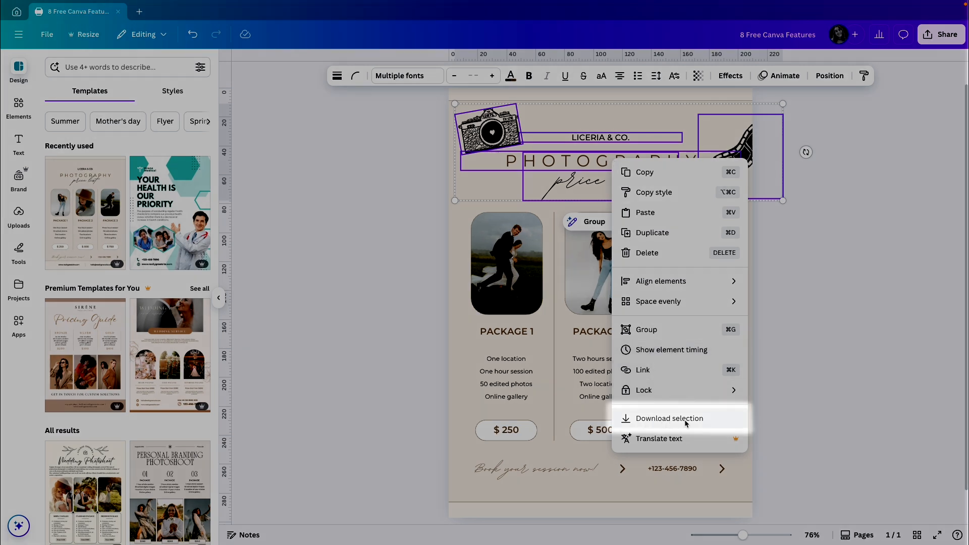
left_click(670, 418)
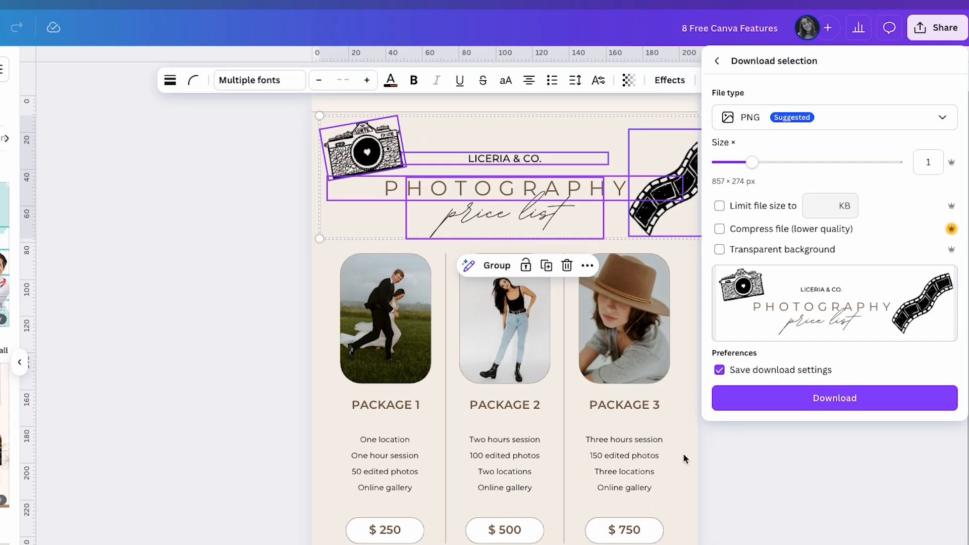
mouse_move(865, 107)
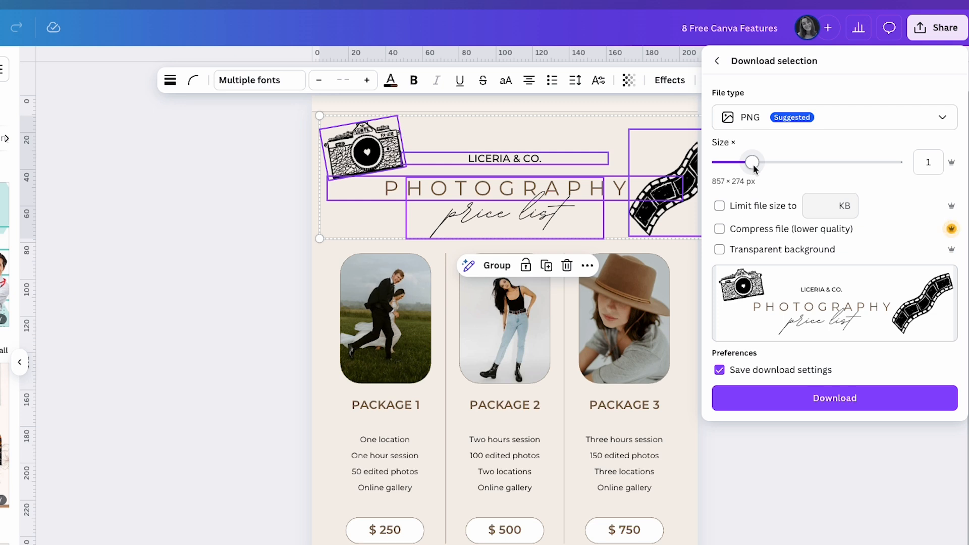
Export the header selection as PNG with file size limit and transparent background turned off.
left_click(719, 206)
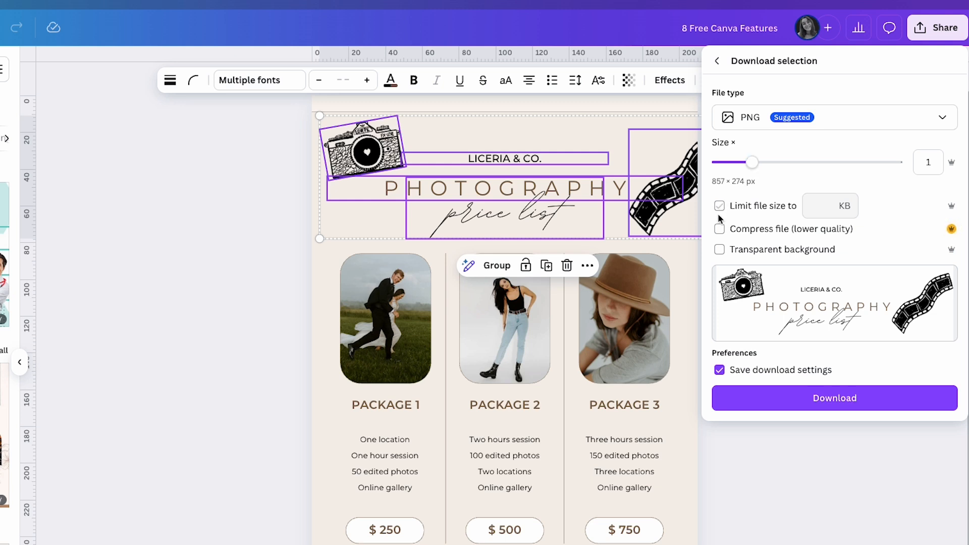
left_click(719, 205)
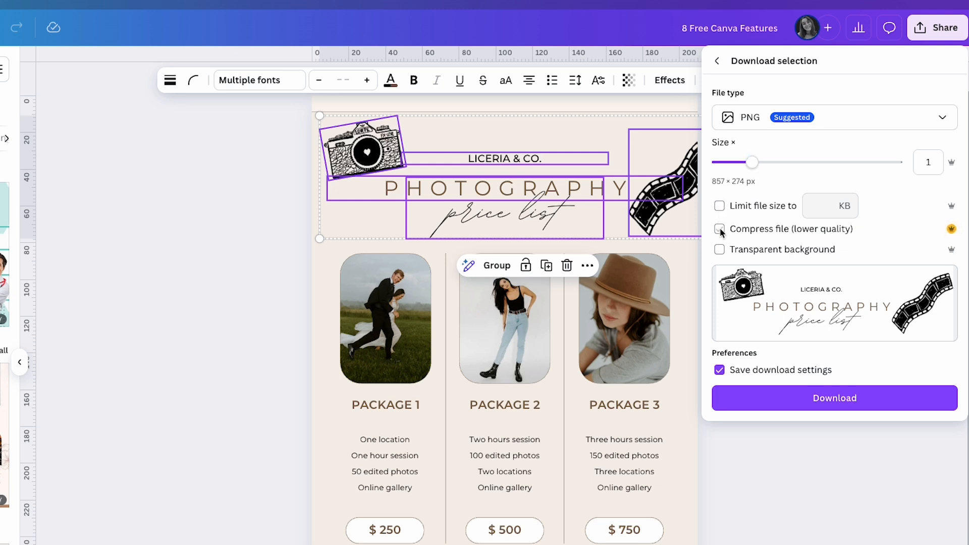
left_click(718, 249)
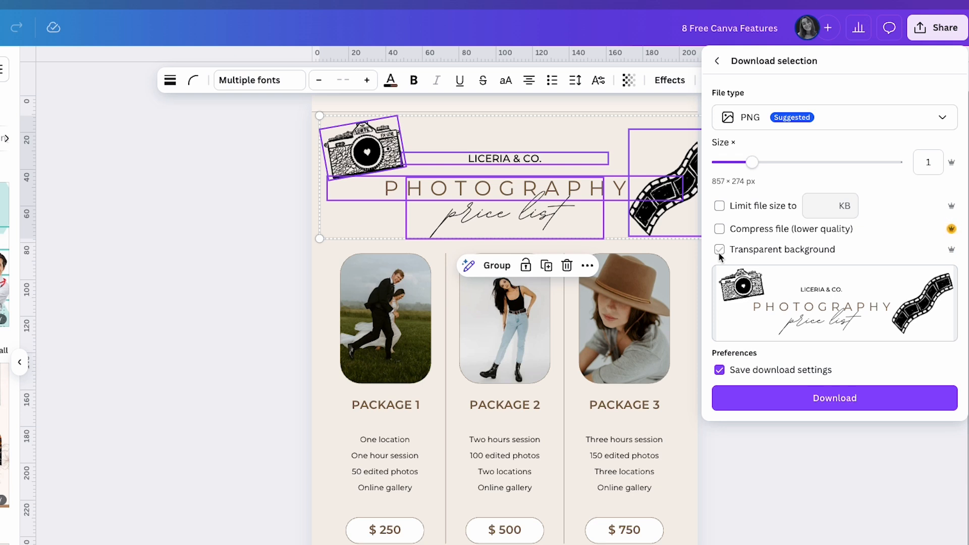
left_click(719, 250)
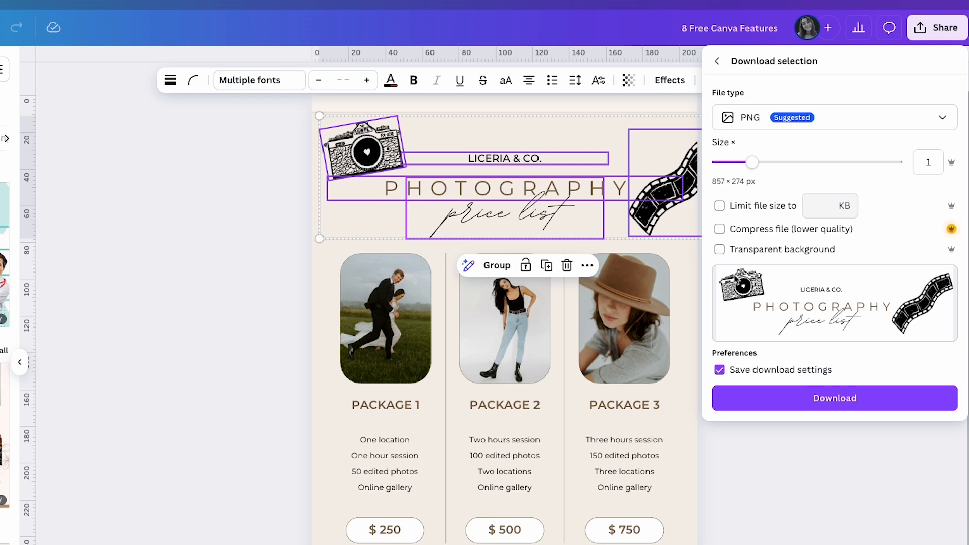
left_click(835, 397)
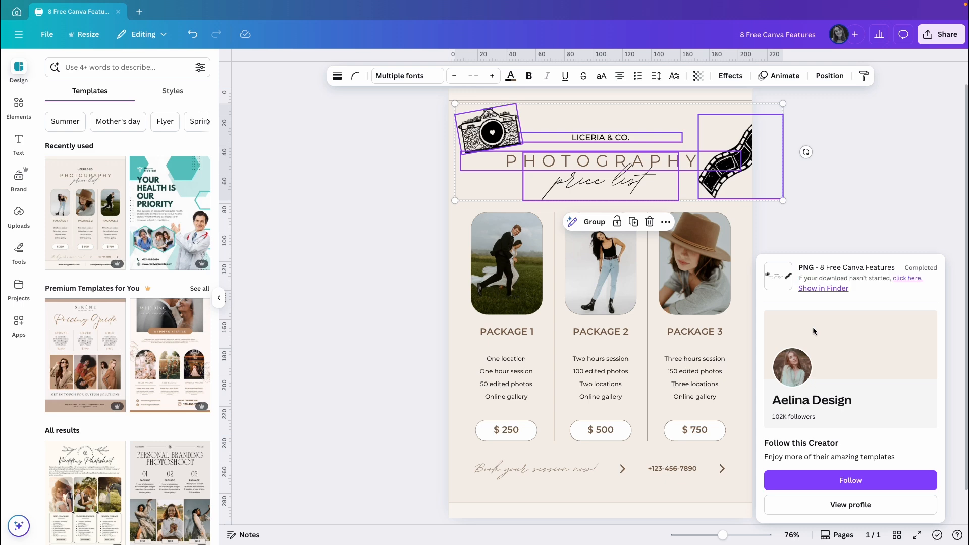
Dismiss the download notice and bring up the font filter for the PHOTOGRAPHY heading.
left_click(355, 285)
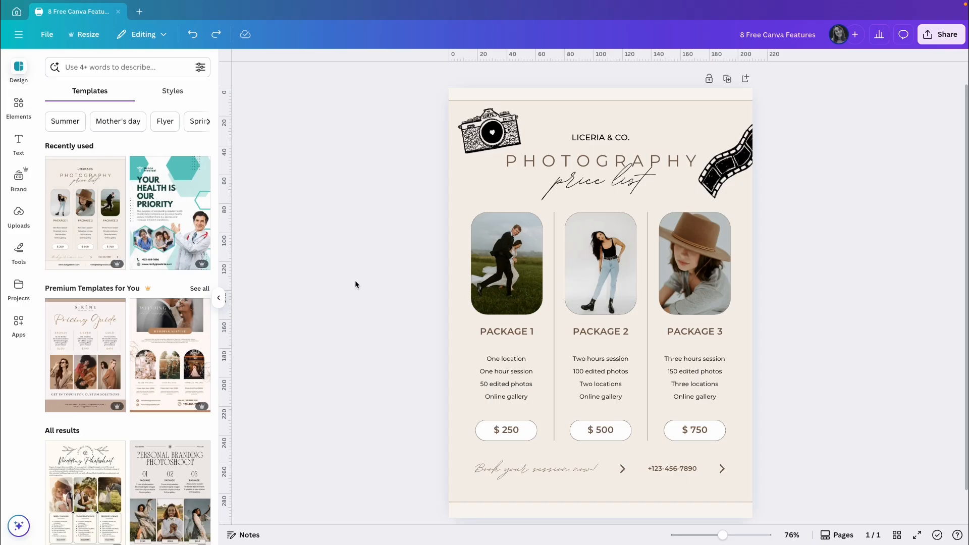
left_click(599, 161)
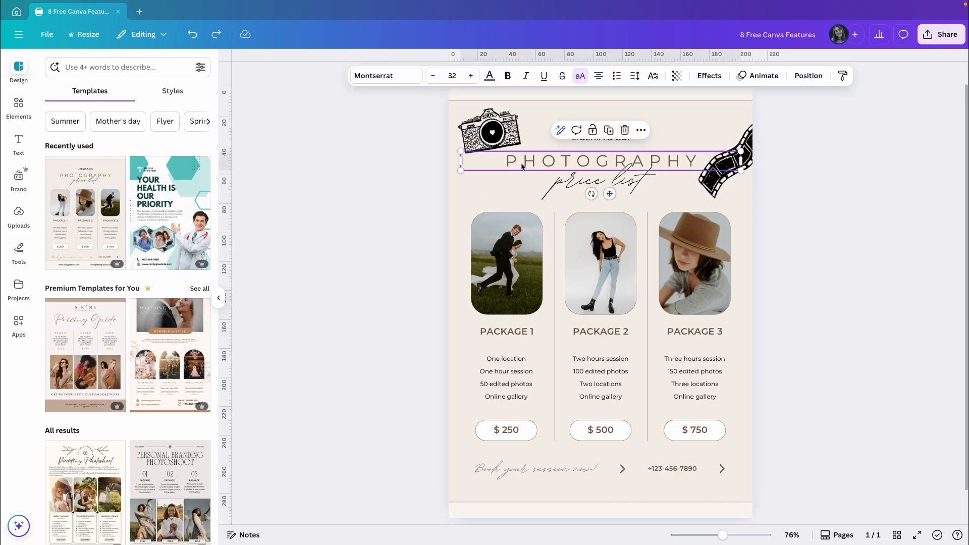
left_click(384, 76)
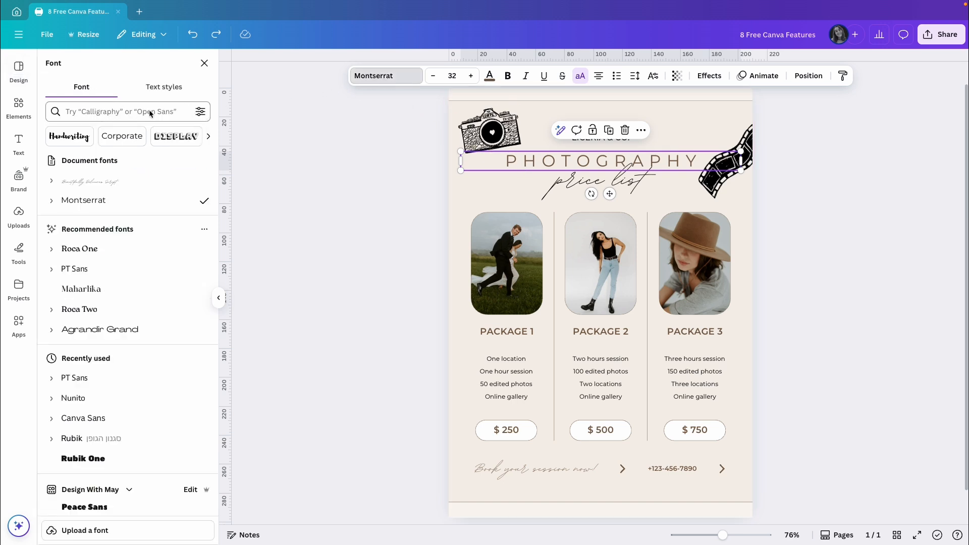
left_click(199, 112)
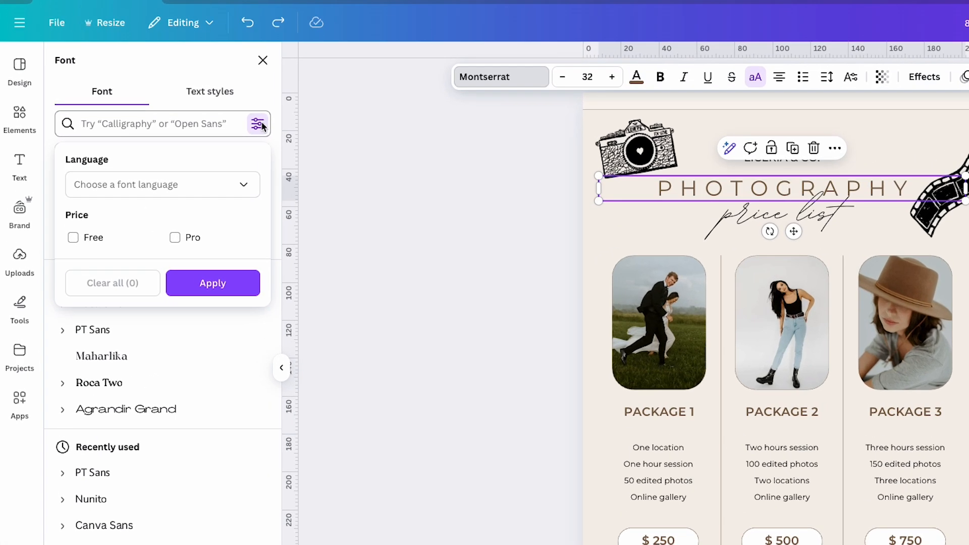
mouse_move(193, 189)
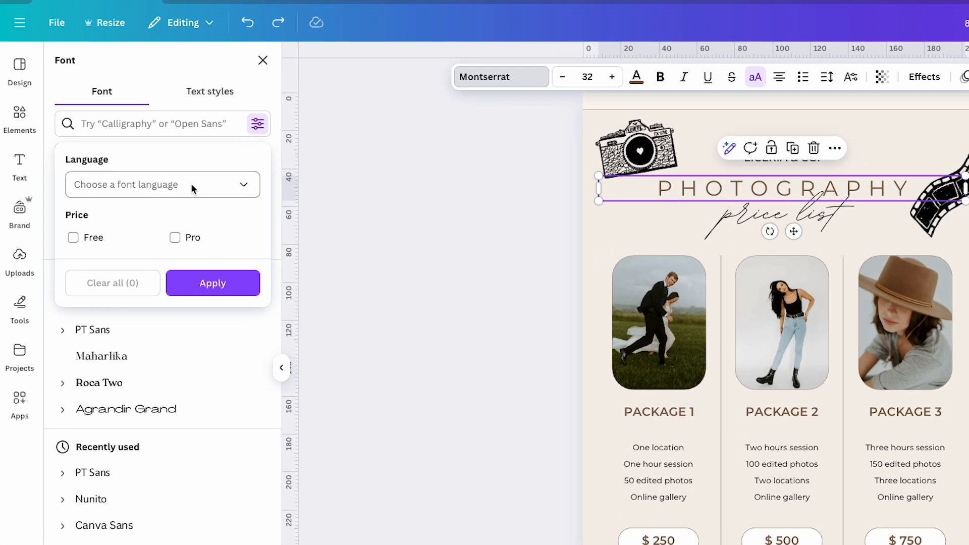
Browse the font language list without choosing one.
left_click(162, 184)
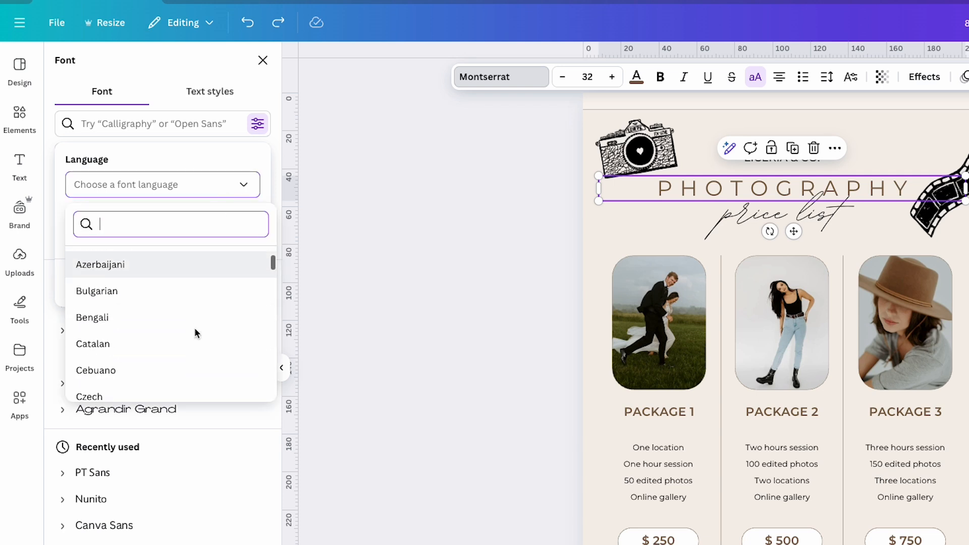
scroll("down", 3)
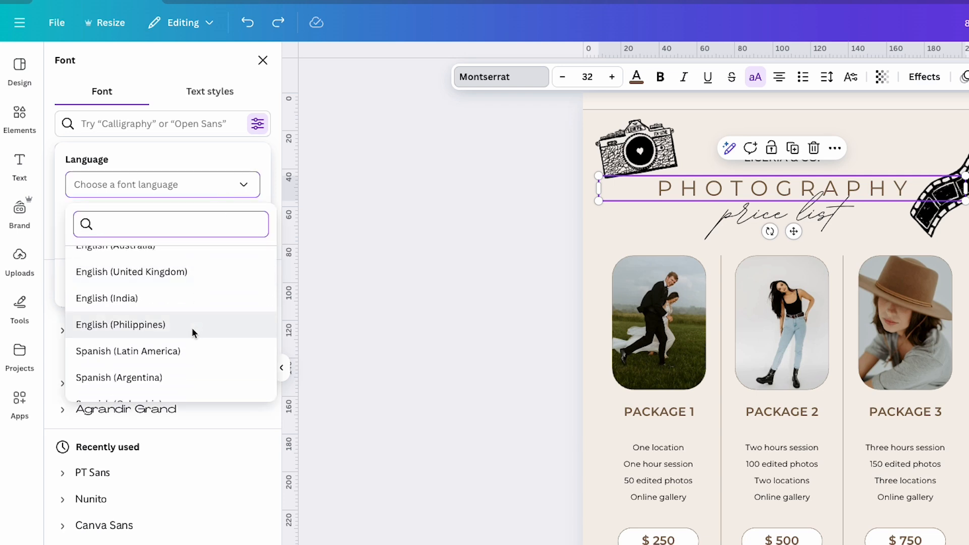
scroll("down", 3)
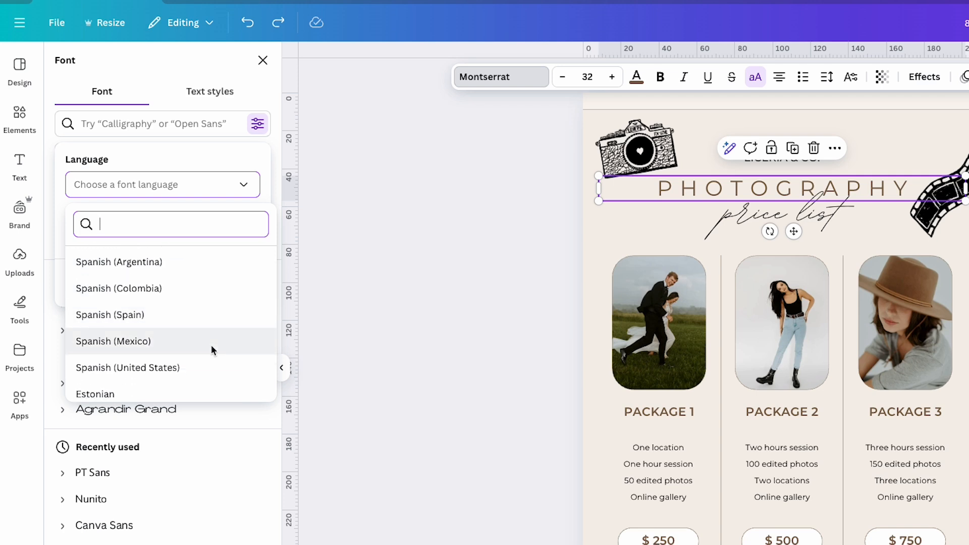
scroll("down", 3)
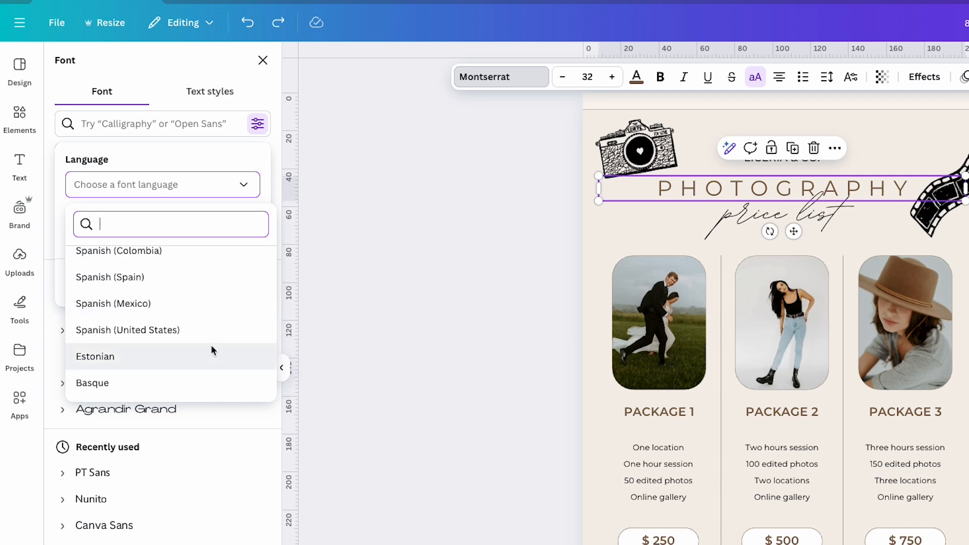
left_click(162, 183)
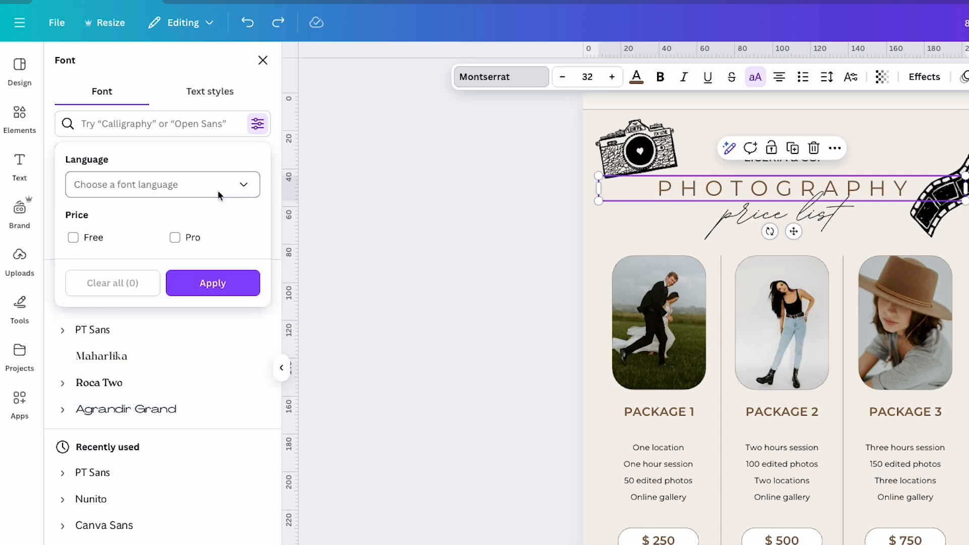
Limit the heading's font list to Free fonts under Price and browse the results.
left_click(72, 237)
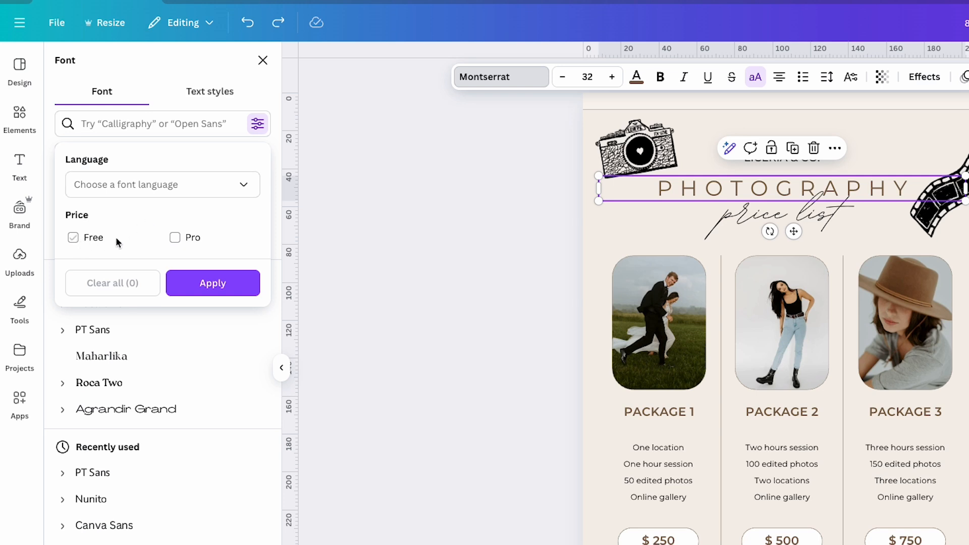
left_click(175, 237)
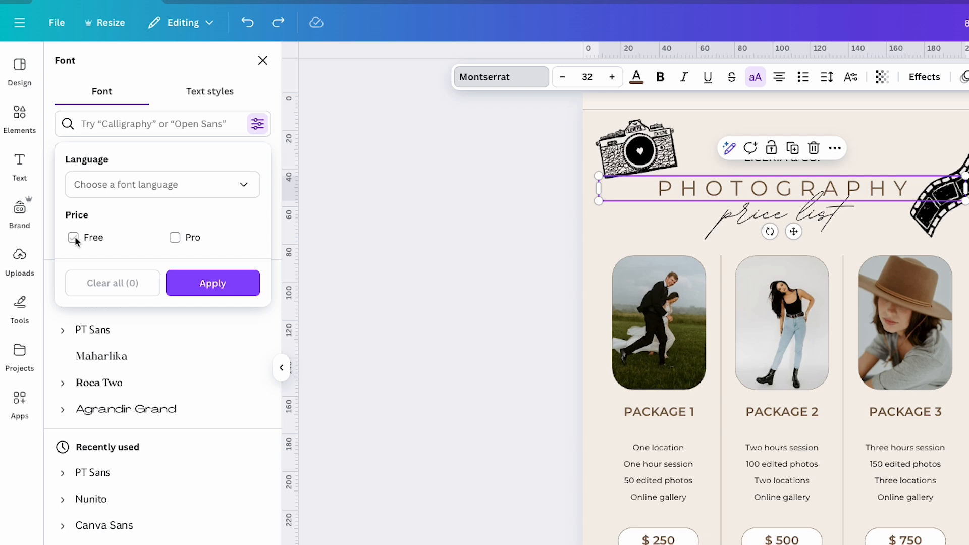
left_click(74, 238)
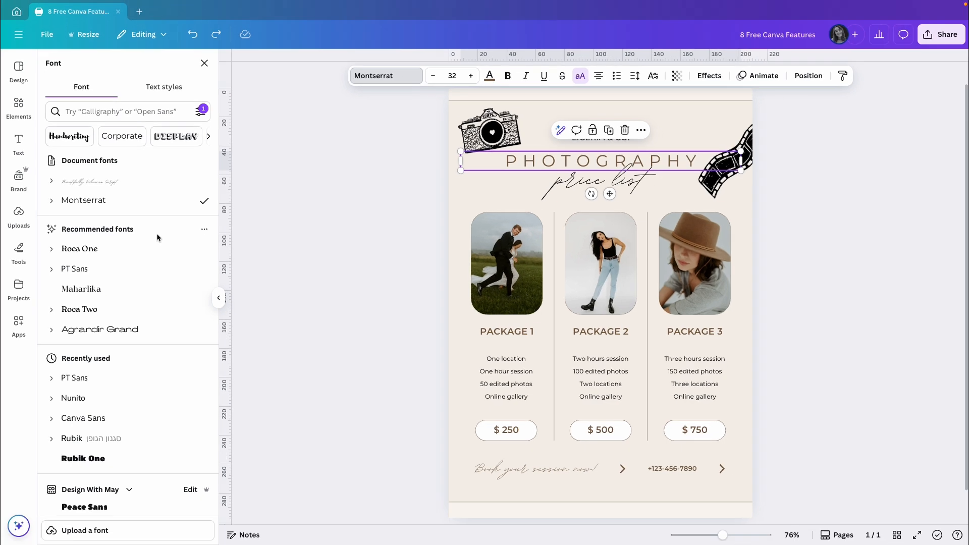
scroll("down", 3)
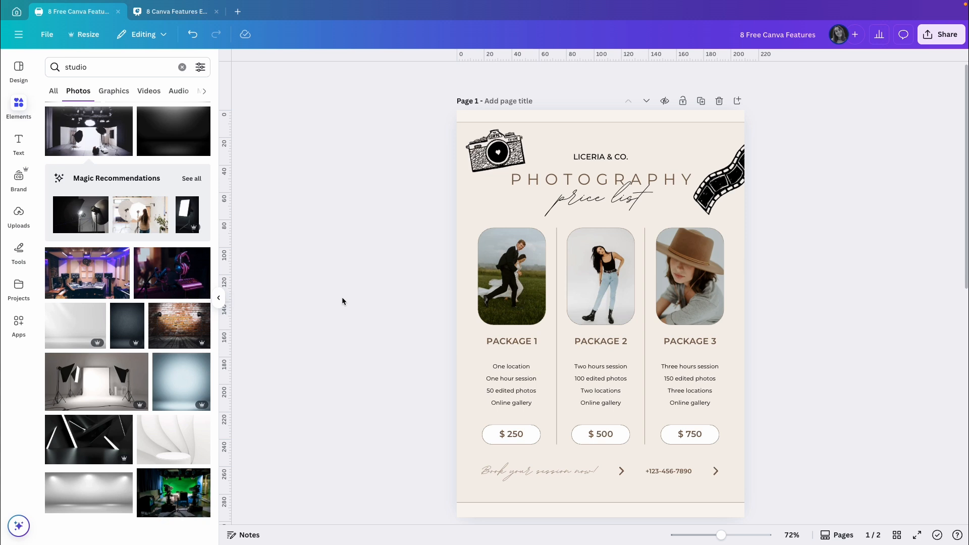
Pick a dark studio photo from the search results as the background of the duplicated price-list page.
scroll("down", 3)
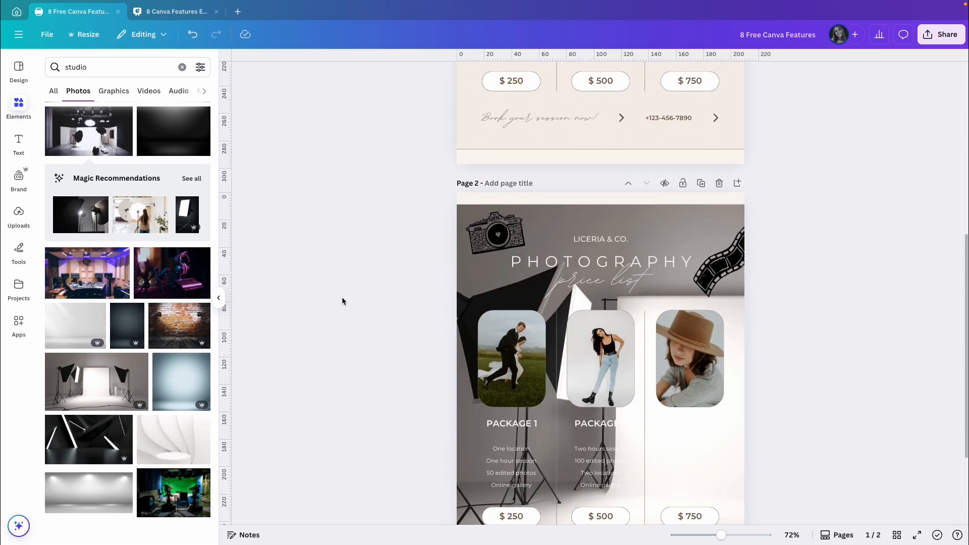
scroll("down", 3)
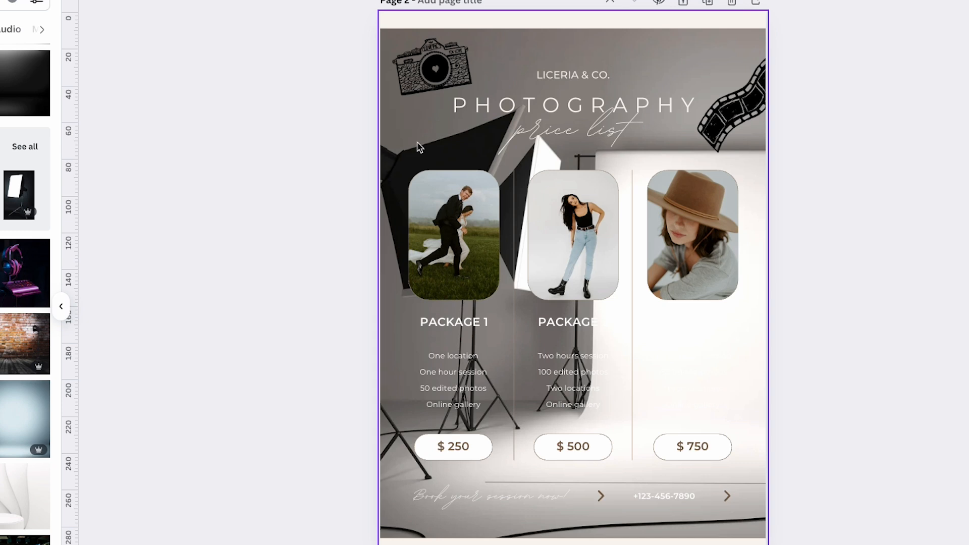
left_click(453, 322)
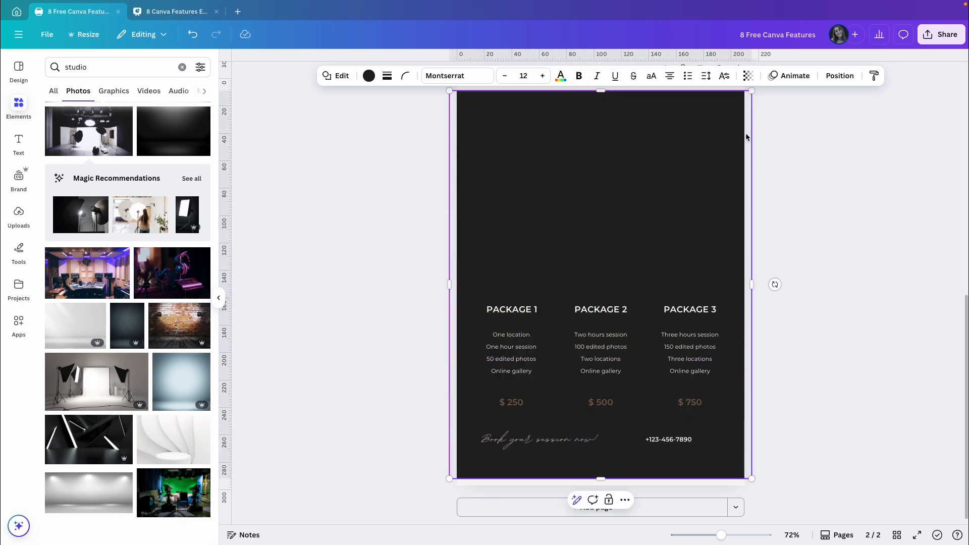
Send the black rectangle down the layer order so it sits just above the studio background.
left_click(838, 76)
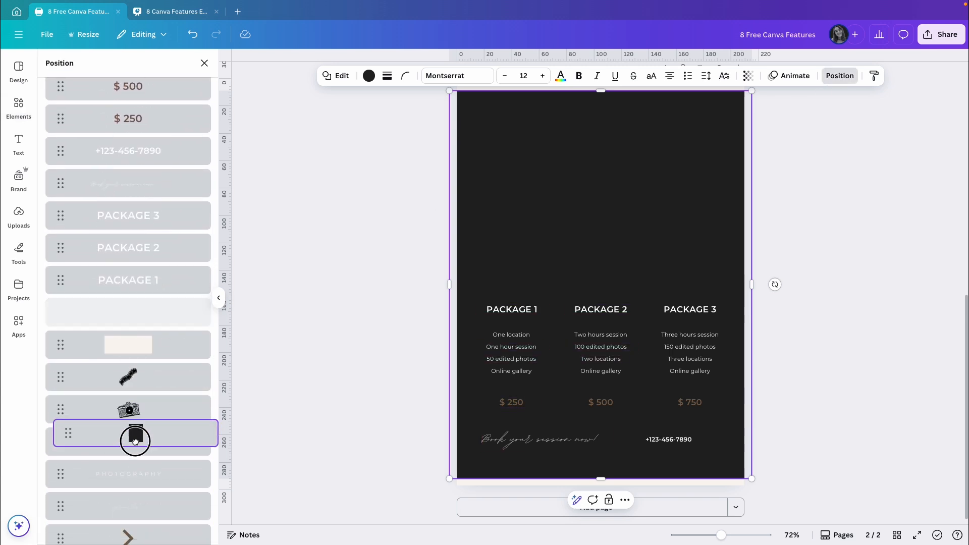
scroll("down", 3)
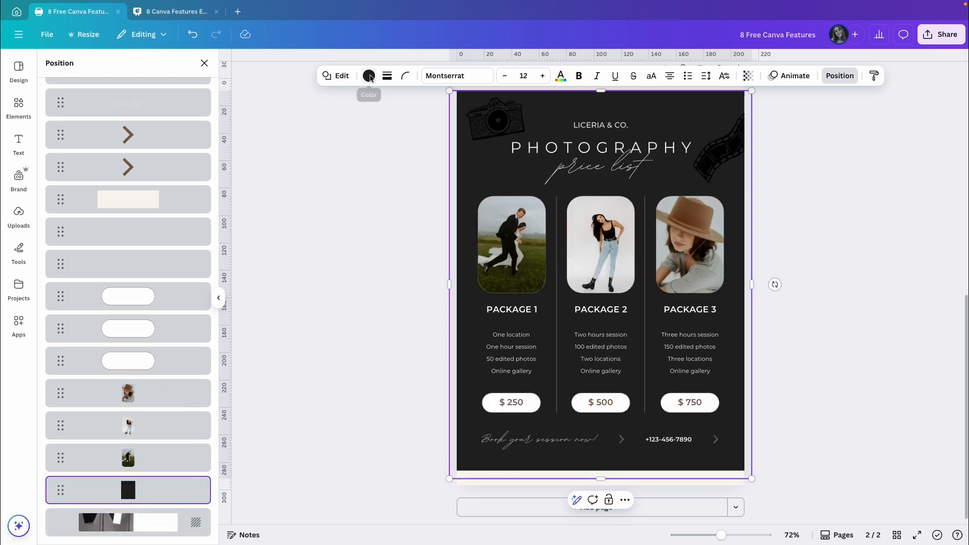
Make the rectangle a black-to-transparent linear gradient and resize it to span the page.
left_click(370, 75)
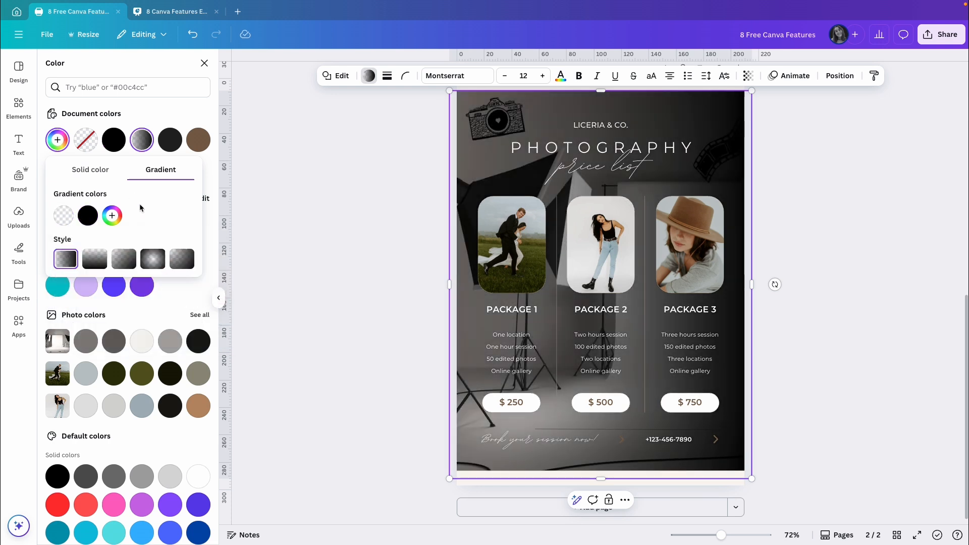
mouse_move(94, 259)
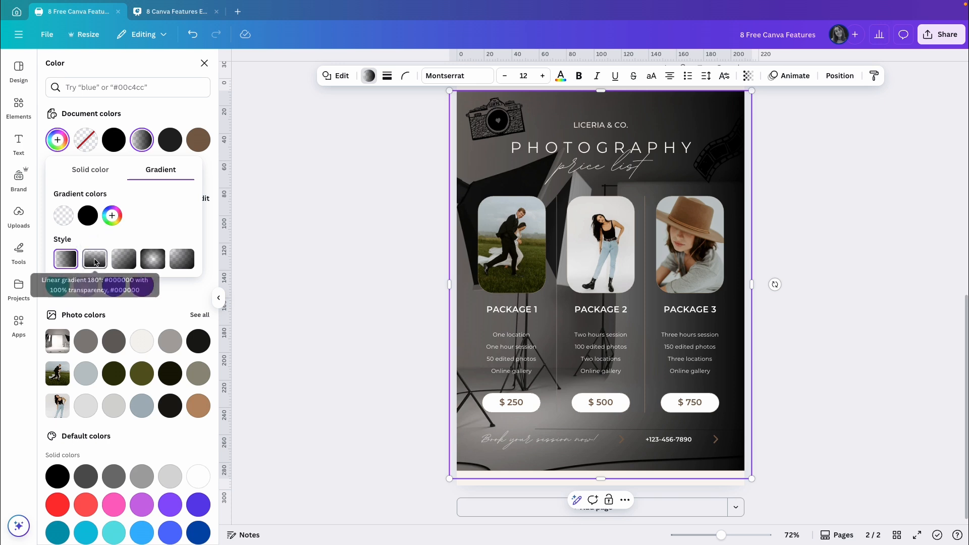
left_click(95, 259)
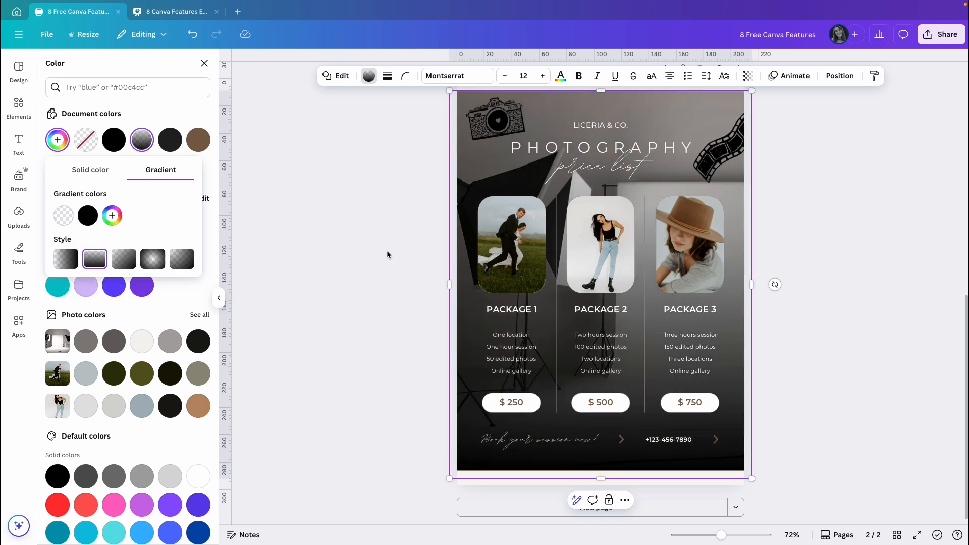
left_click(18, 108)
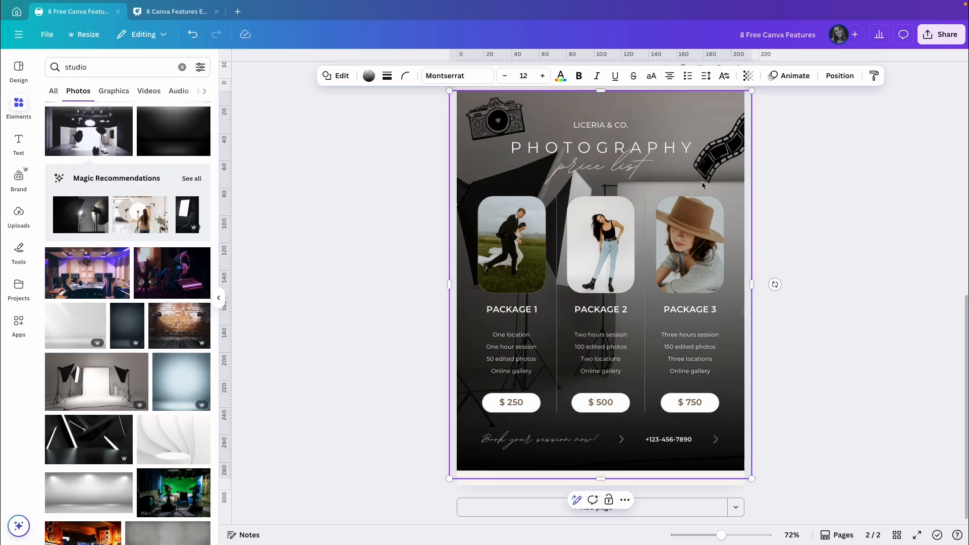
mouse_move(801, 326)
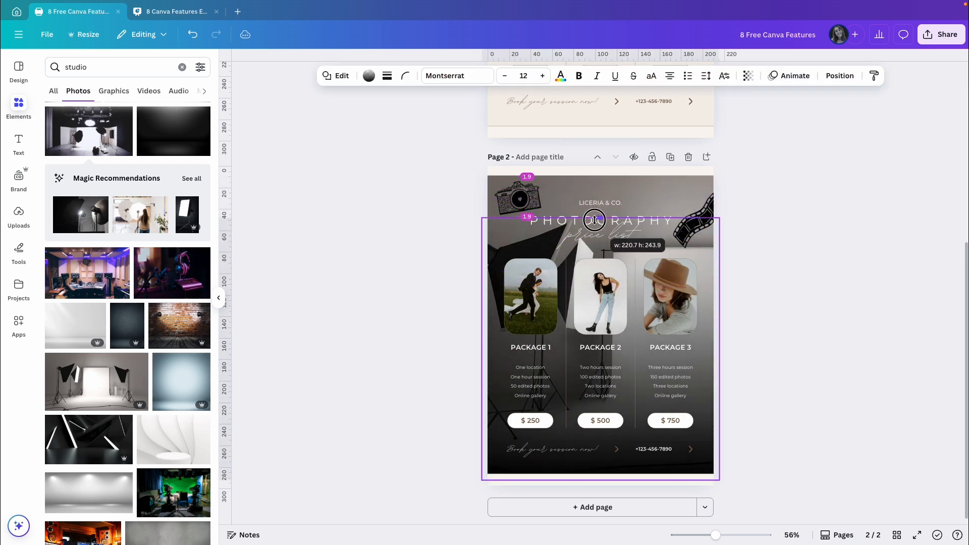
left_click_drag(593, 220, 593, 184)
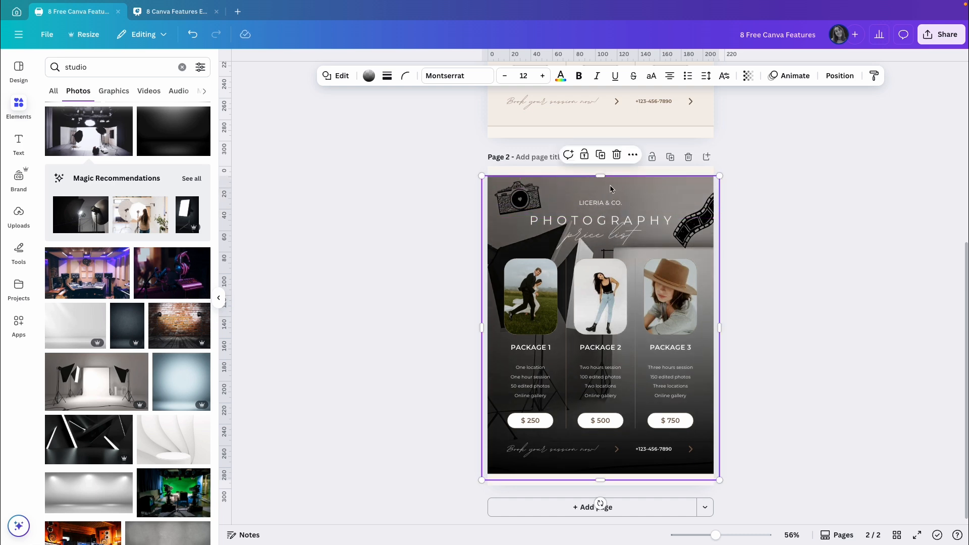
mouse_move(645, 197)
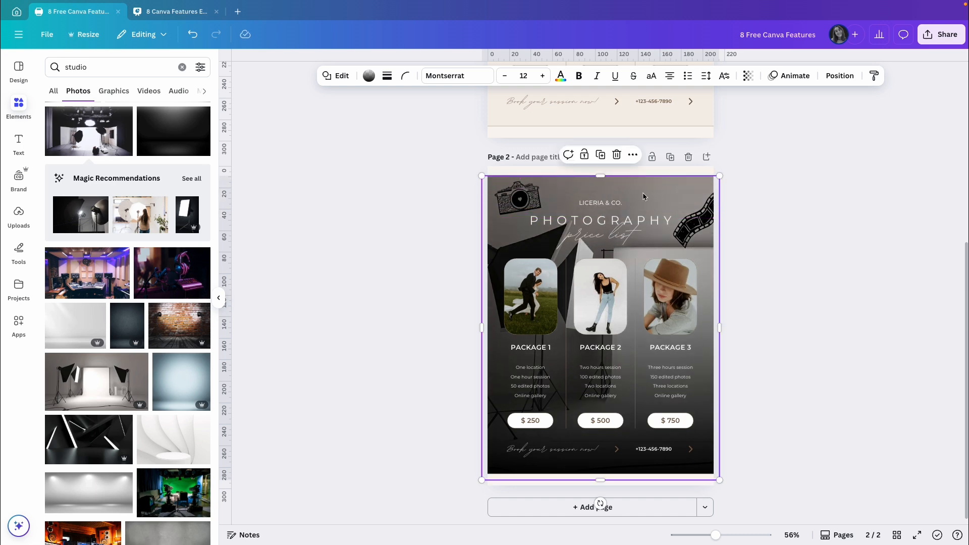